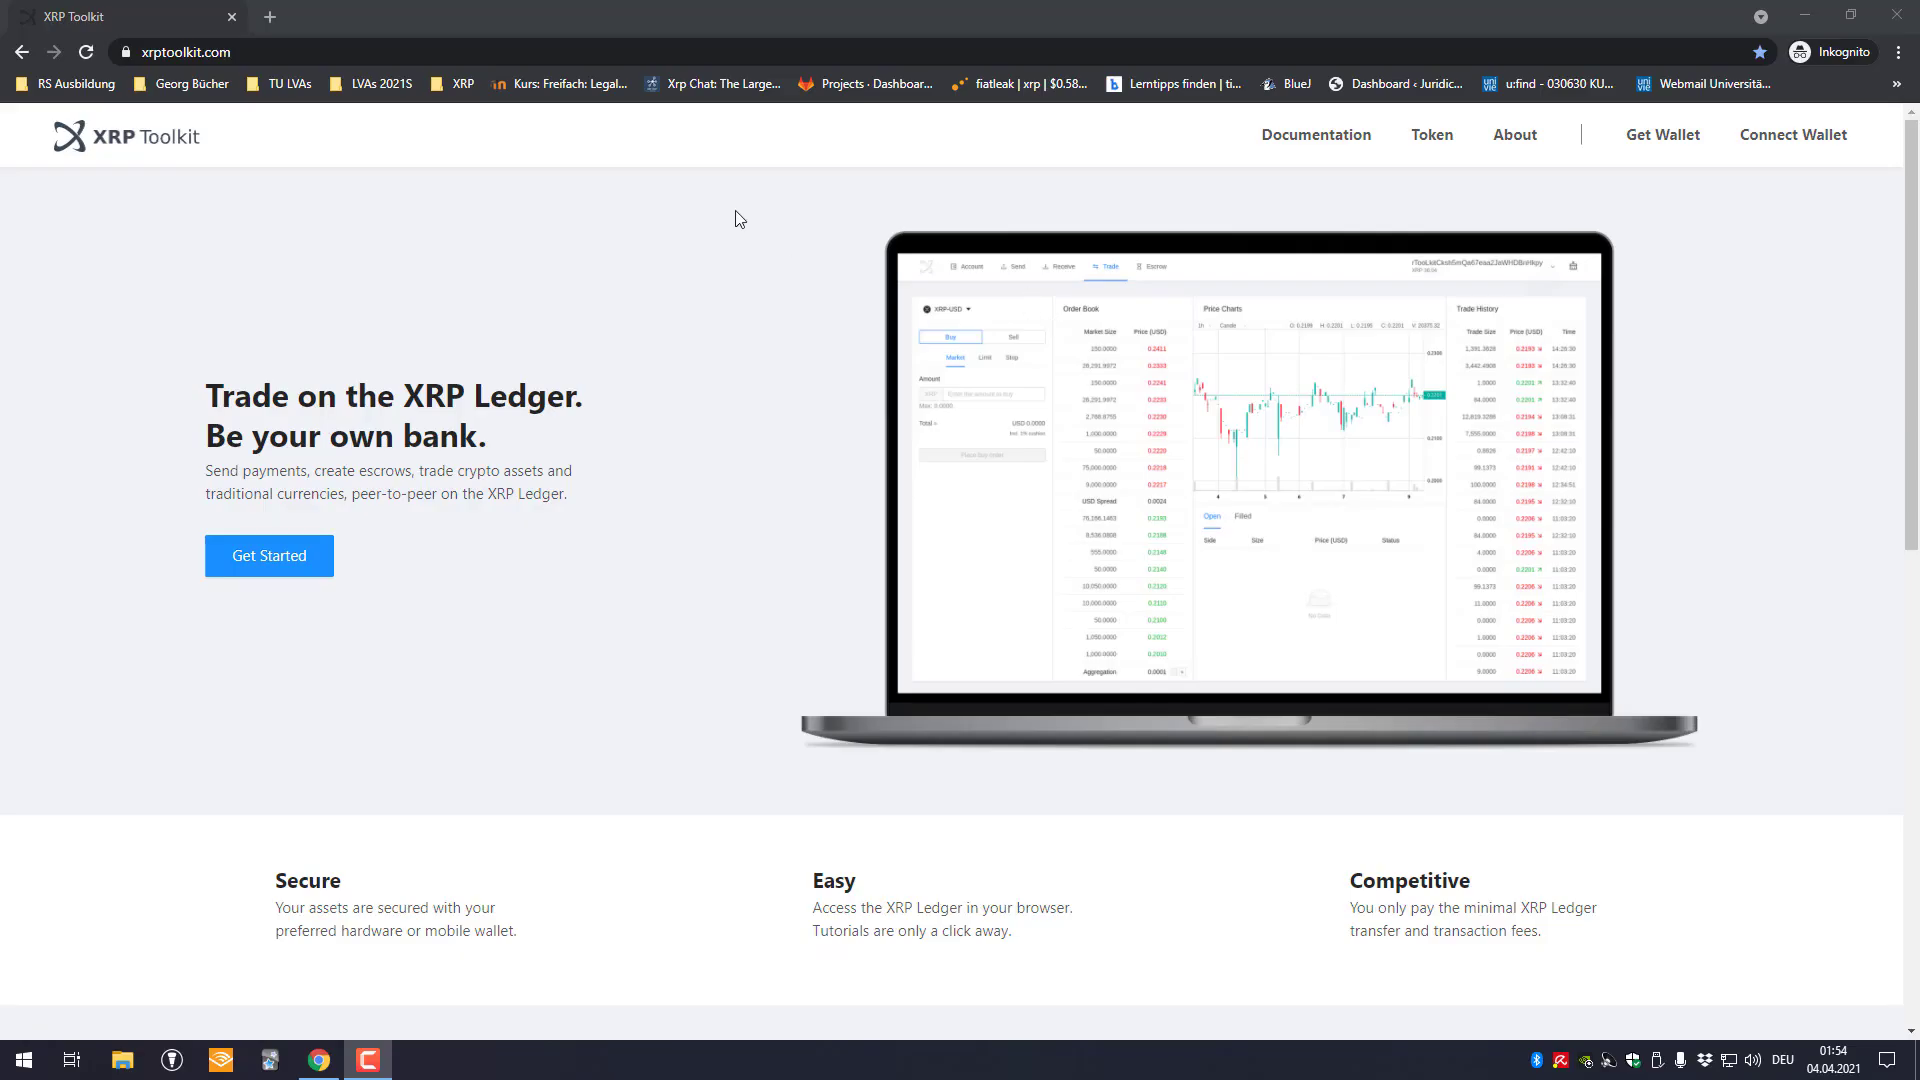
mouse_move(255, 171)
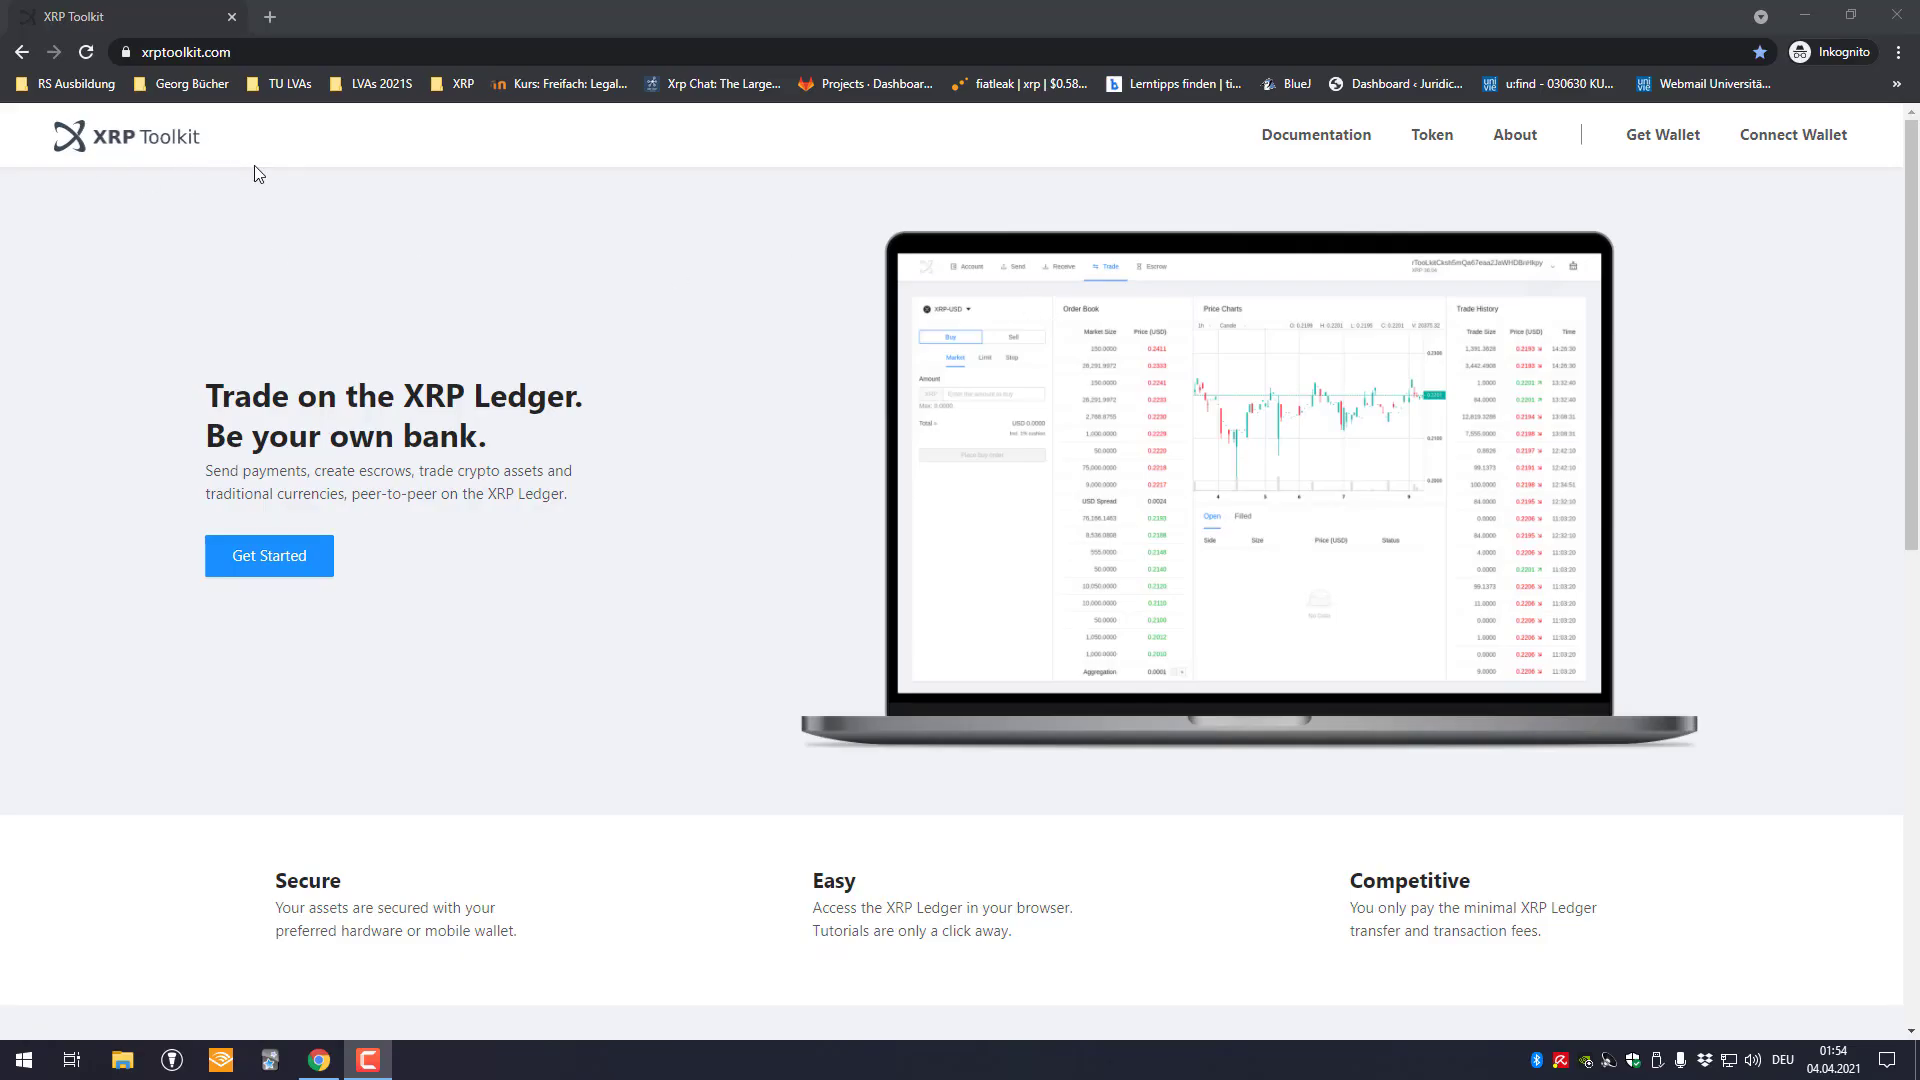
mouse_move(423, 645)
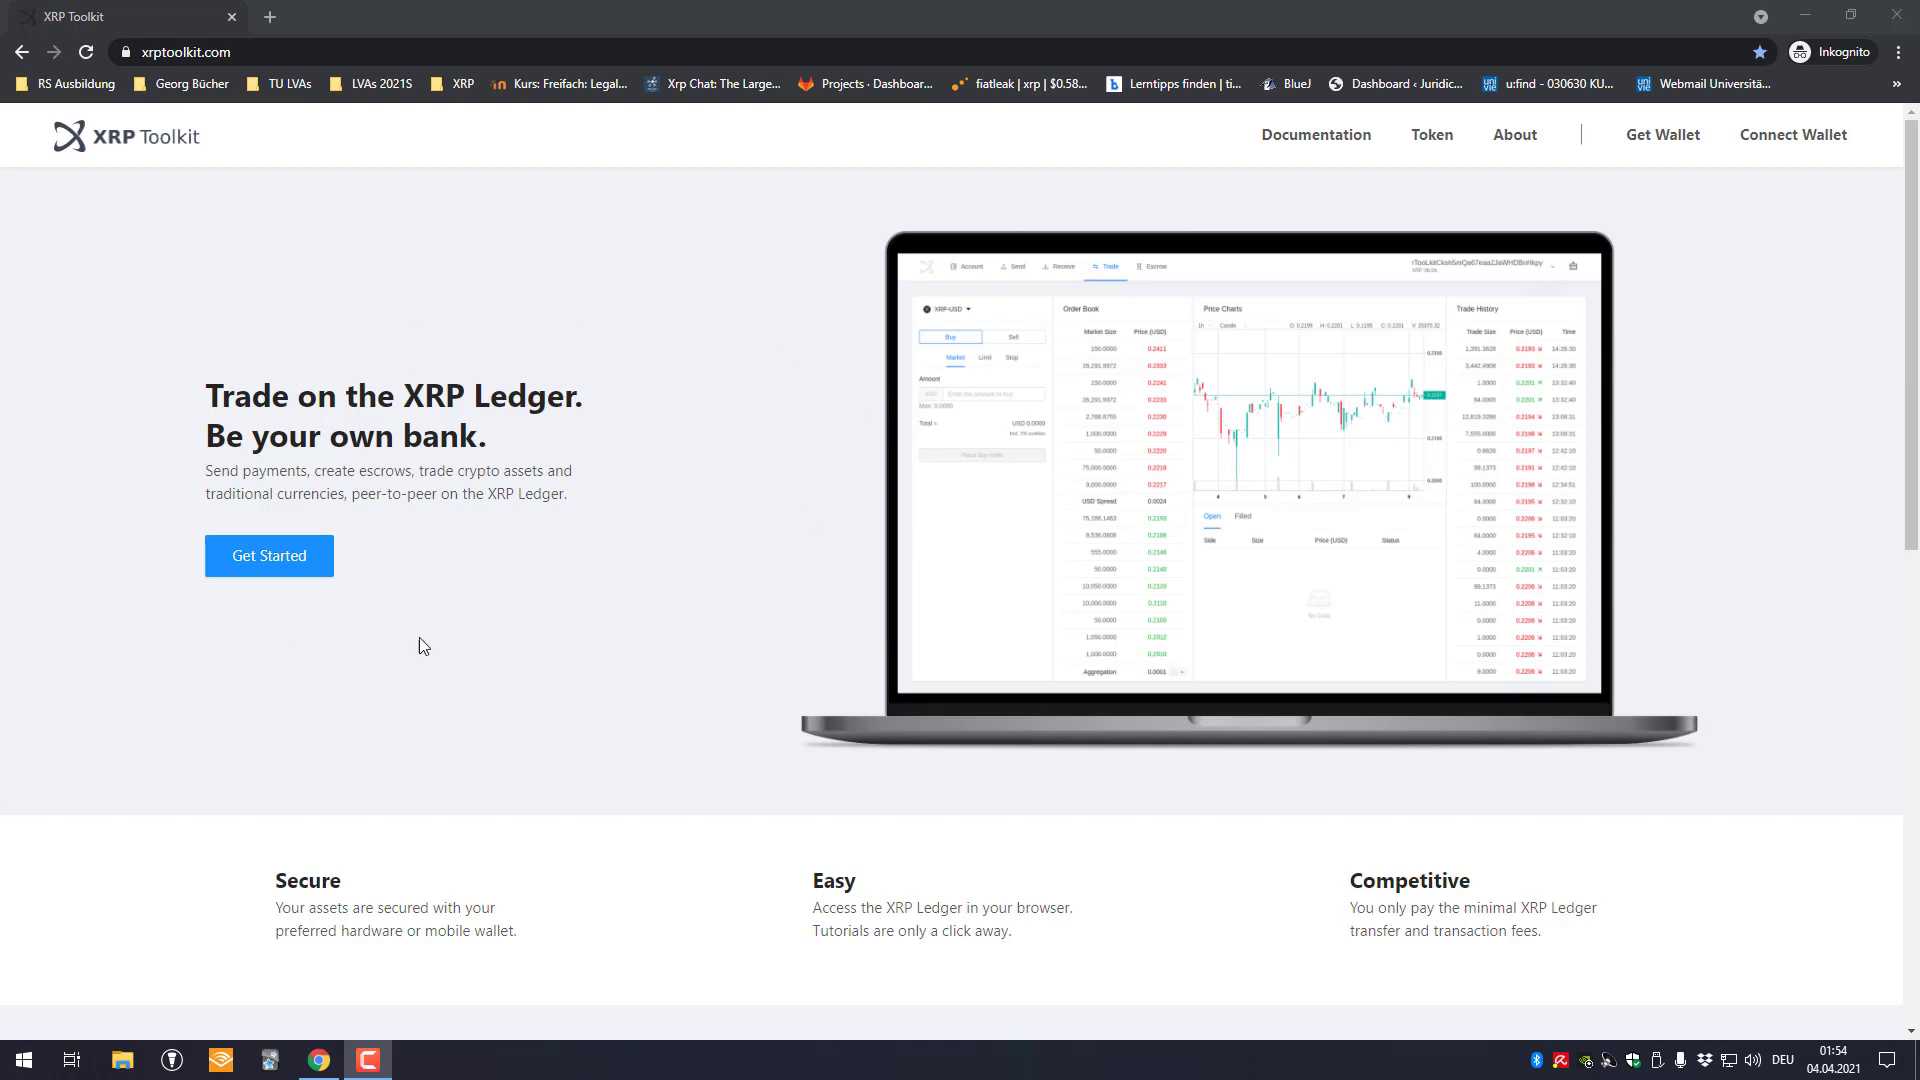
mouse_move(764, 377)
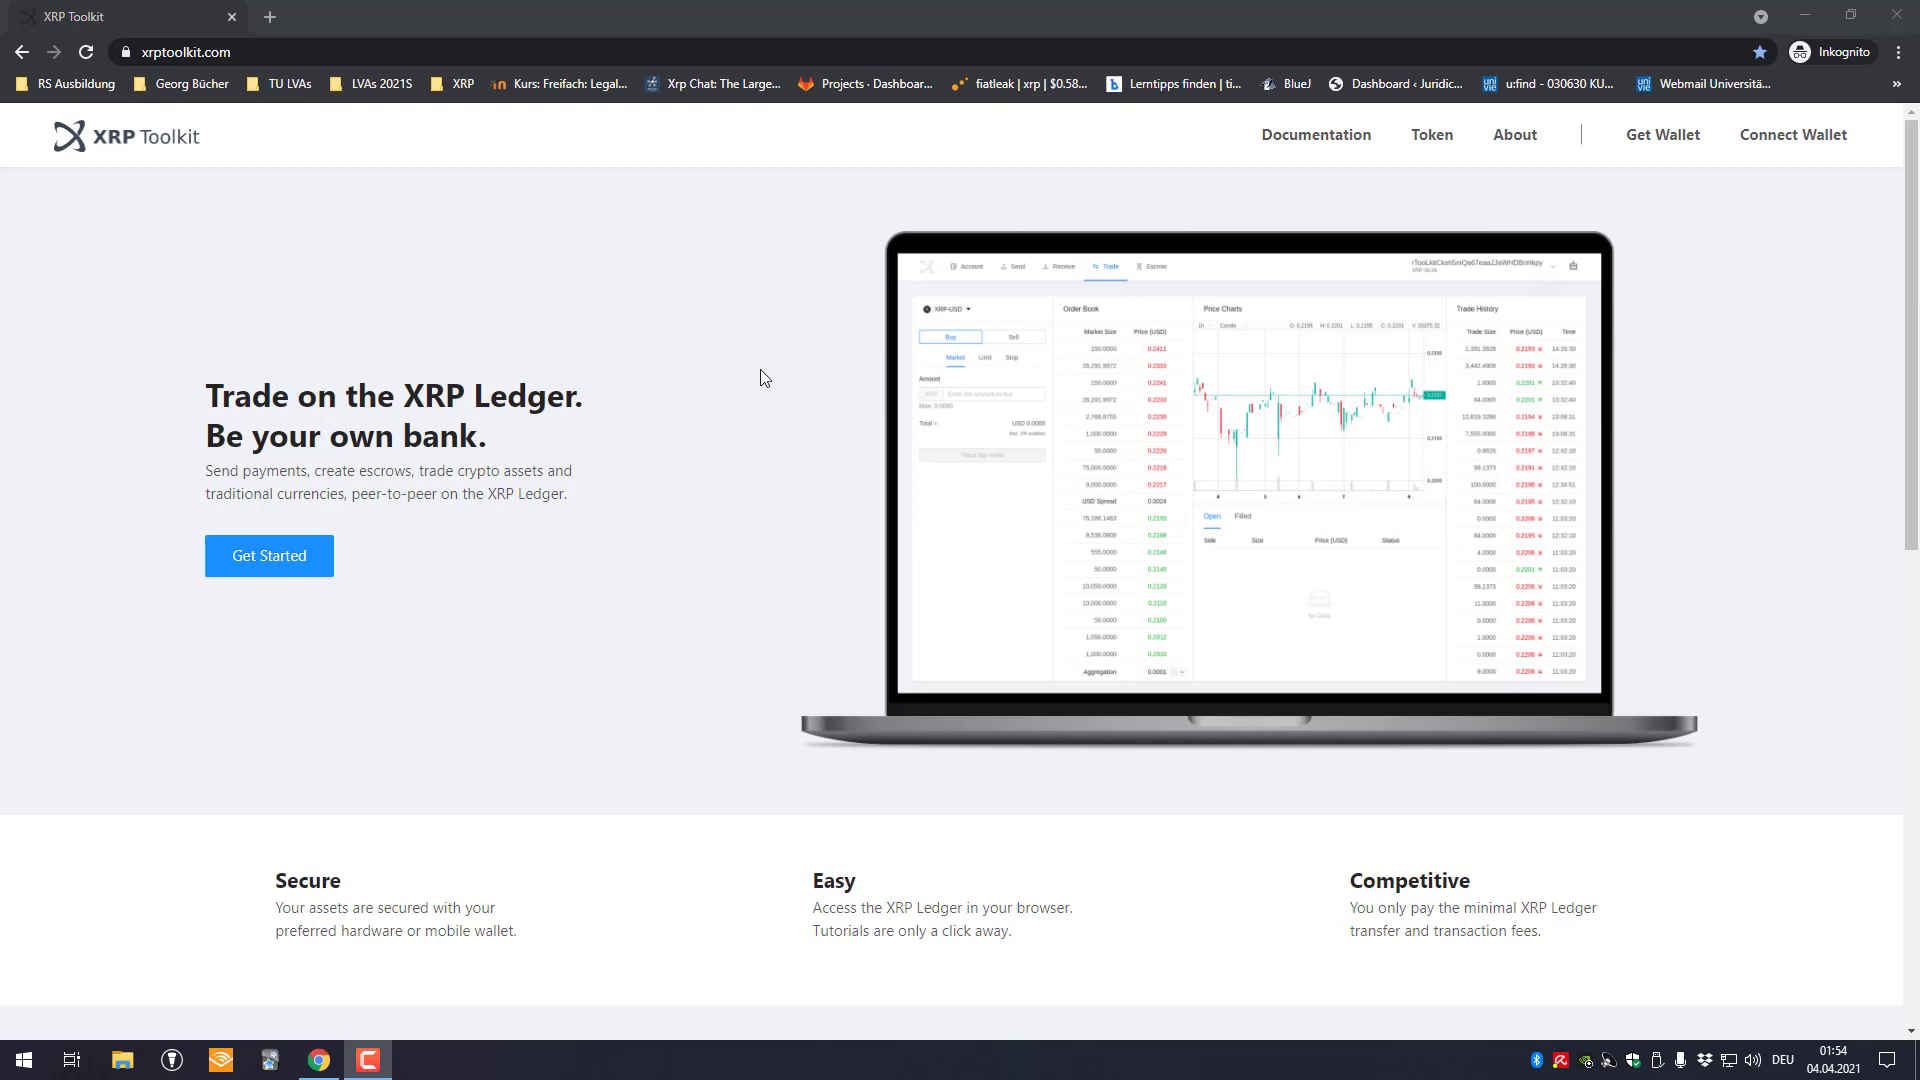
mouse_move(648, 415)
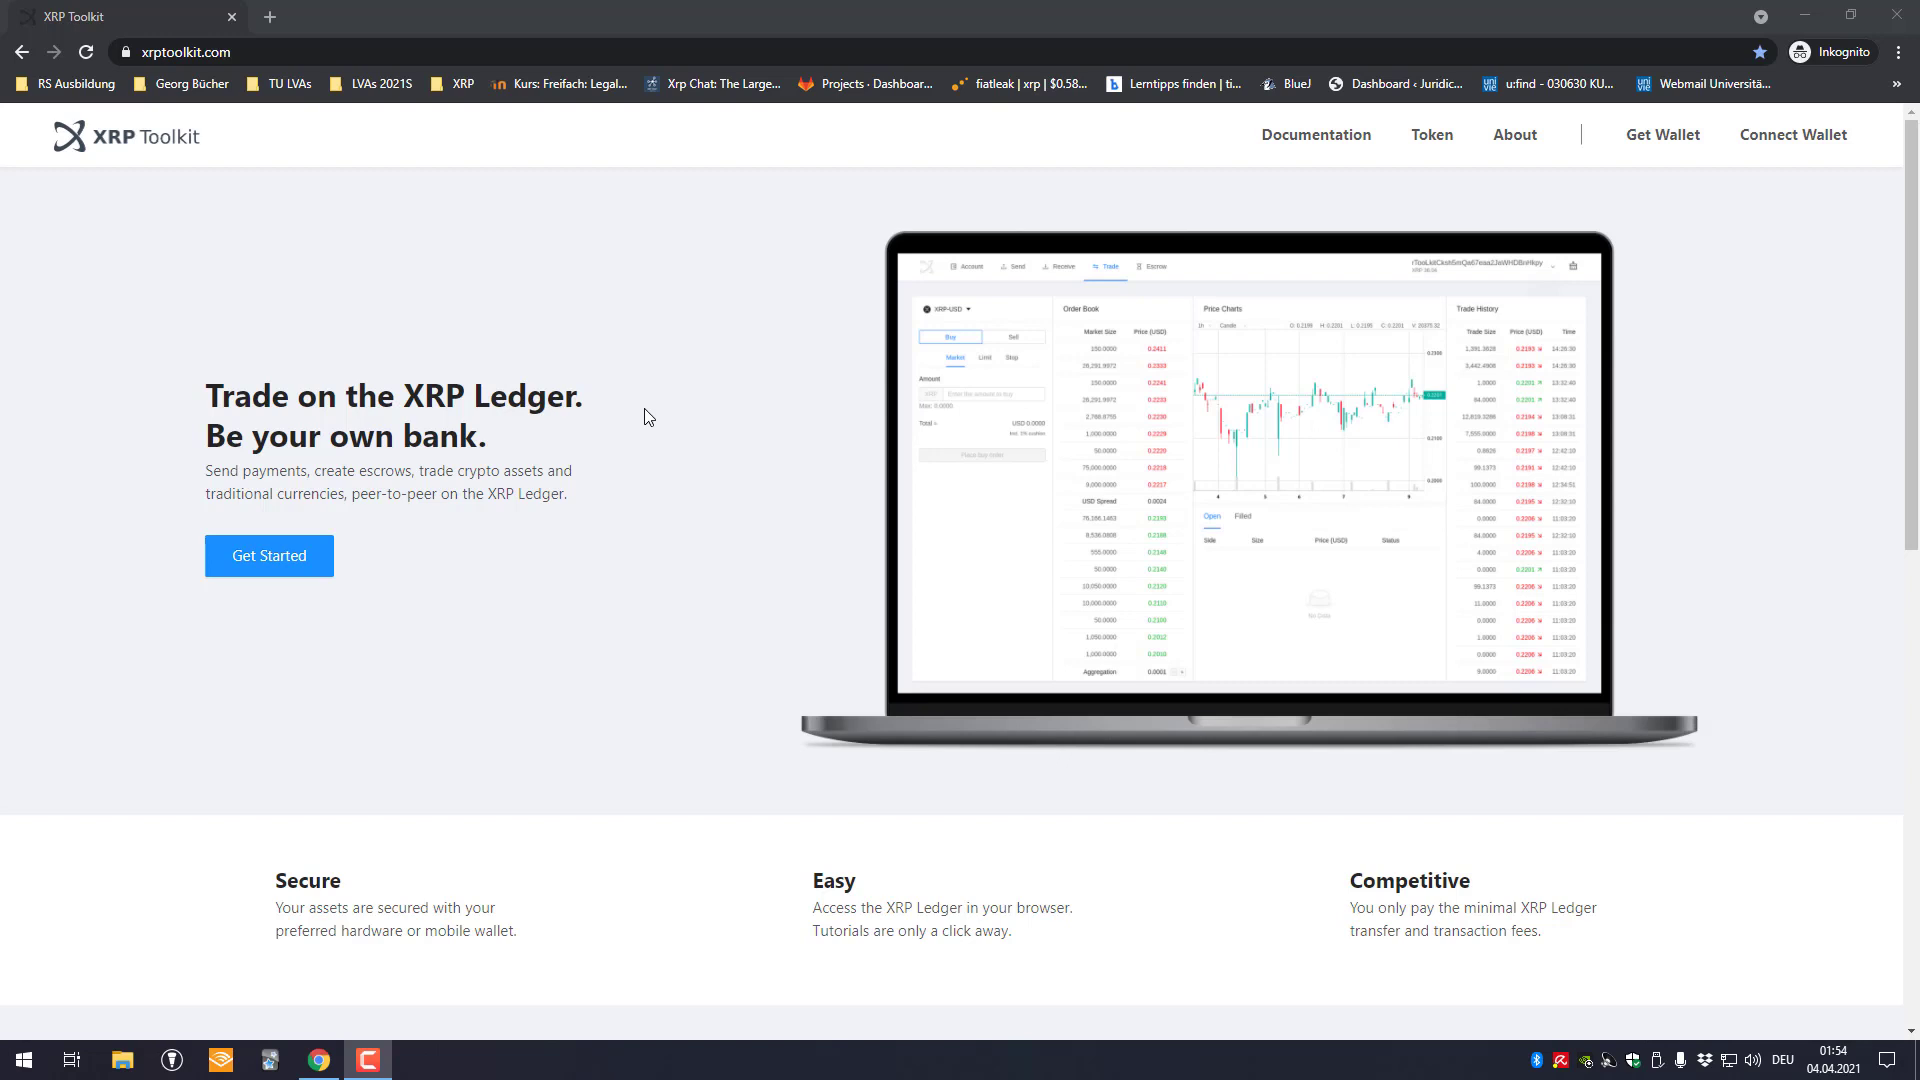
mouse_move(1119, 348)
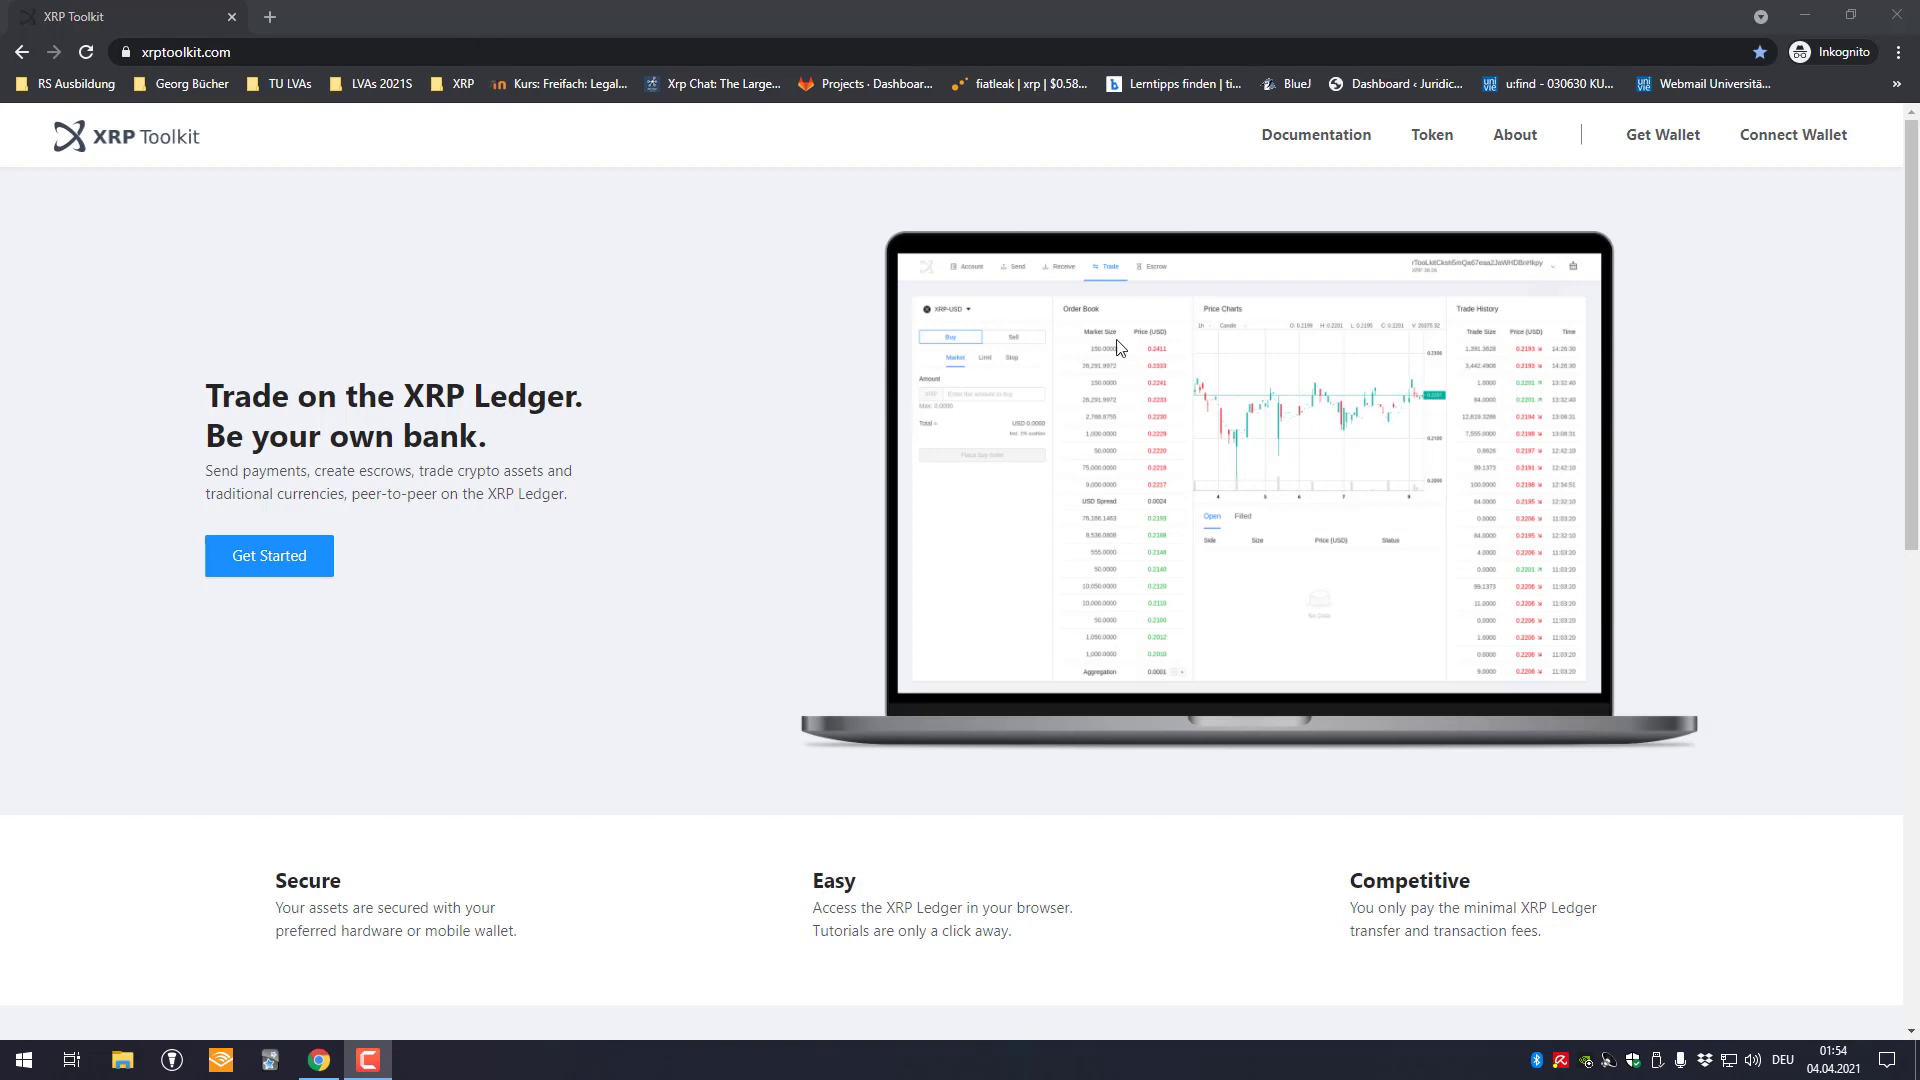
mouse_move(358, 367)
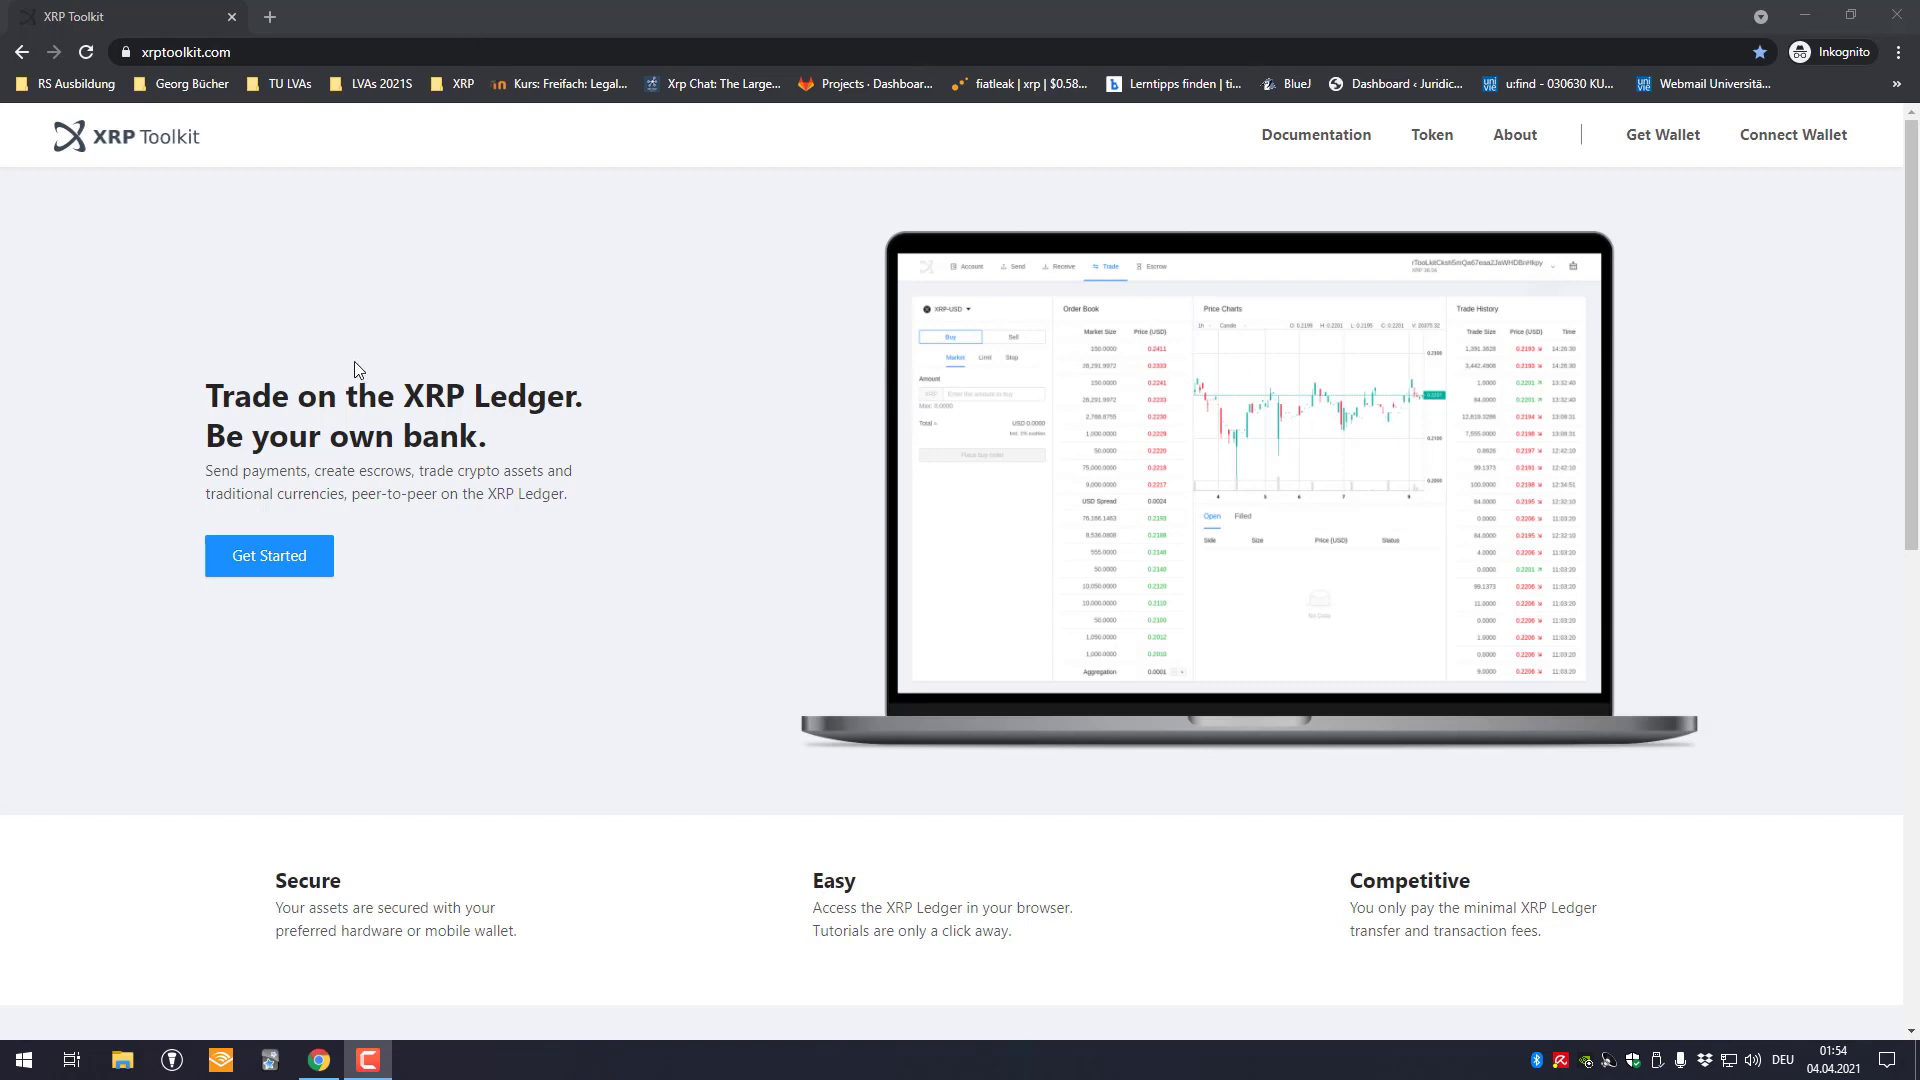
mouse_move(704, 508)
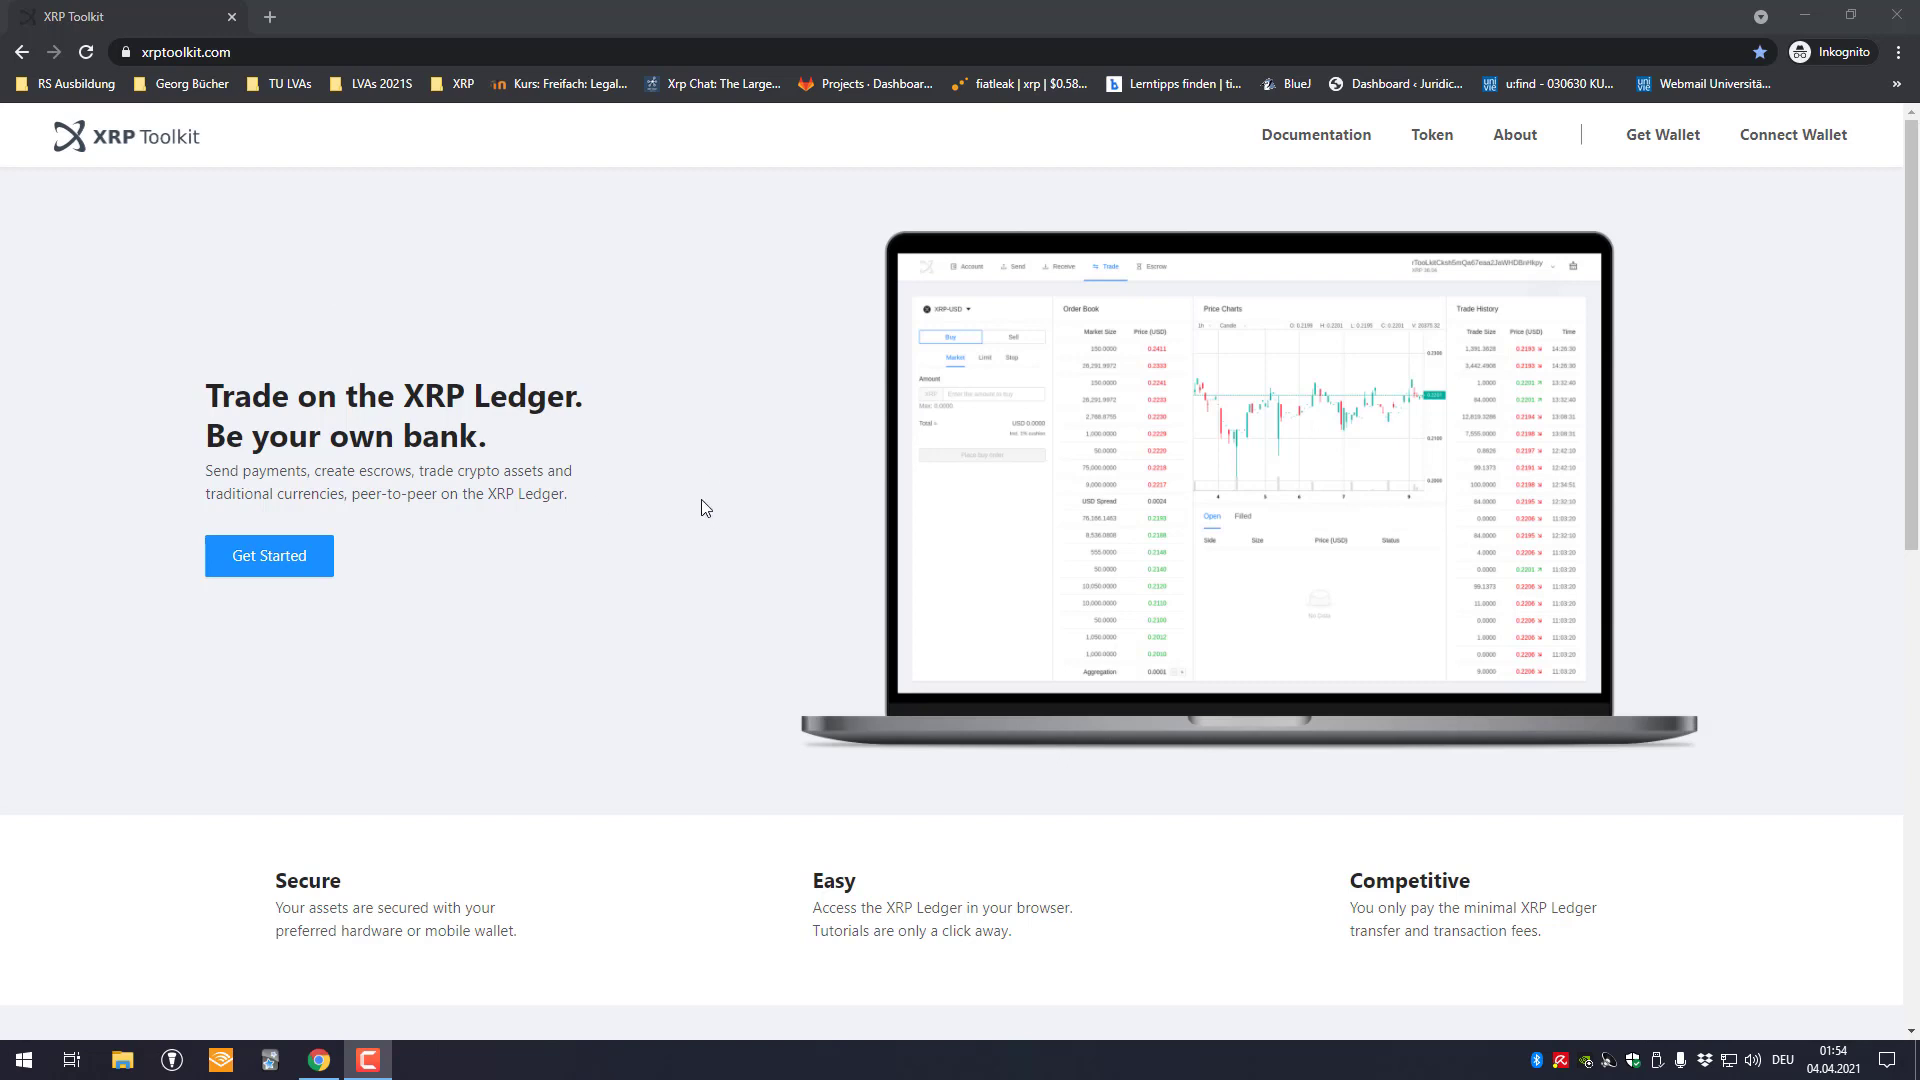
mouse_move(258, 575)
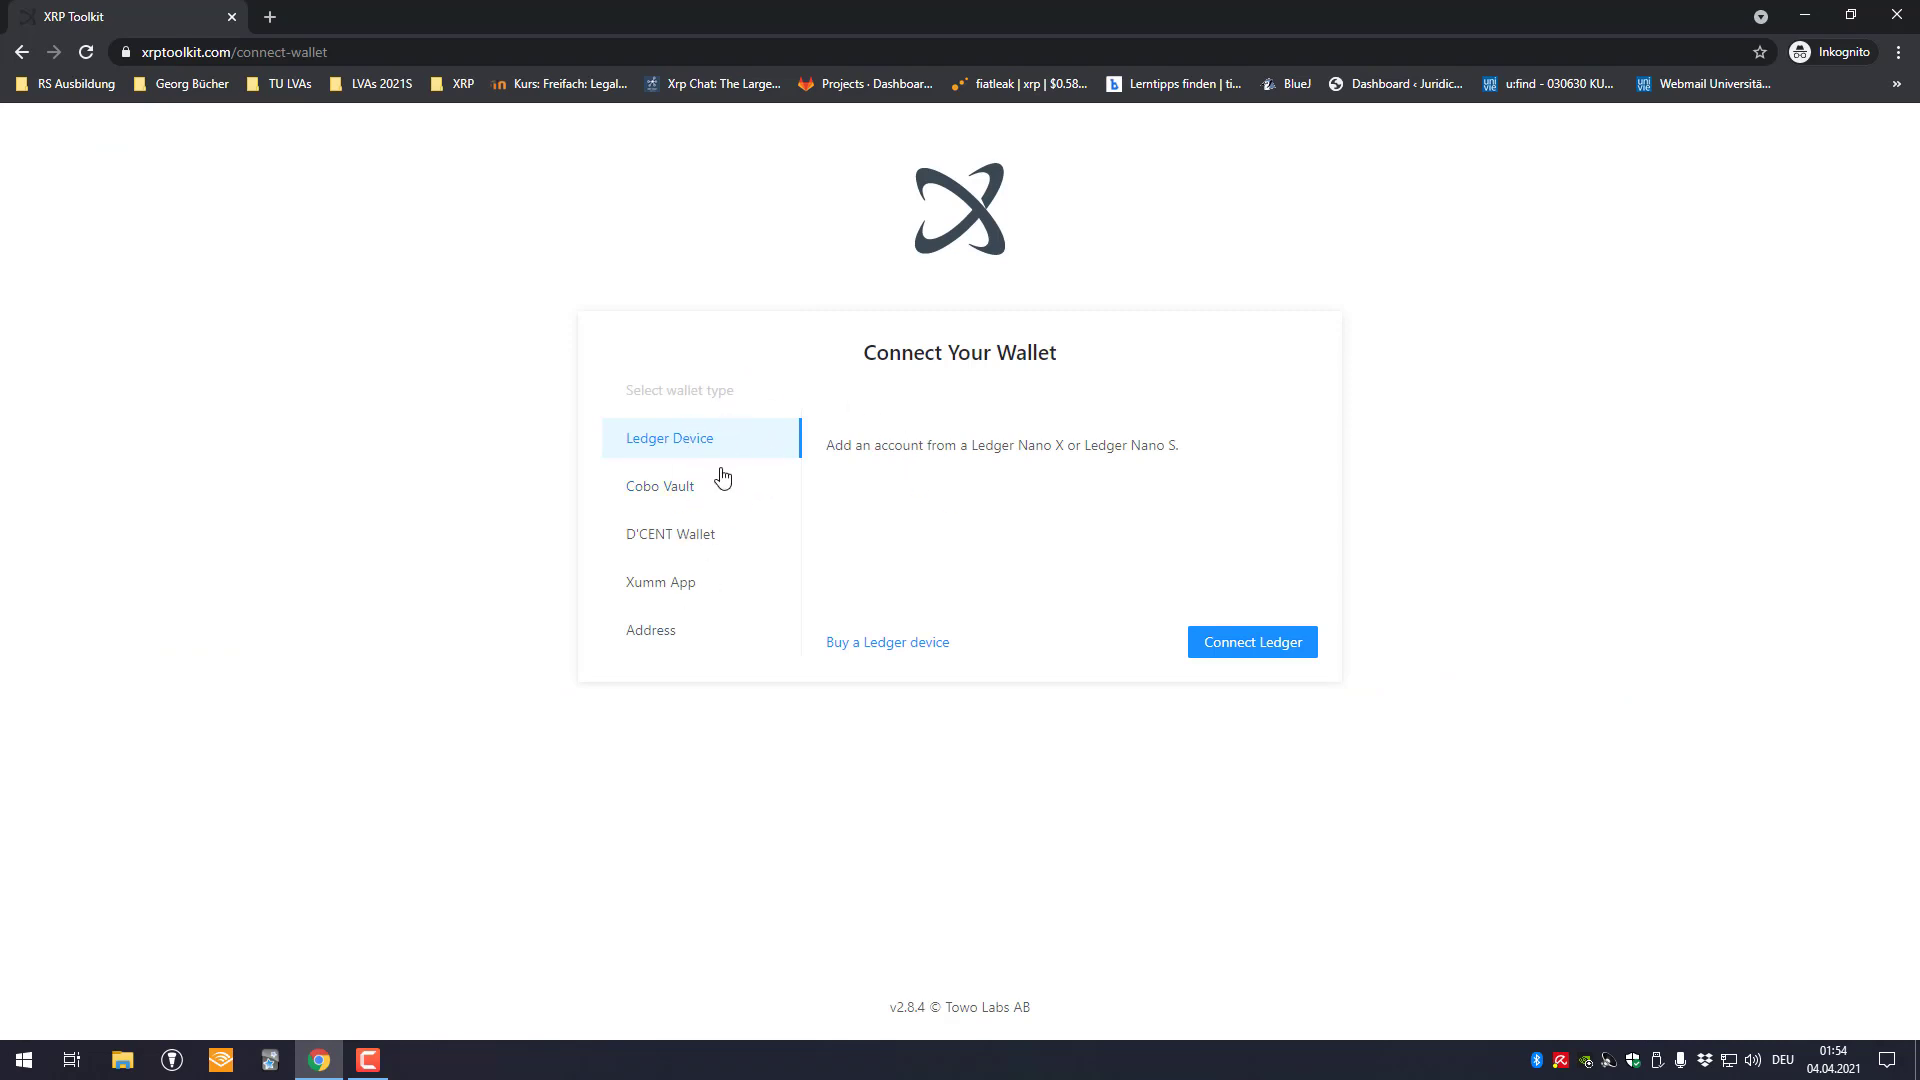
mouse_move(702, 462)
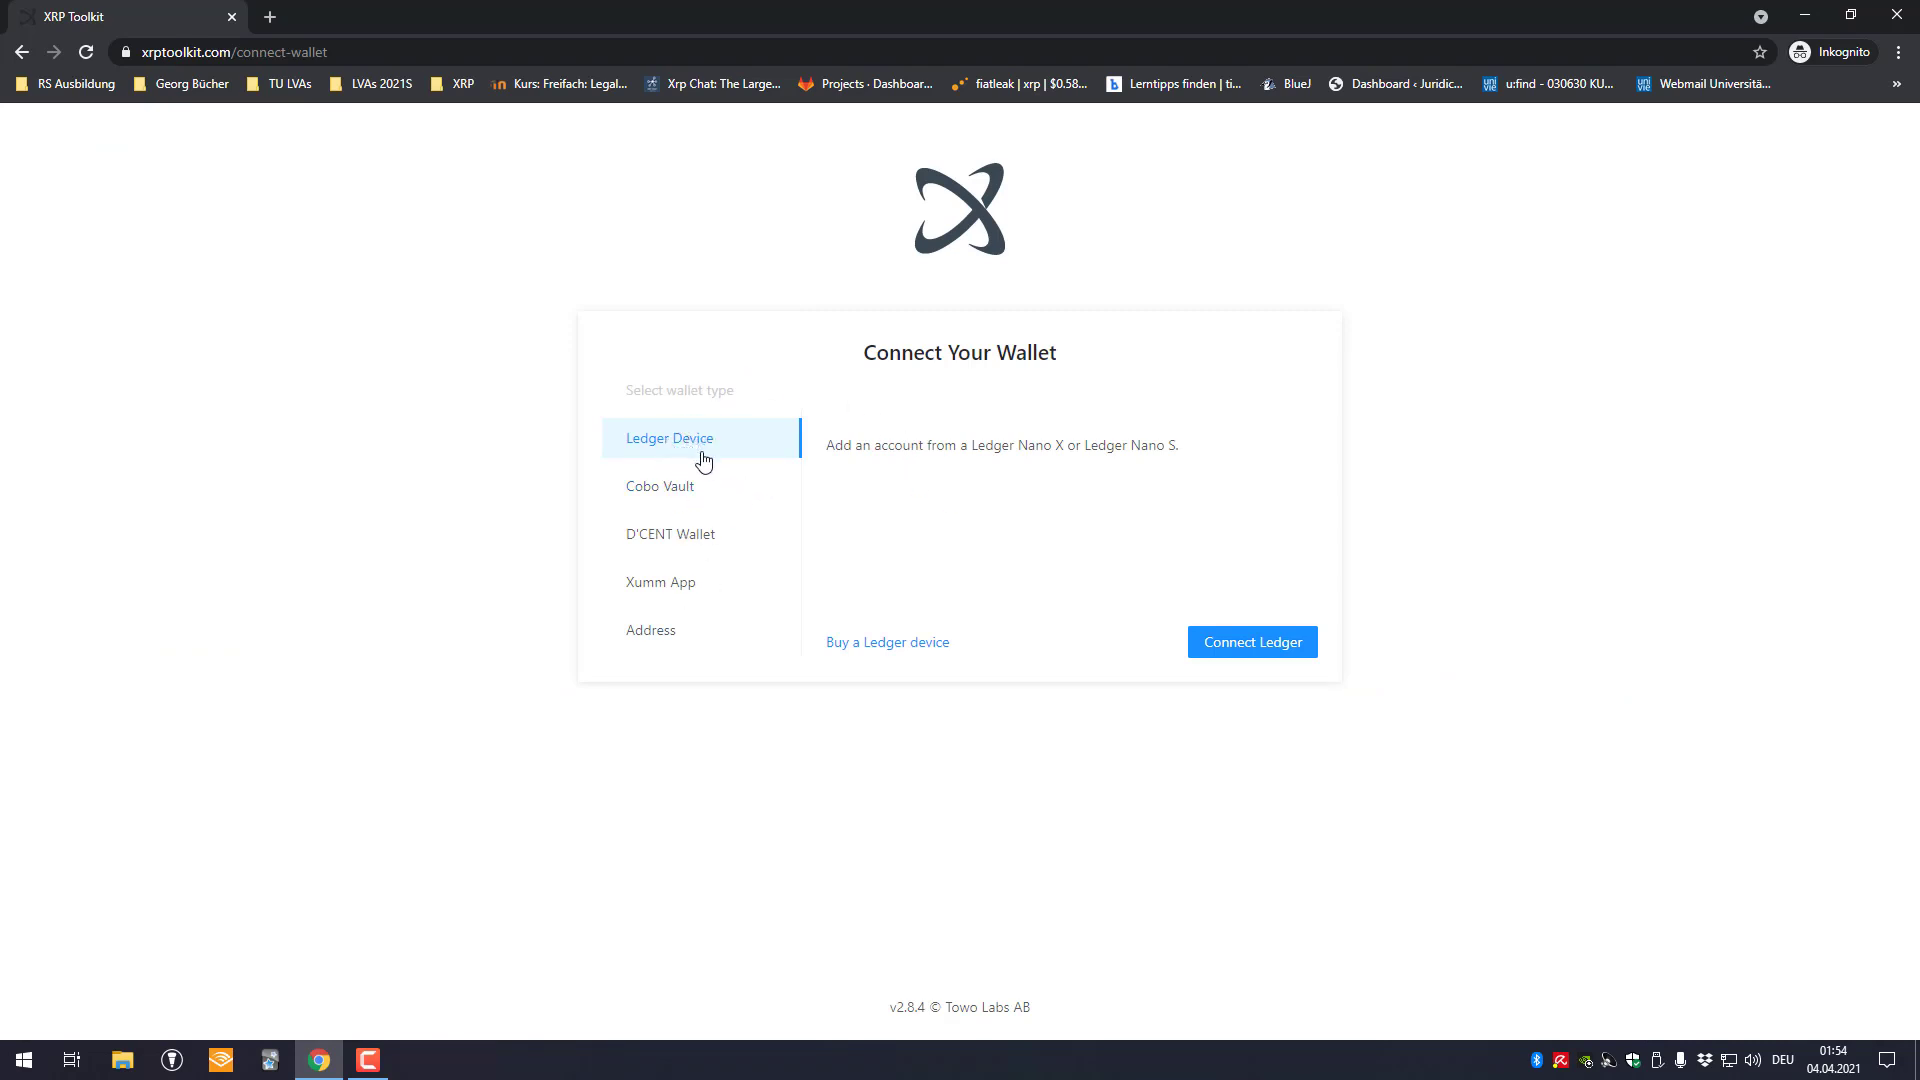
mouse_move(679, 550)
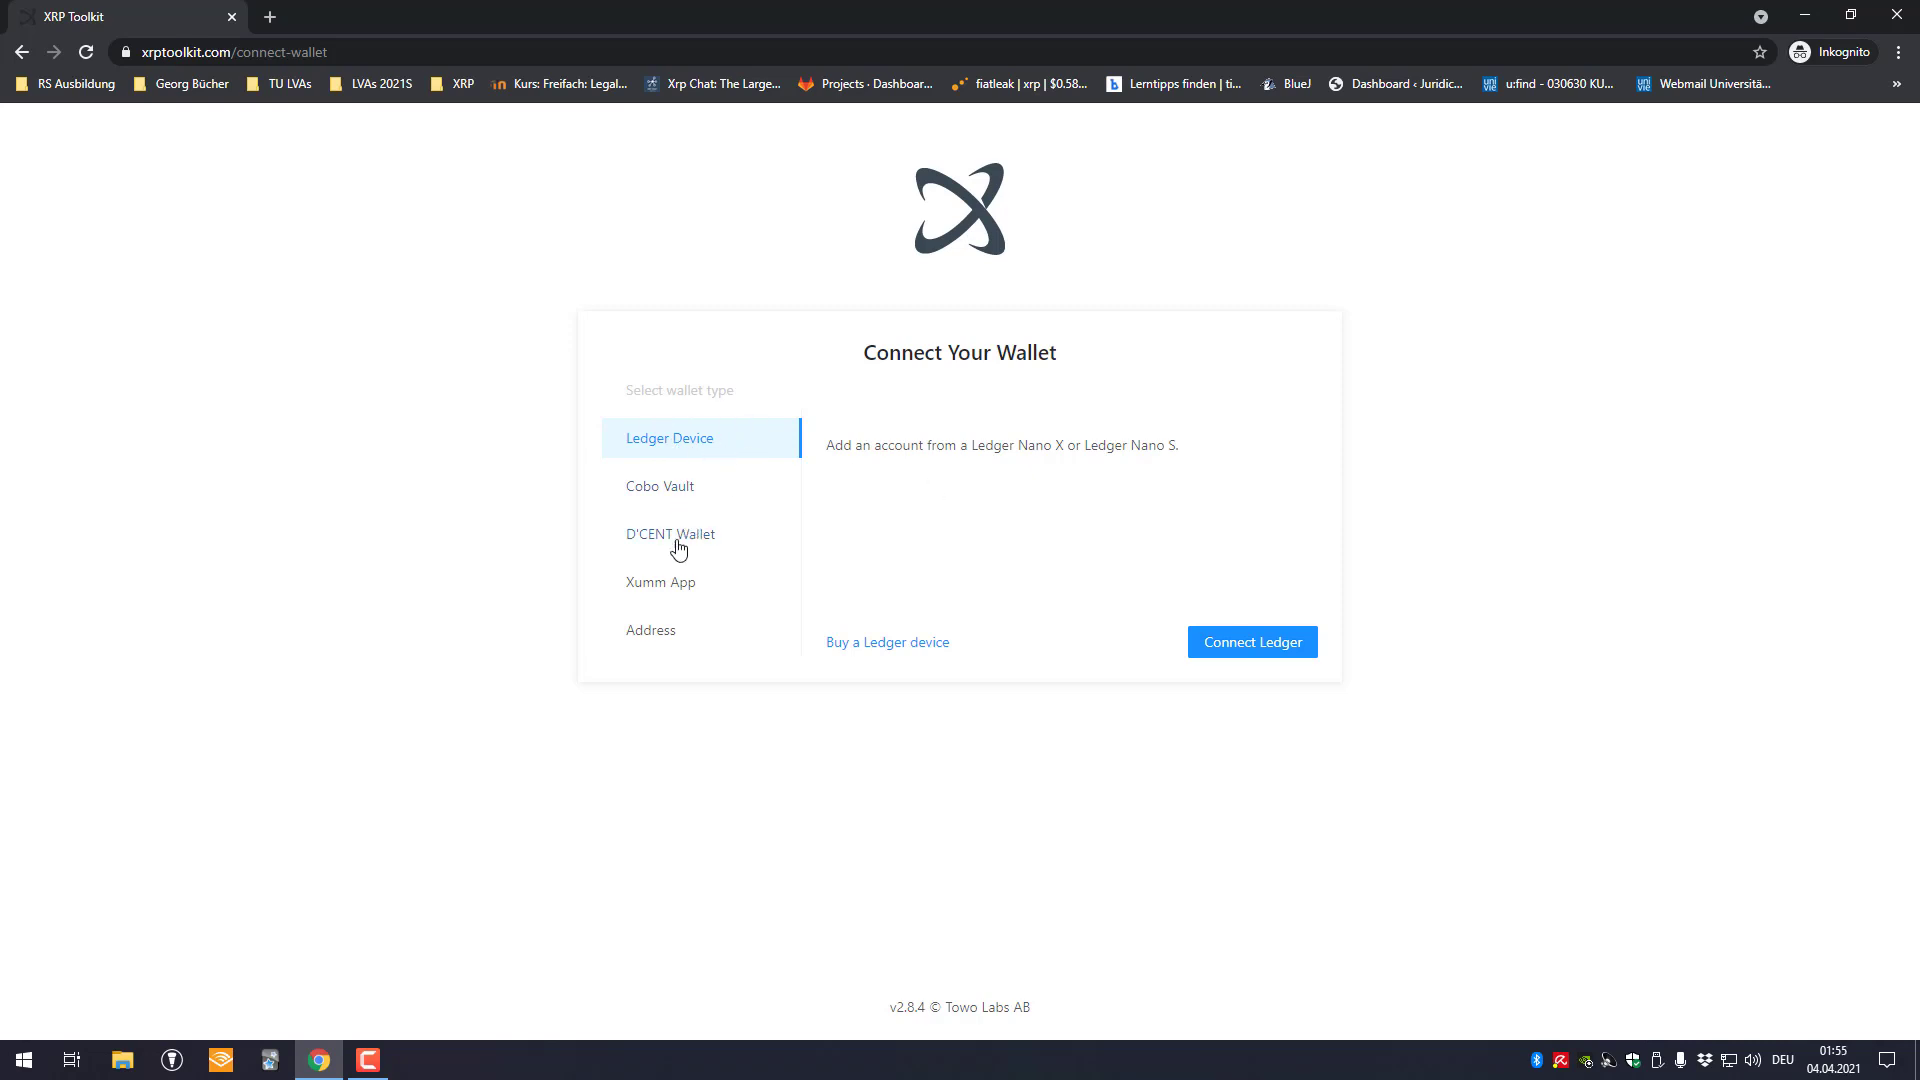
mouse_move(669, 510)
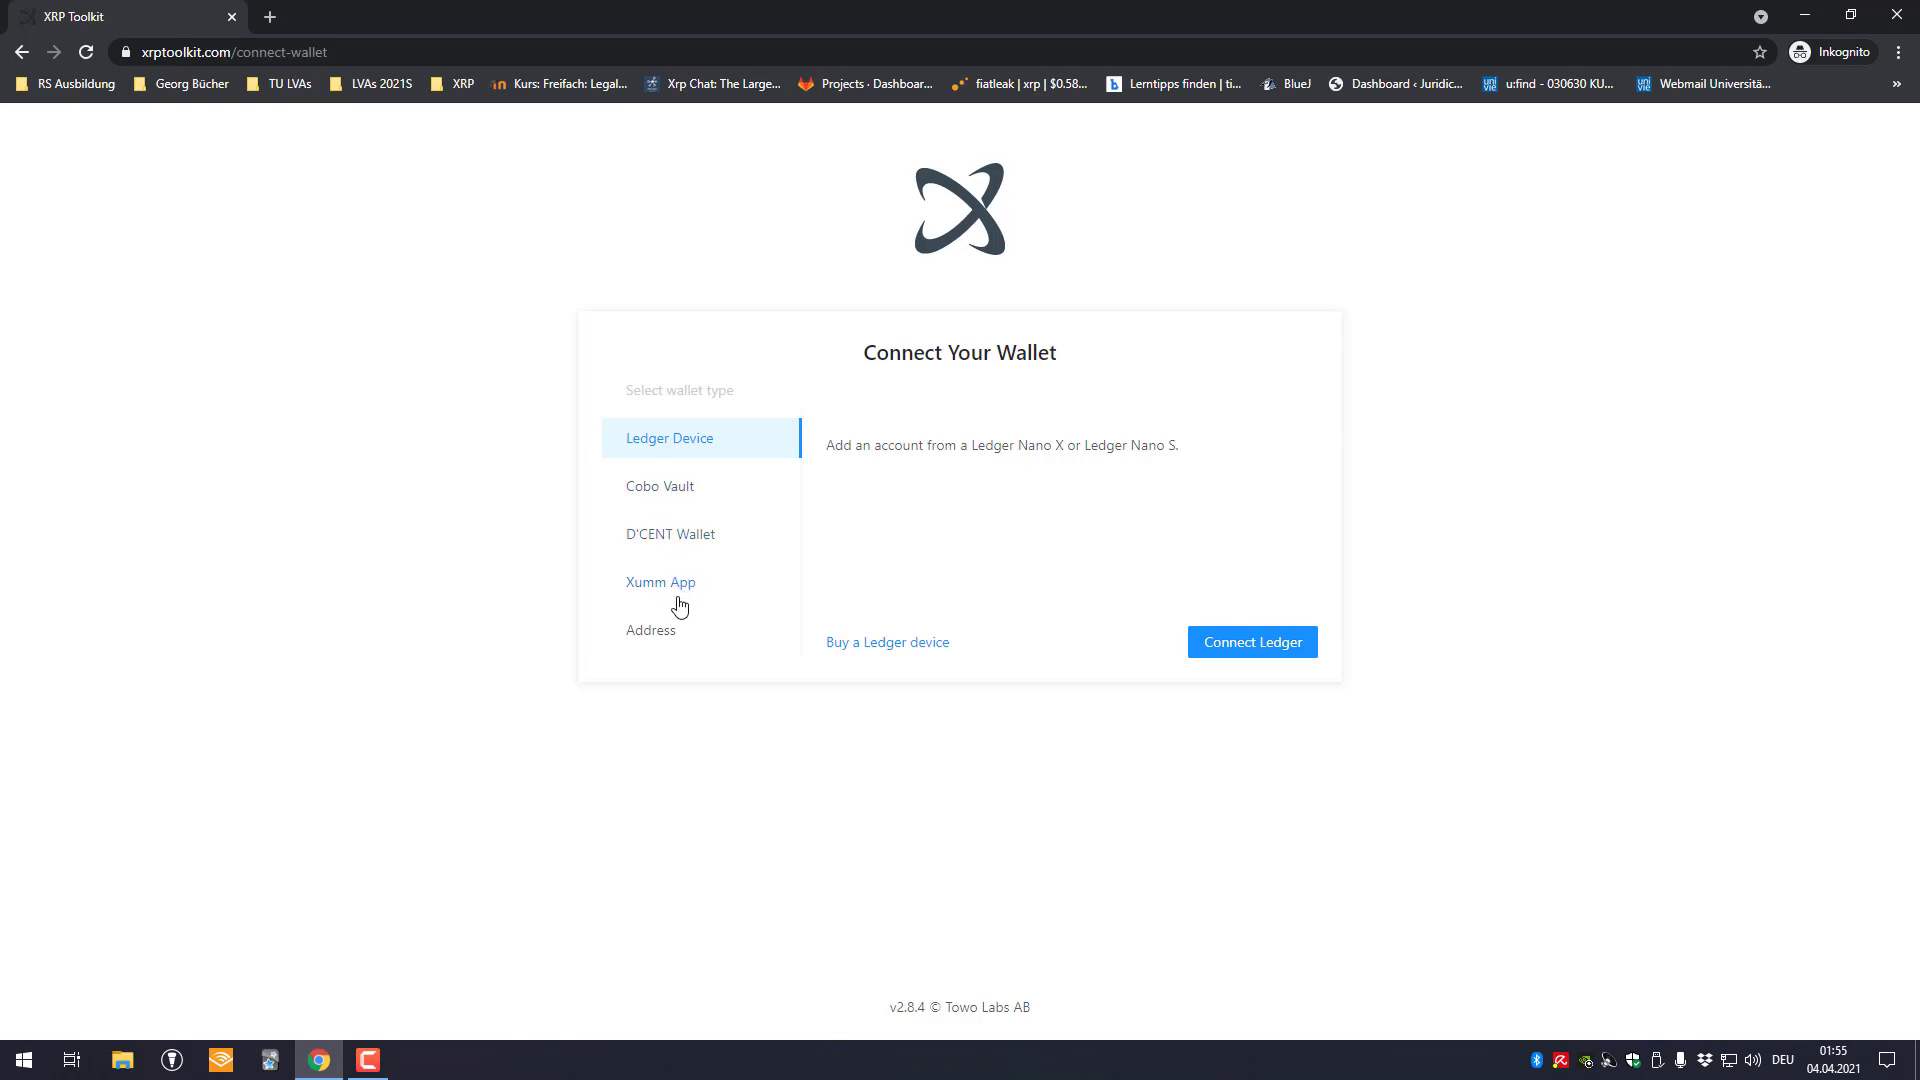
mouse_move(667, 653)
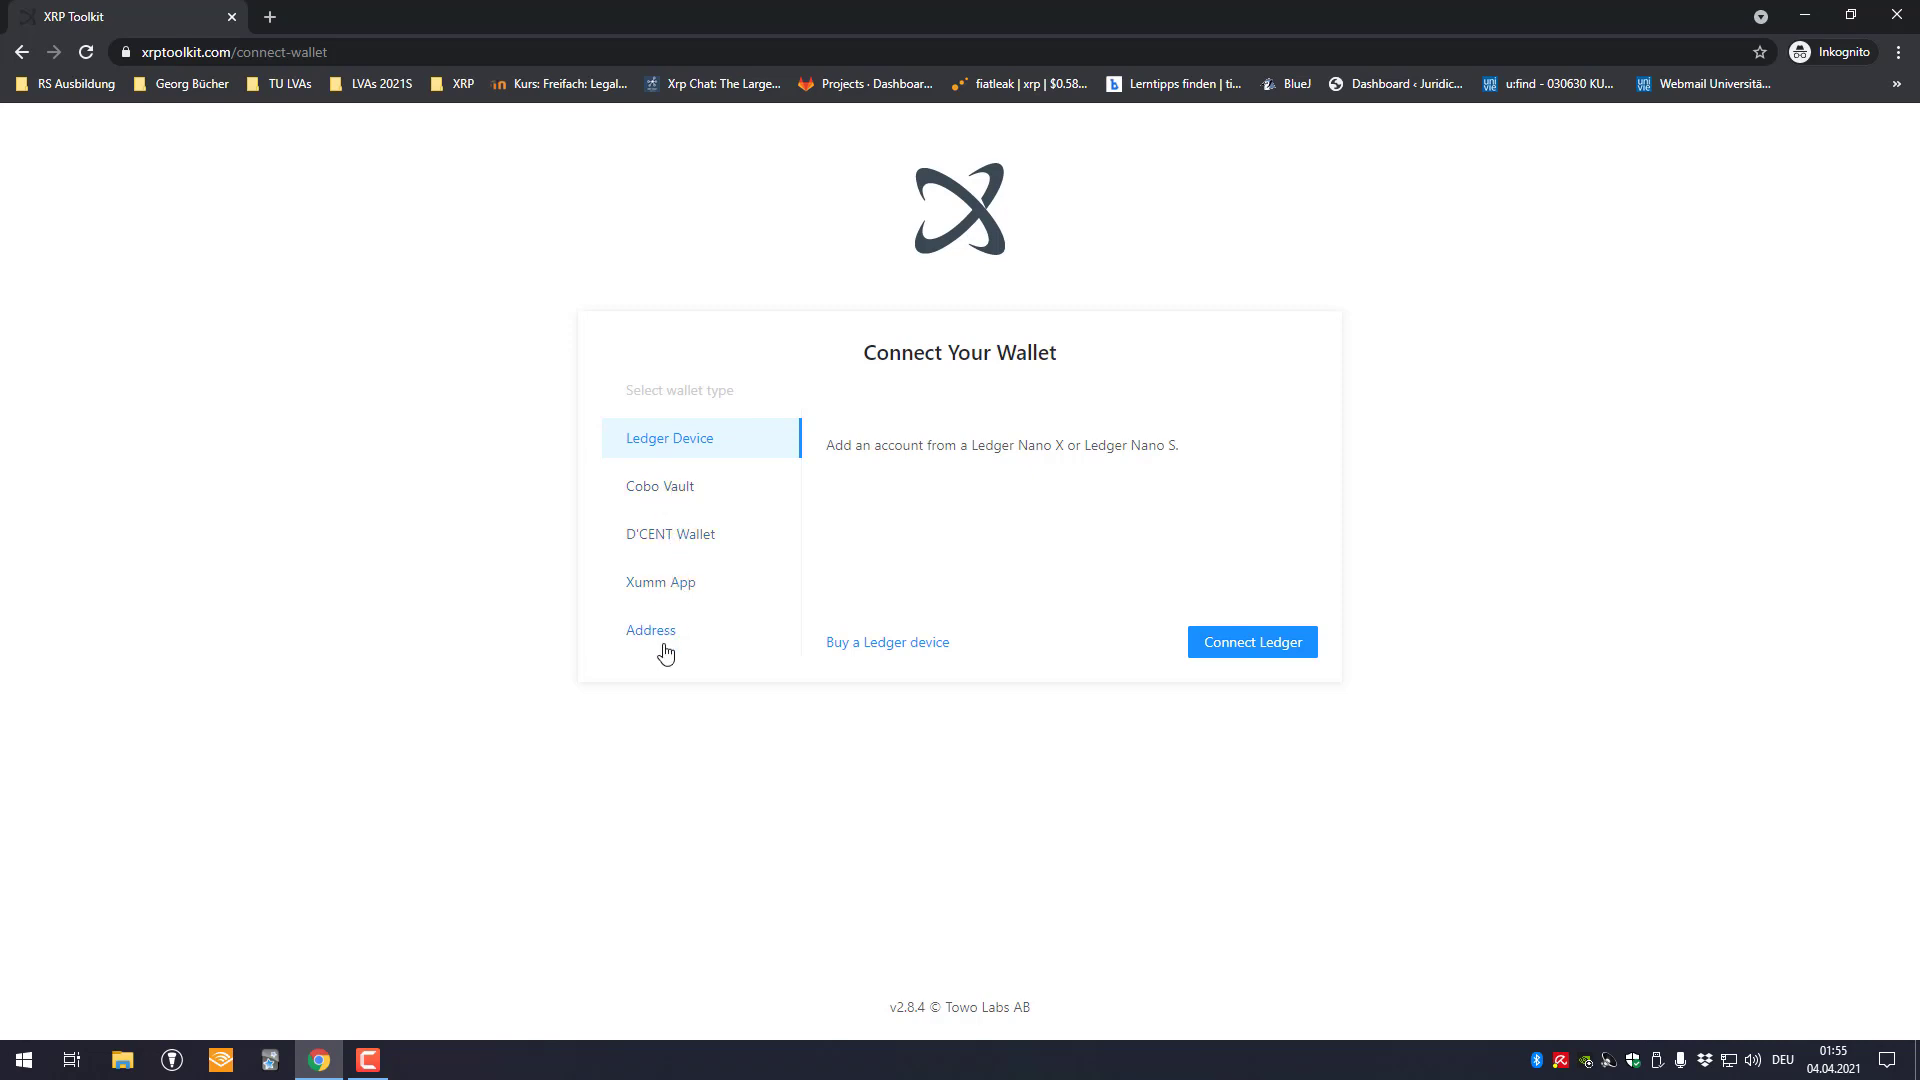
mouse_move(686, 445)
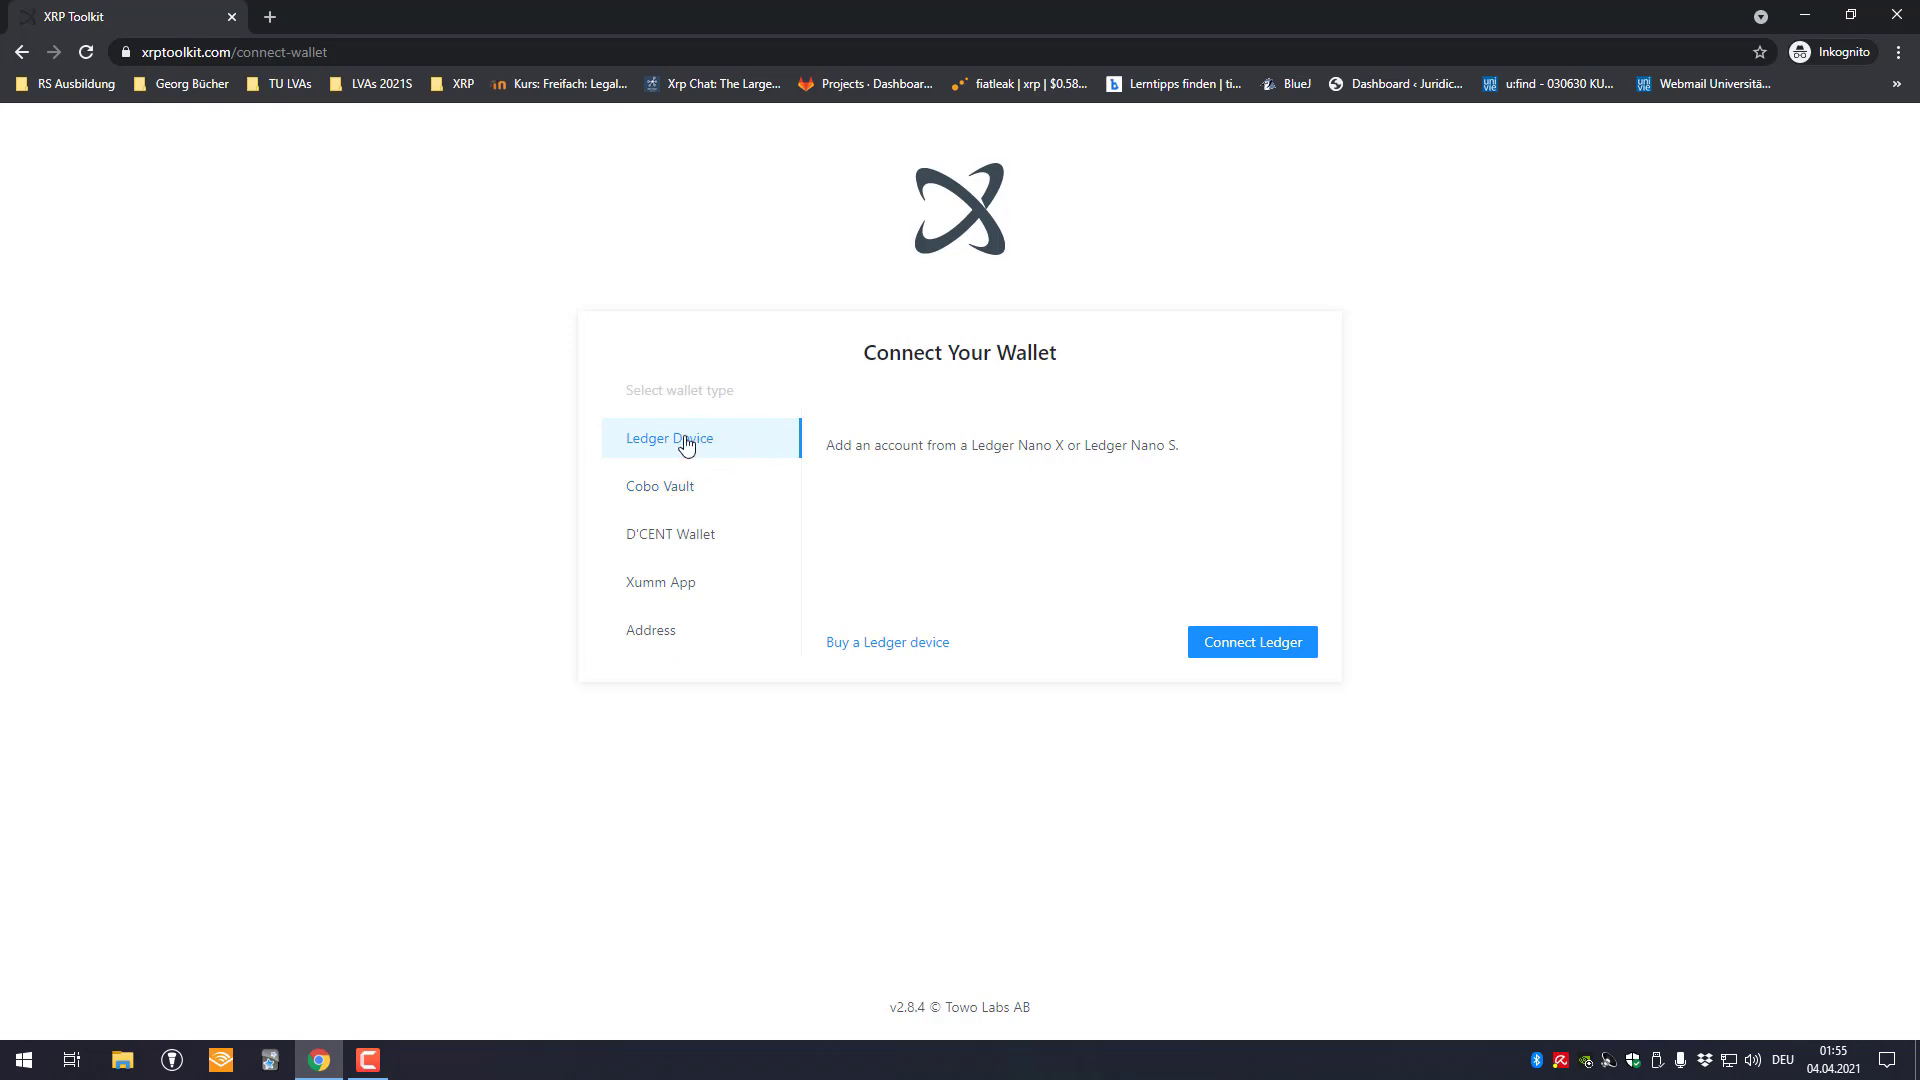
Start the Ledger connection, which returns Device Not Ready with a transport error
click(1252, 642)
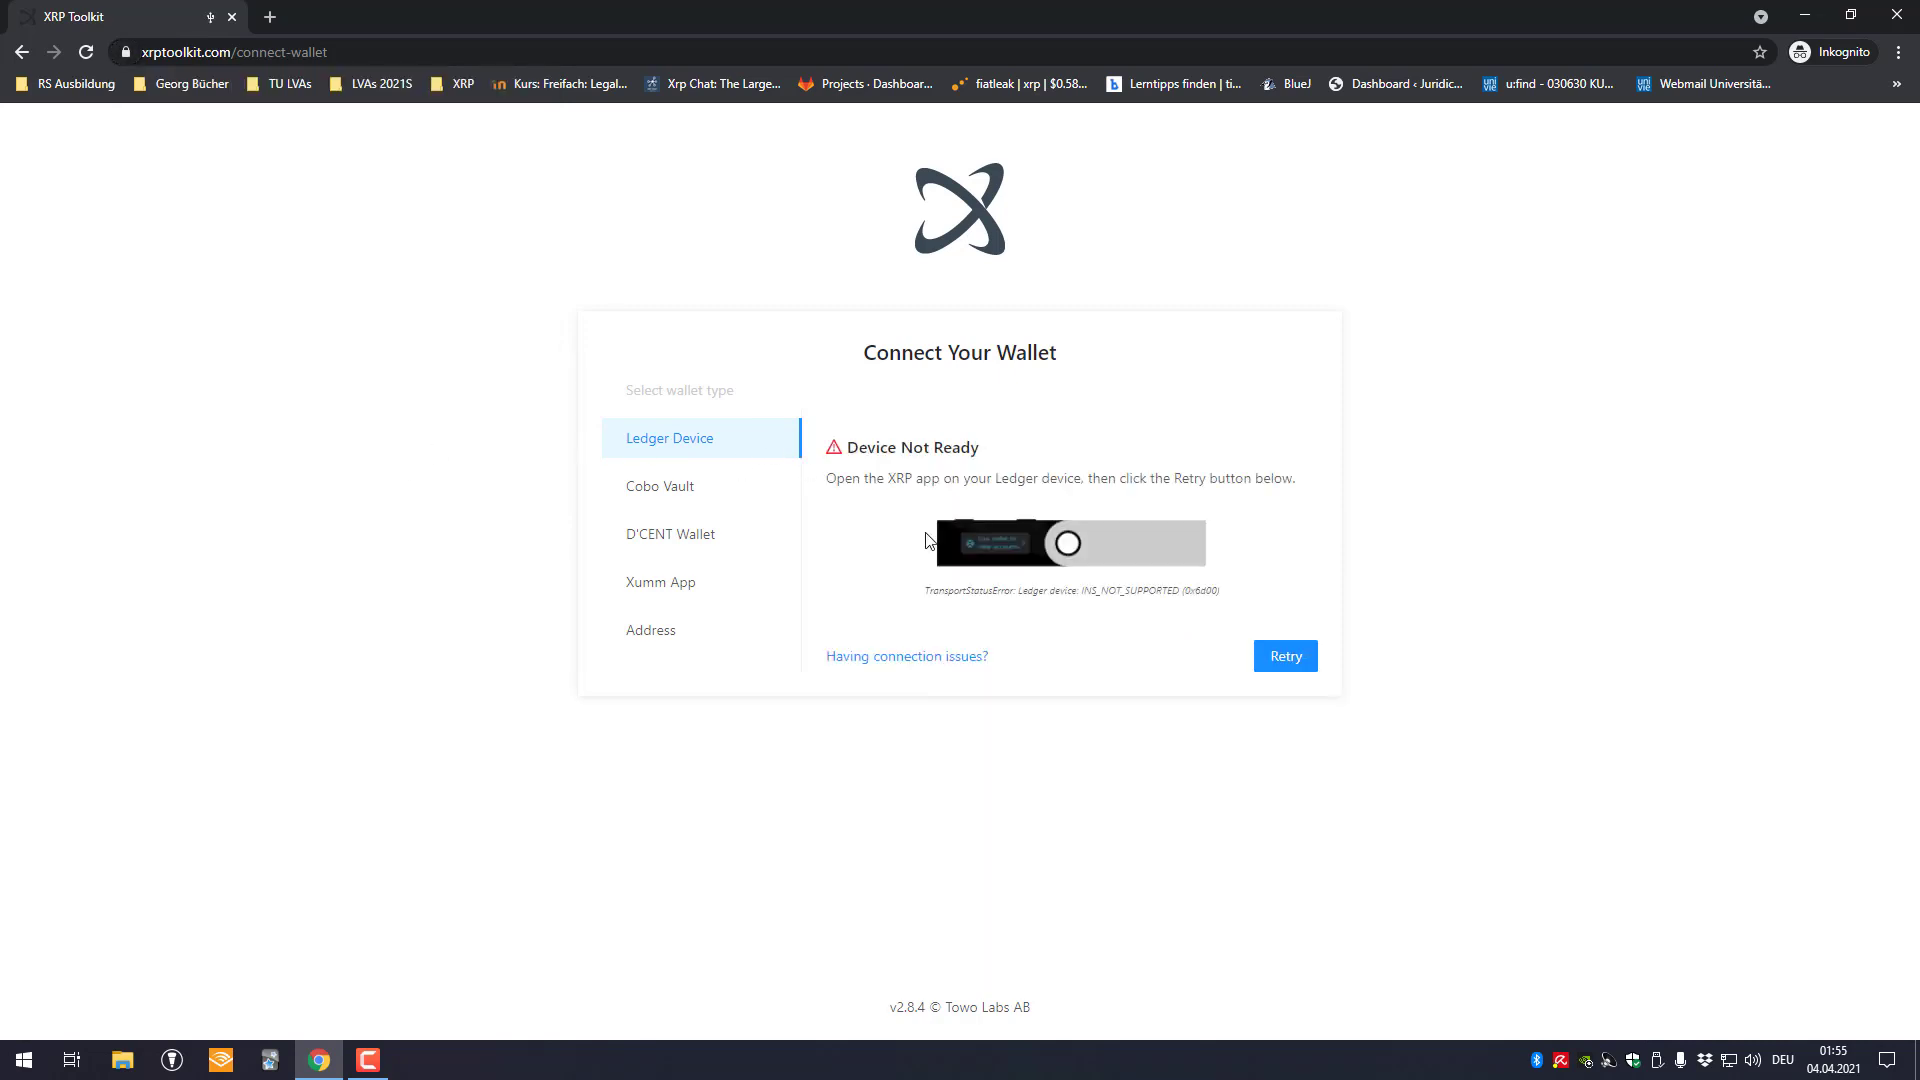
mouse_move(1015, 512)
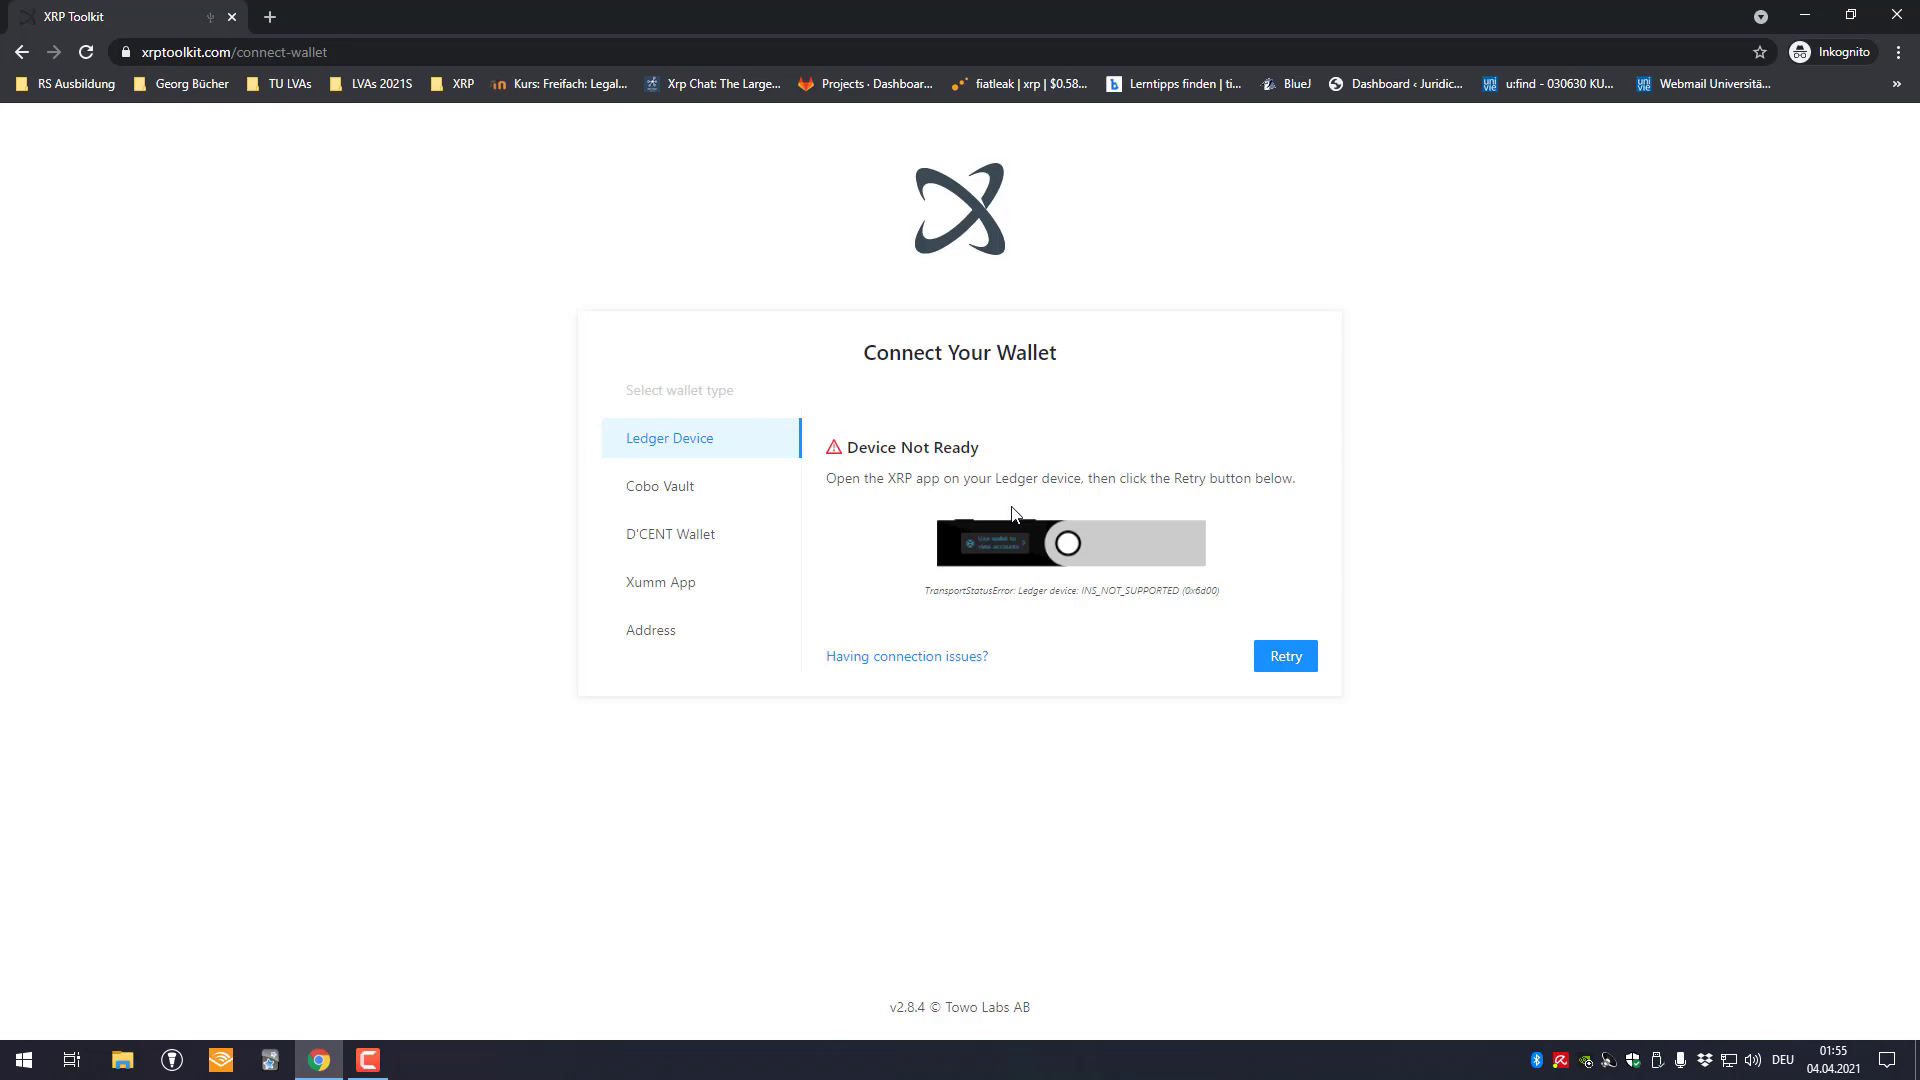
mouse_move(1233, 439)
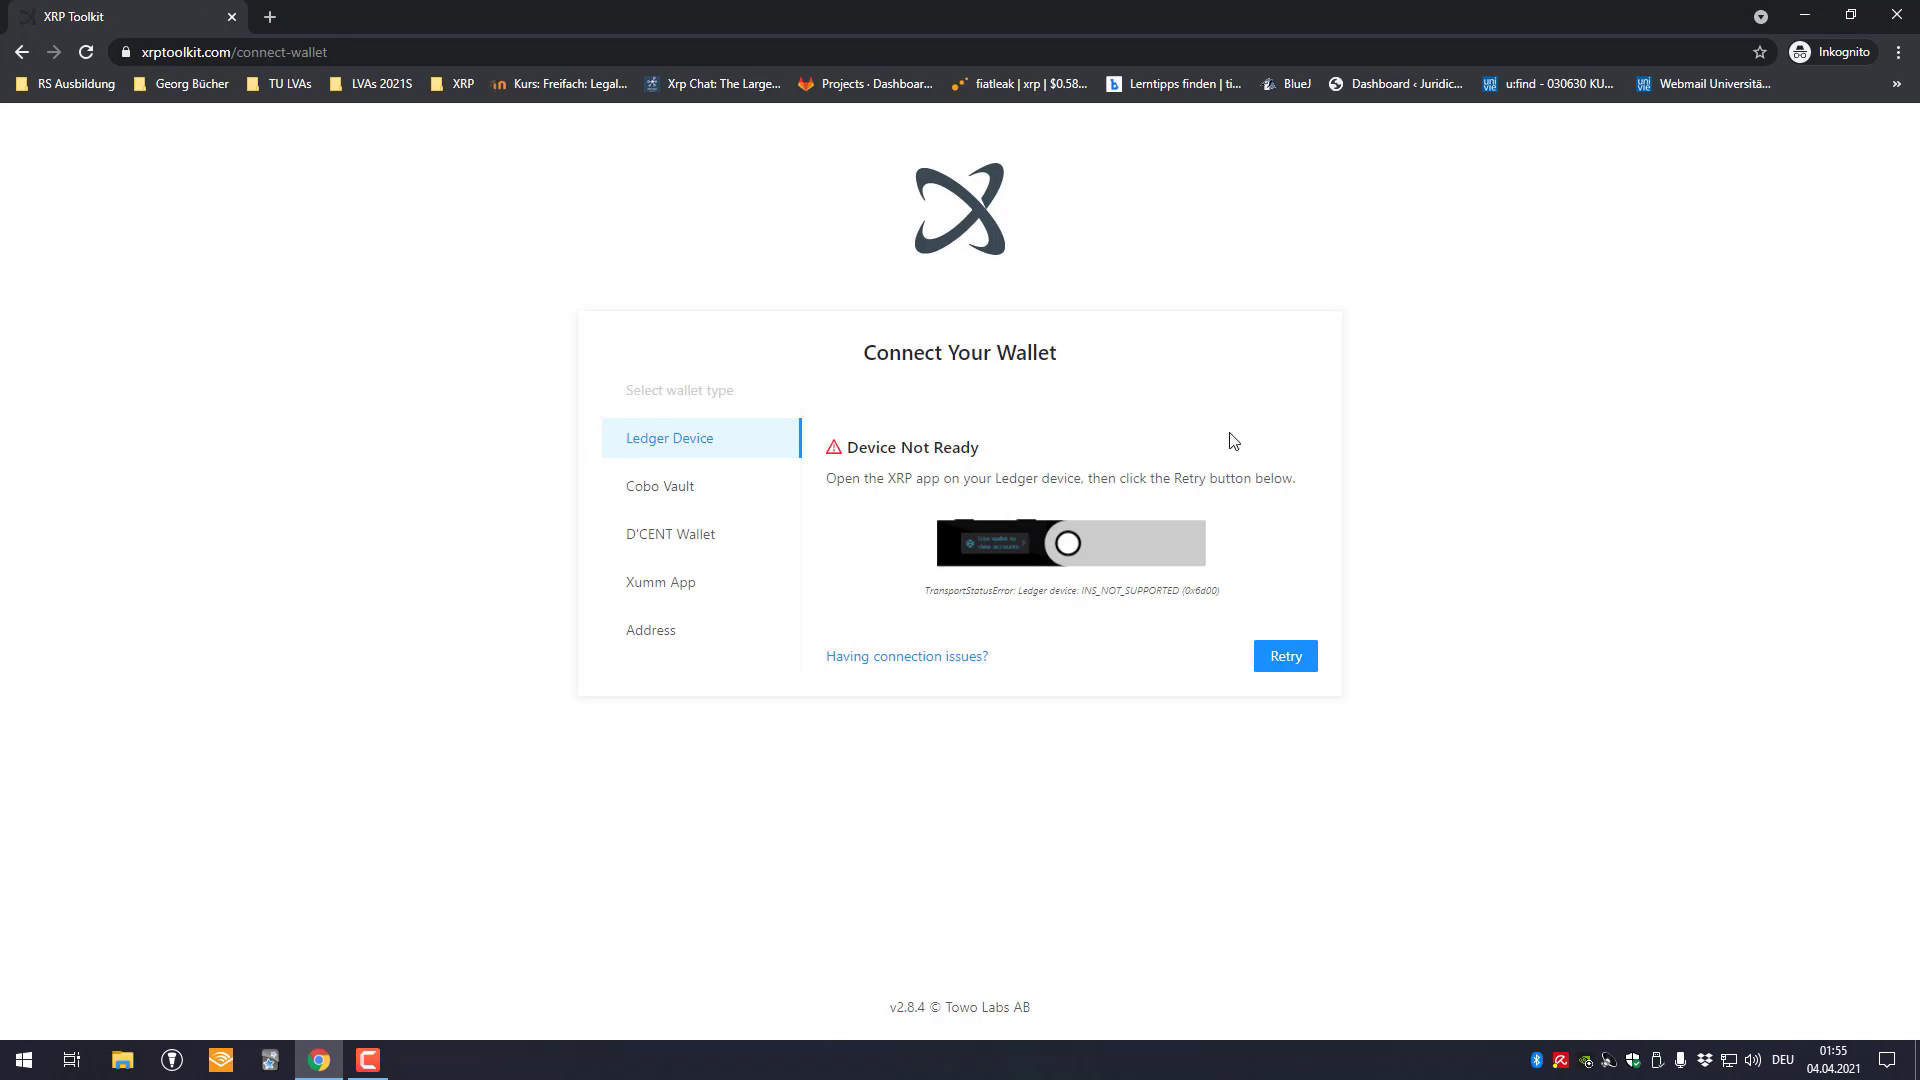
Retry the connection to the Nano S and add only the third listed account
click(1285, 656)
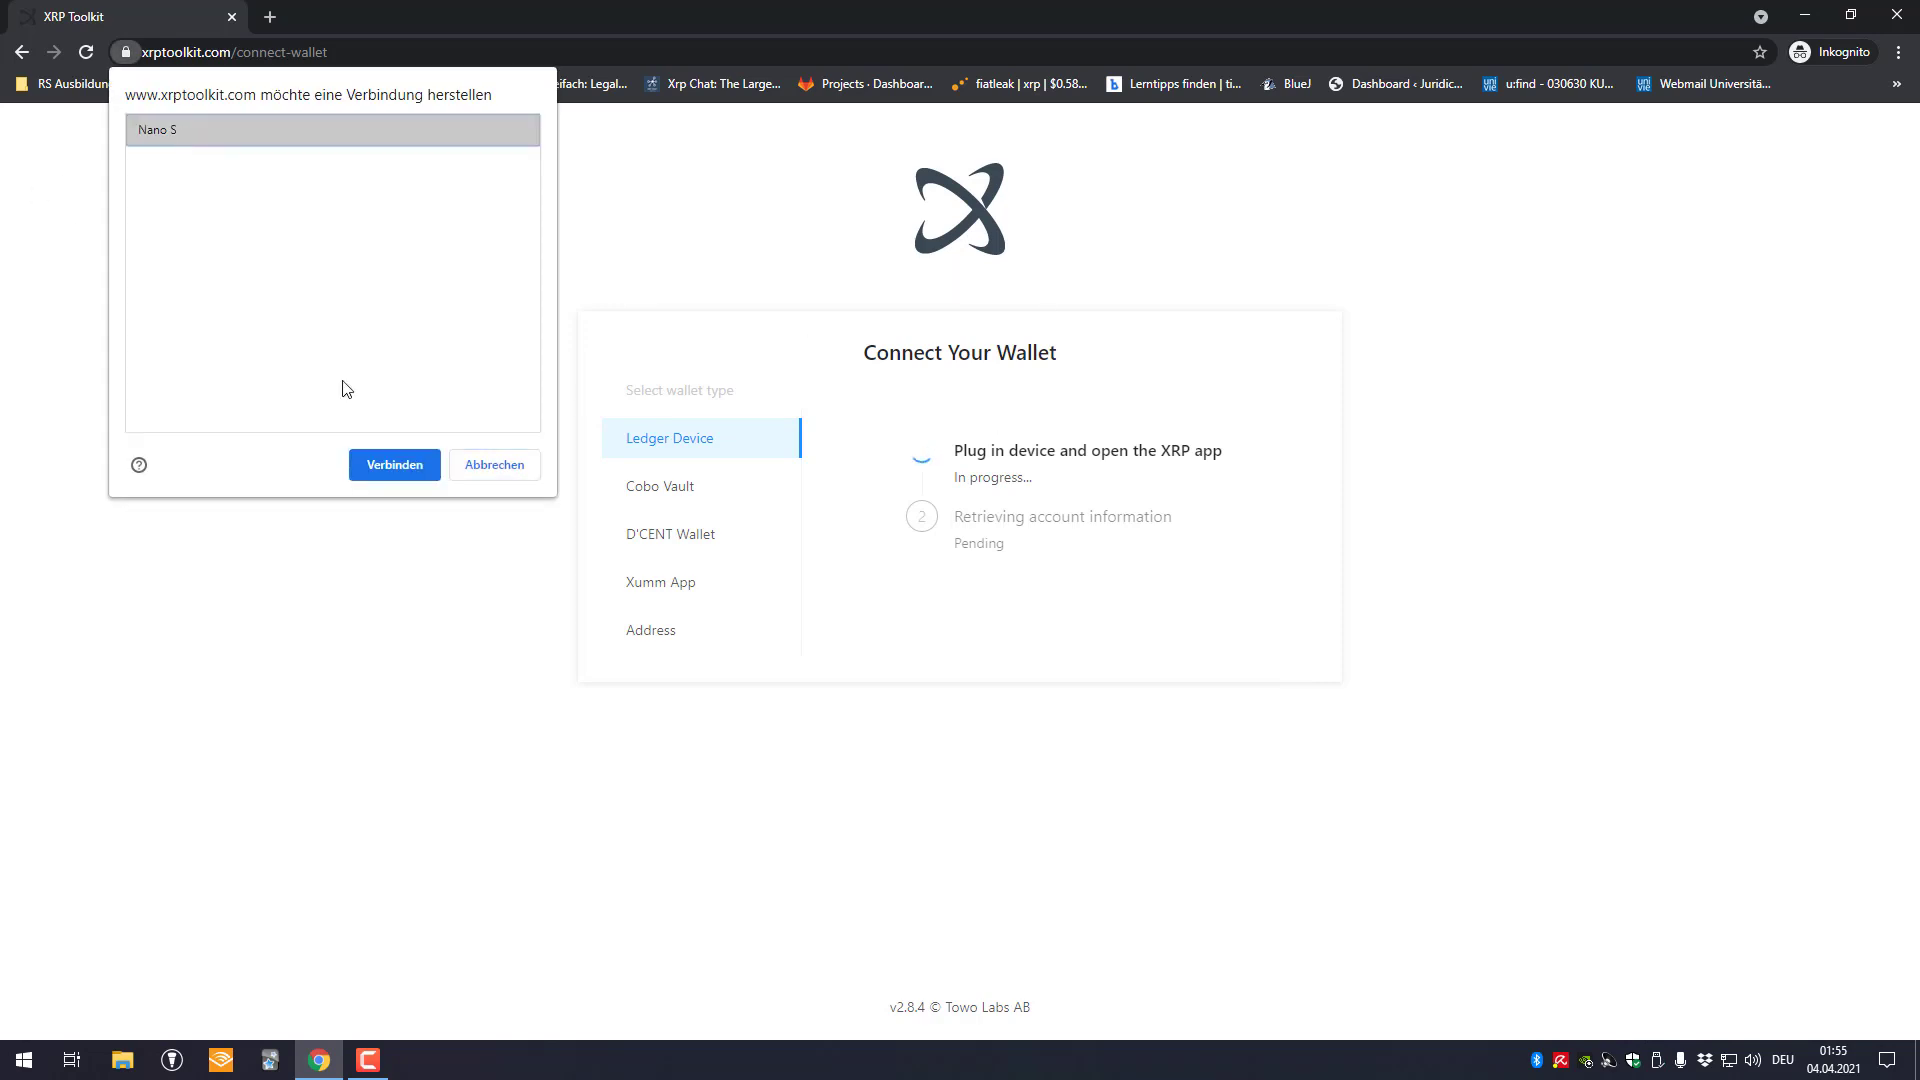
click(393, 465)
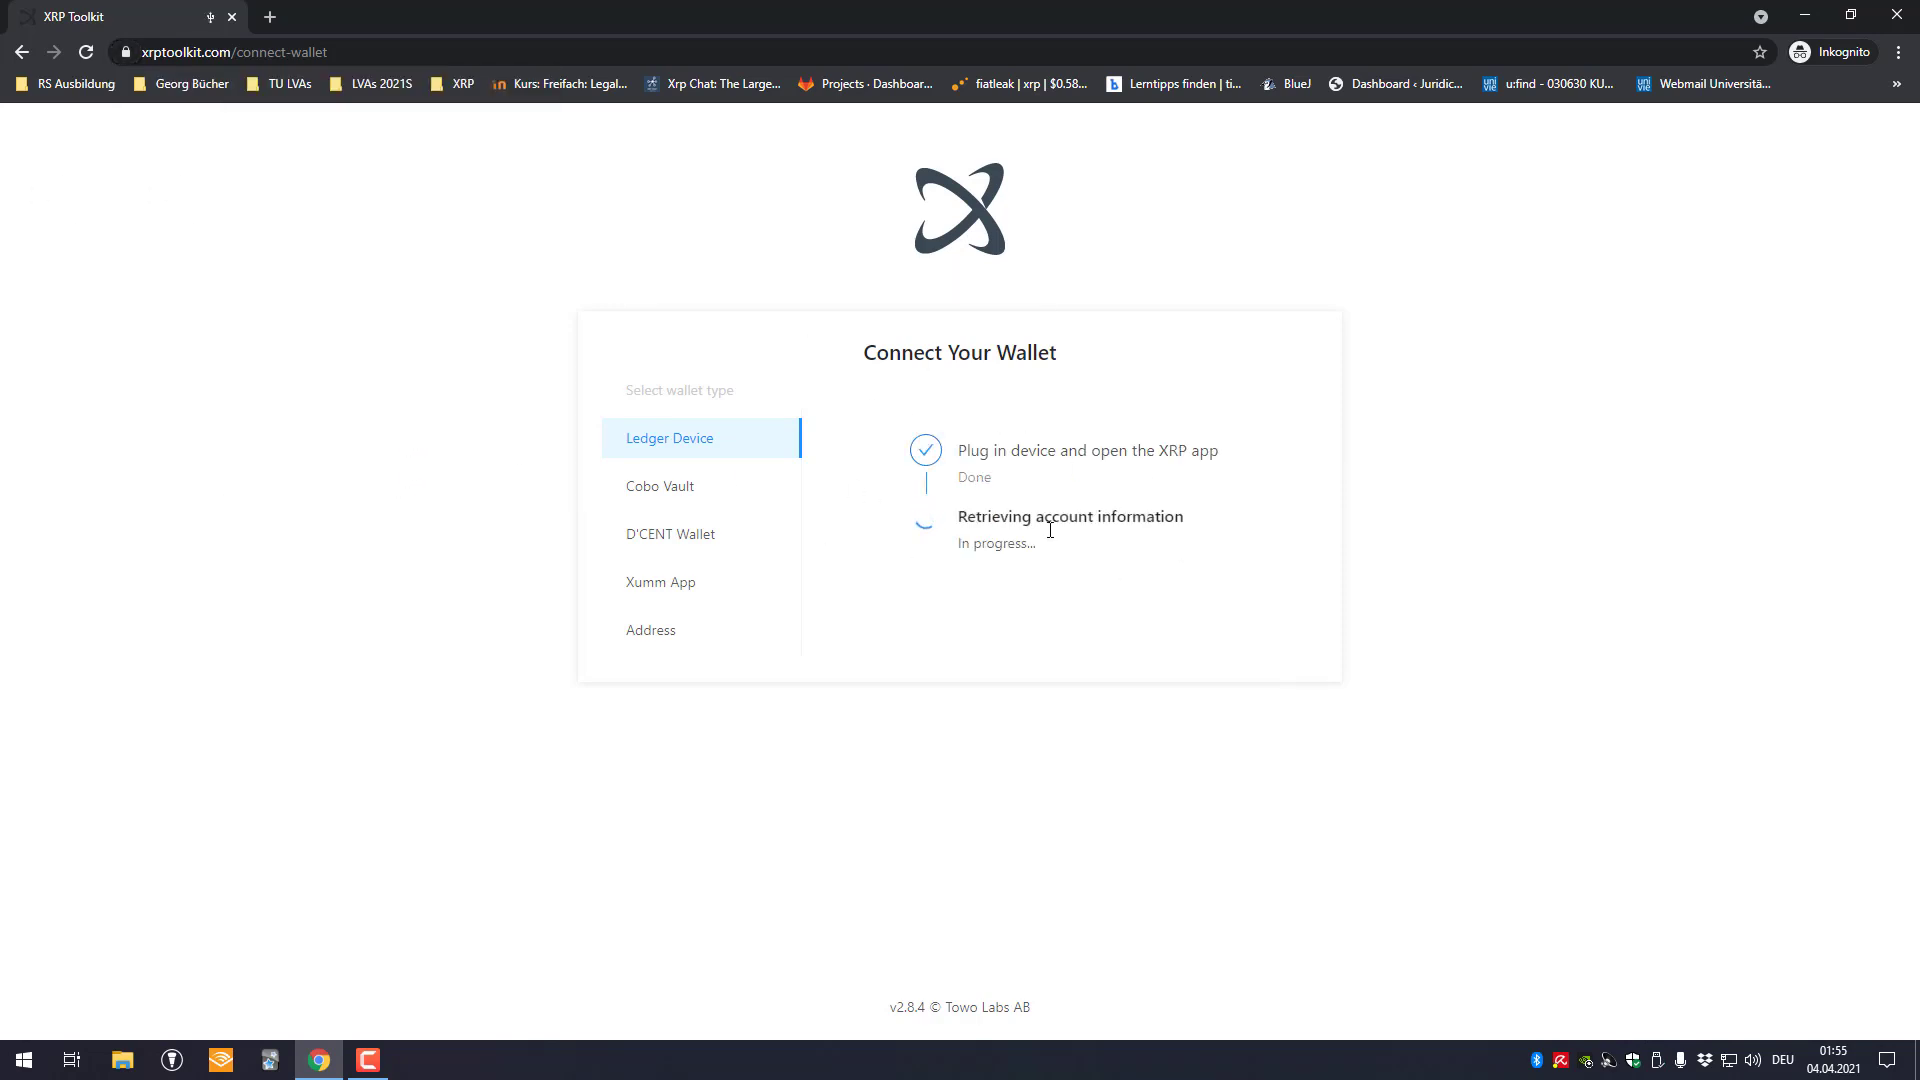
mouse_move(939, 476)
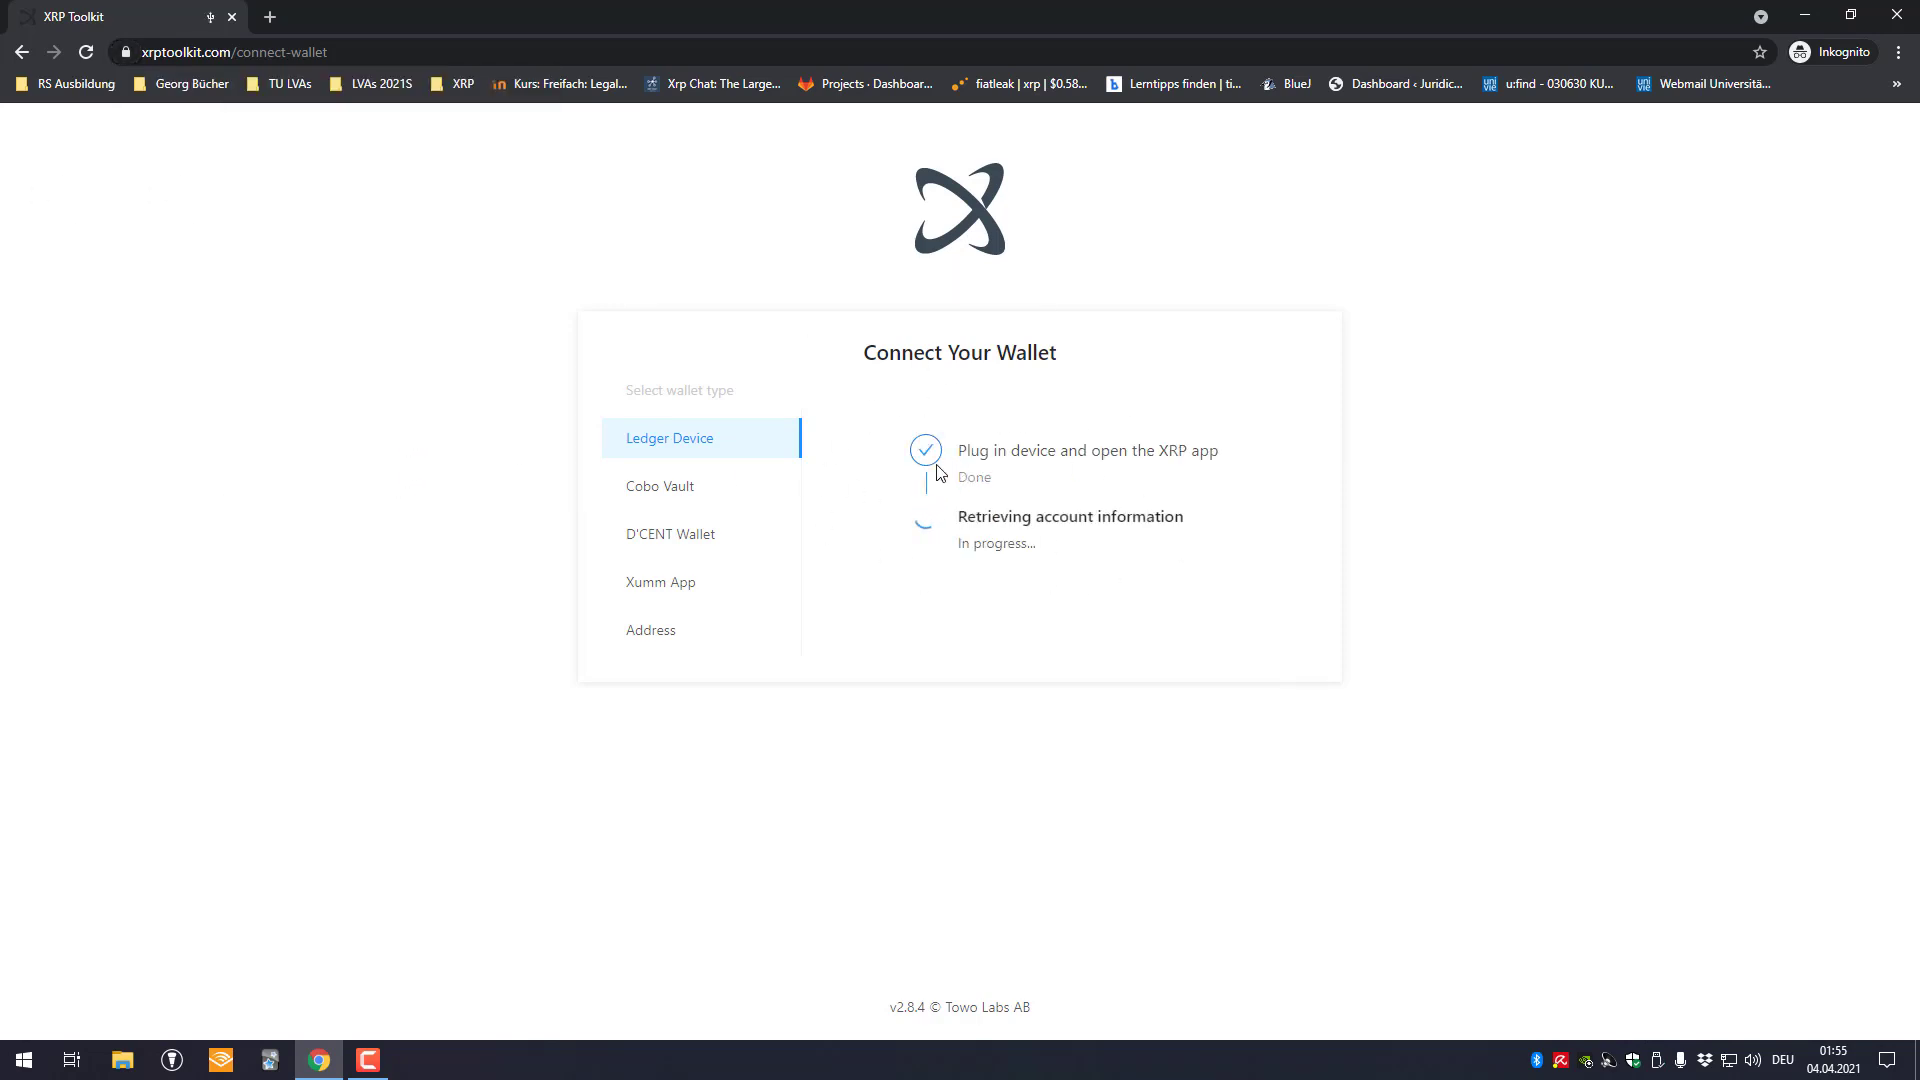
mouse_move(1047, 290)
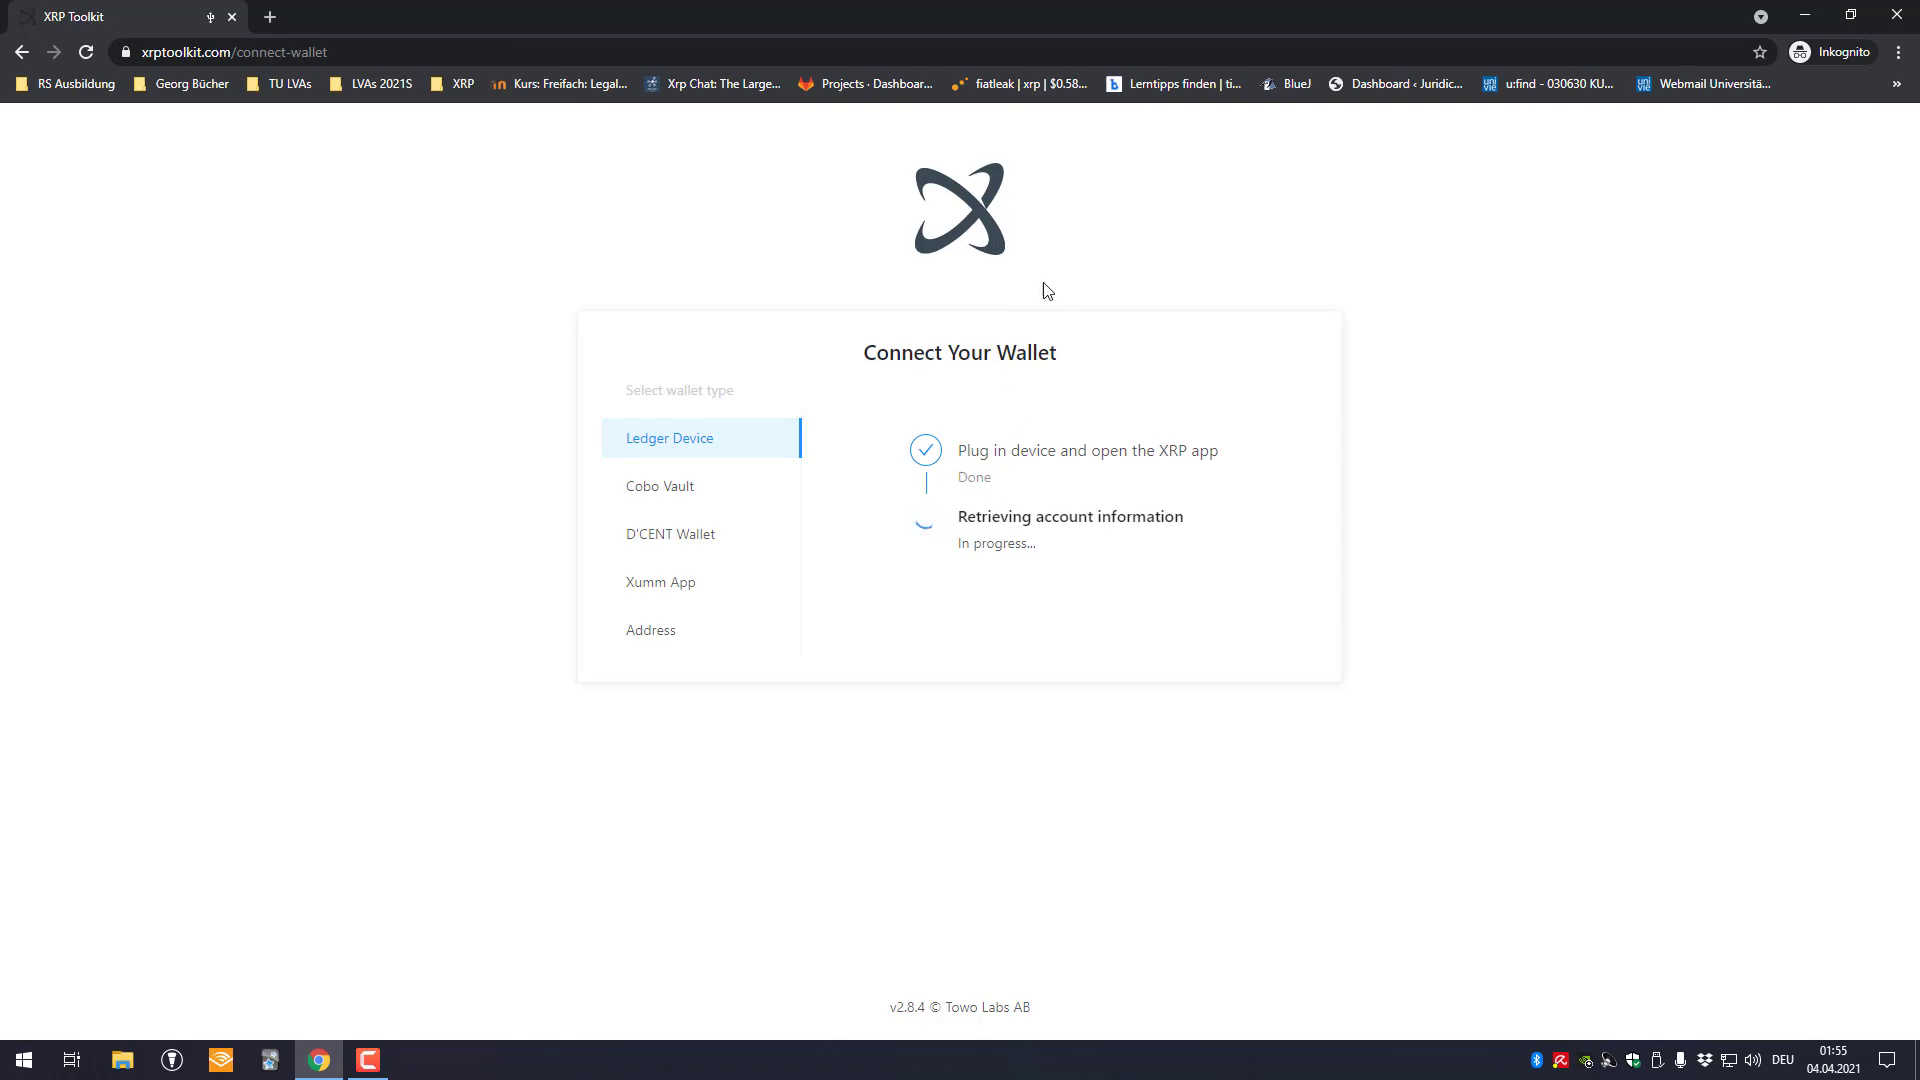
mouse_move(1053, 387)
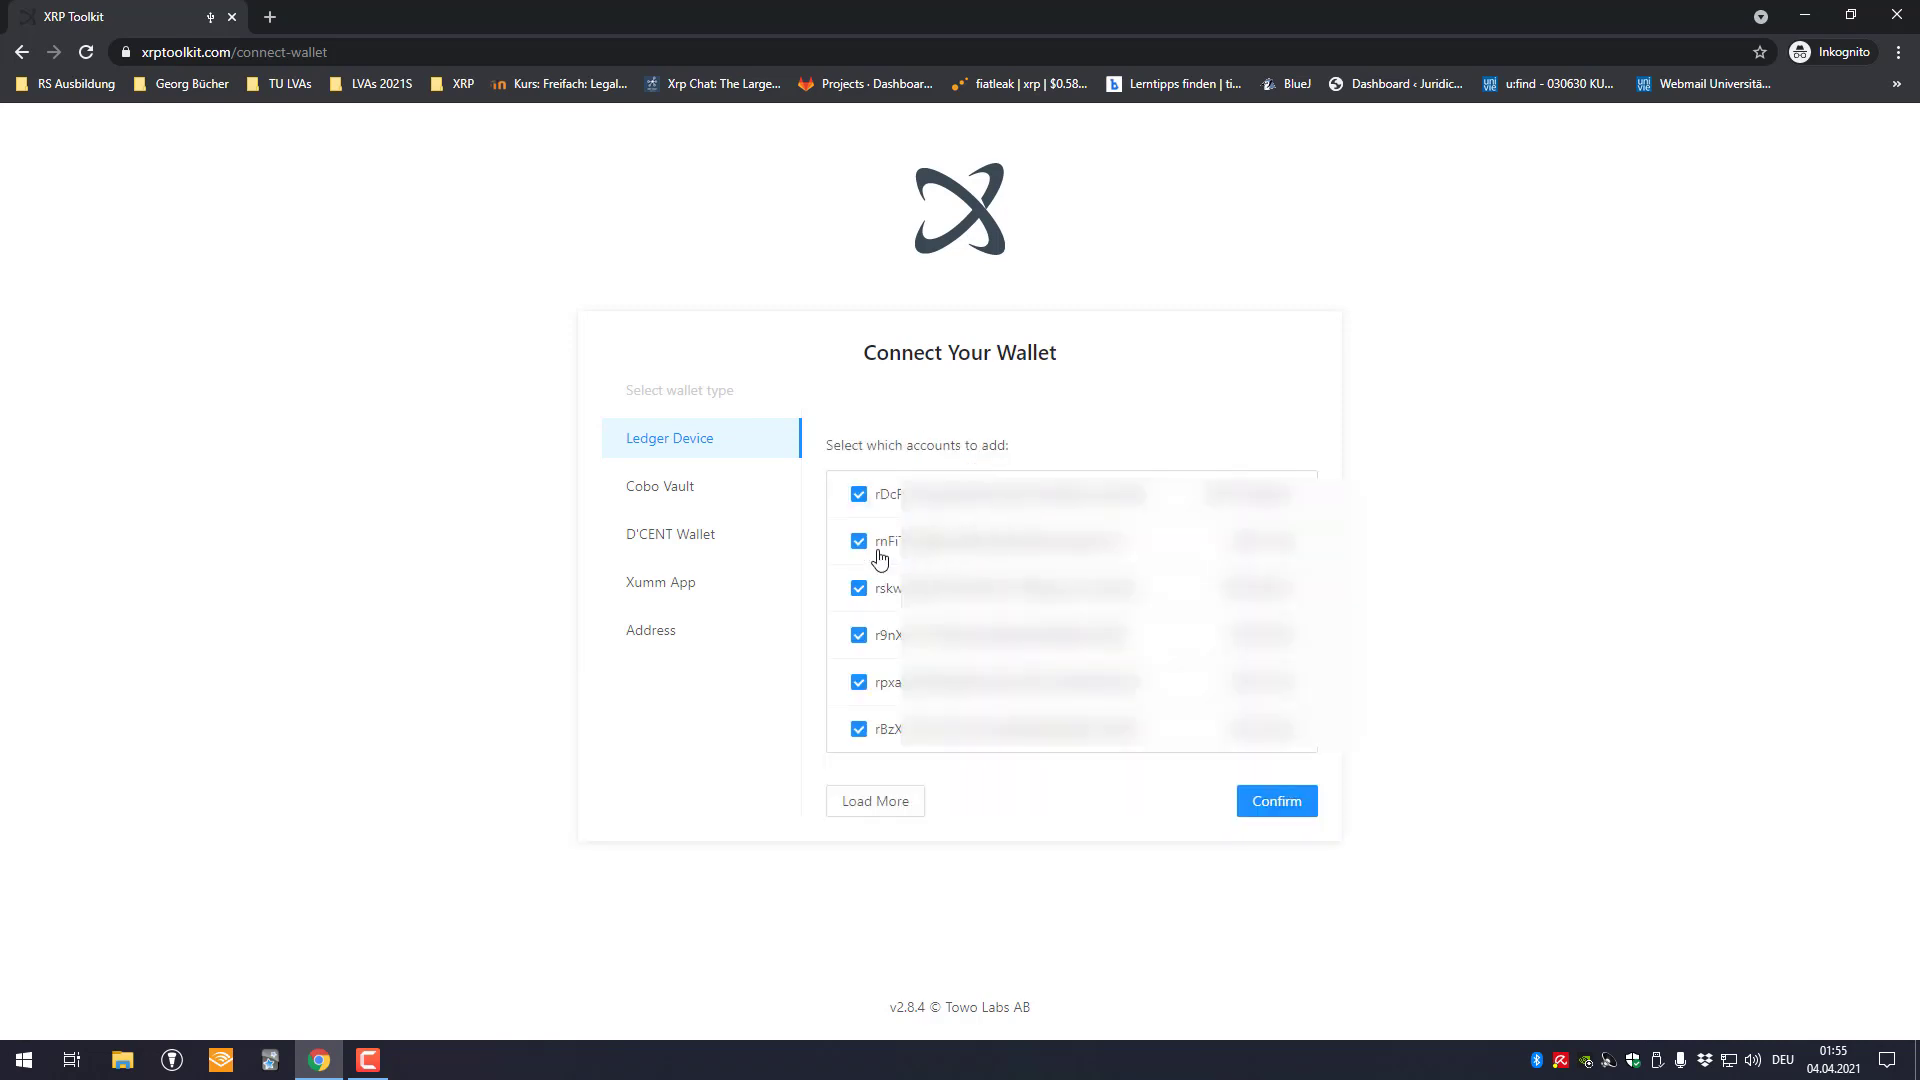
click(858, 494)
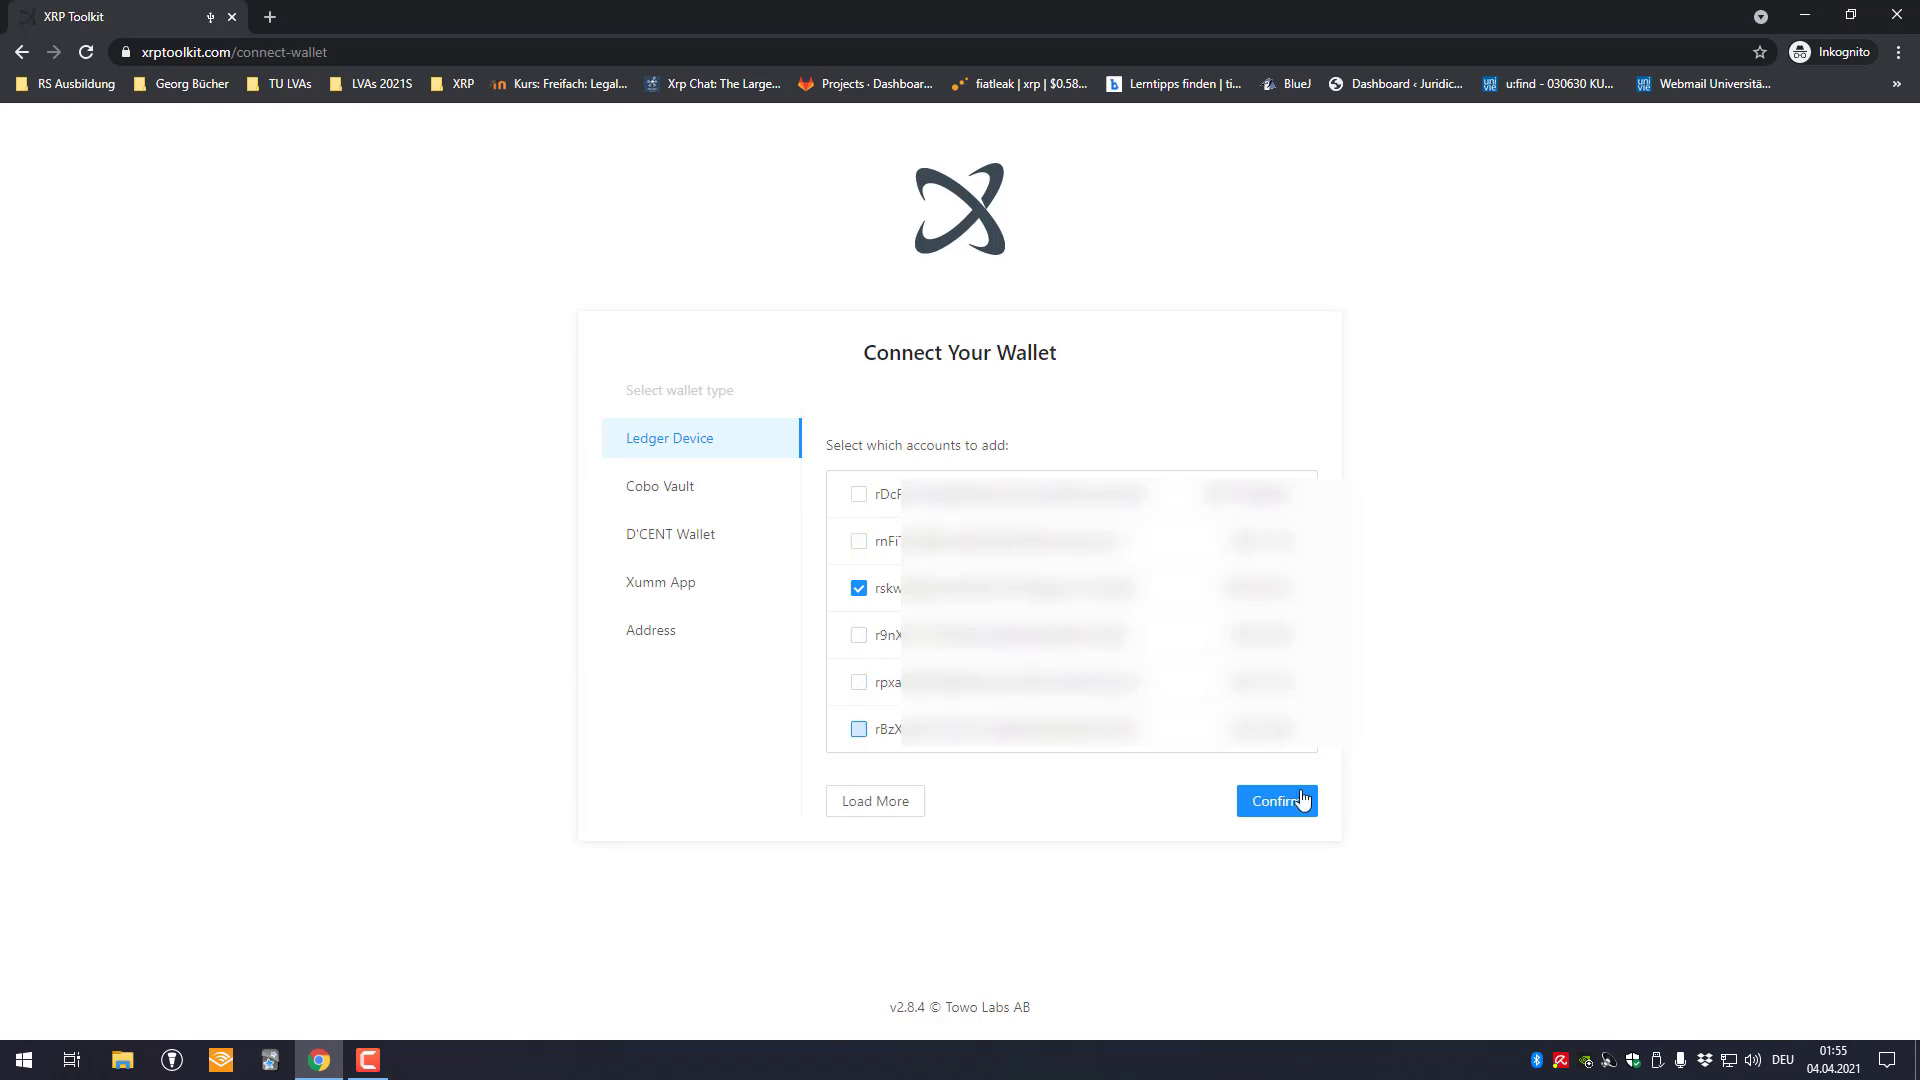
click(1277, 800)
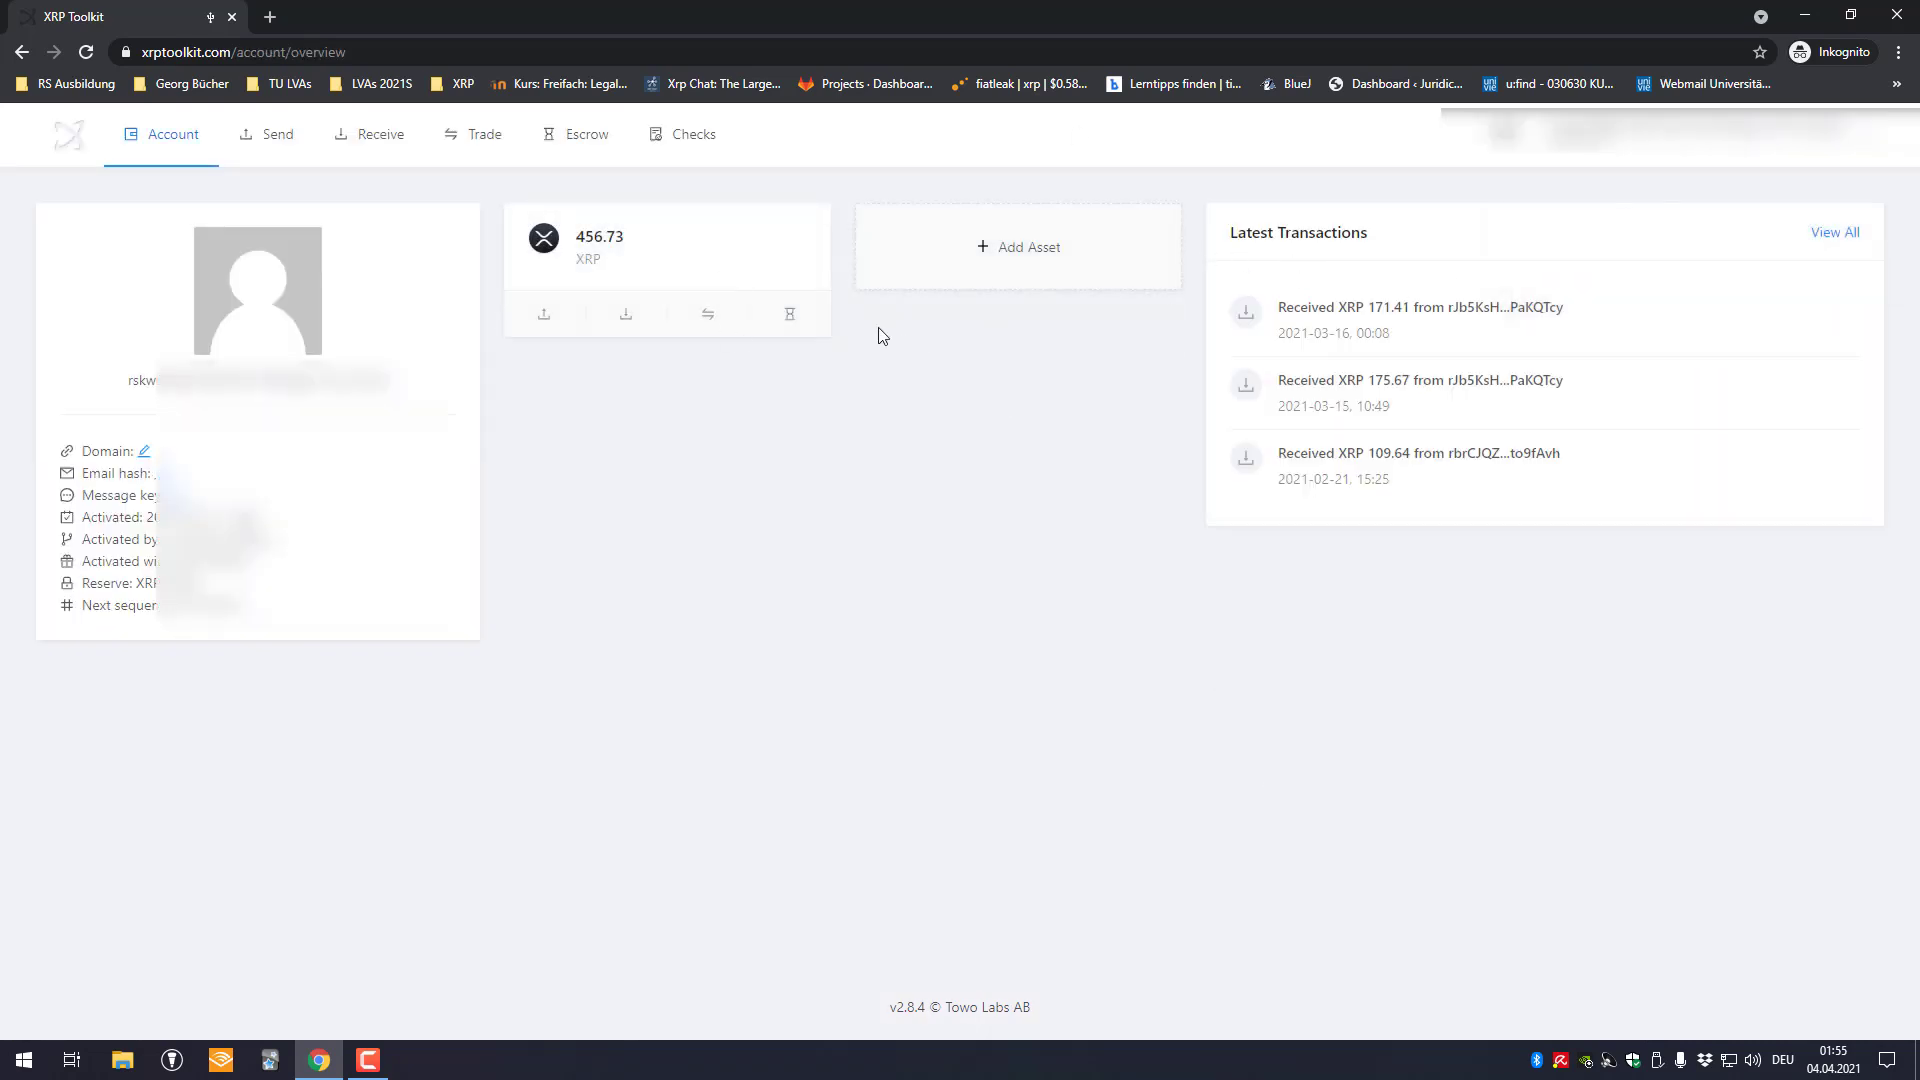
mouse_move(135, 433)
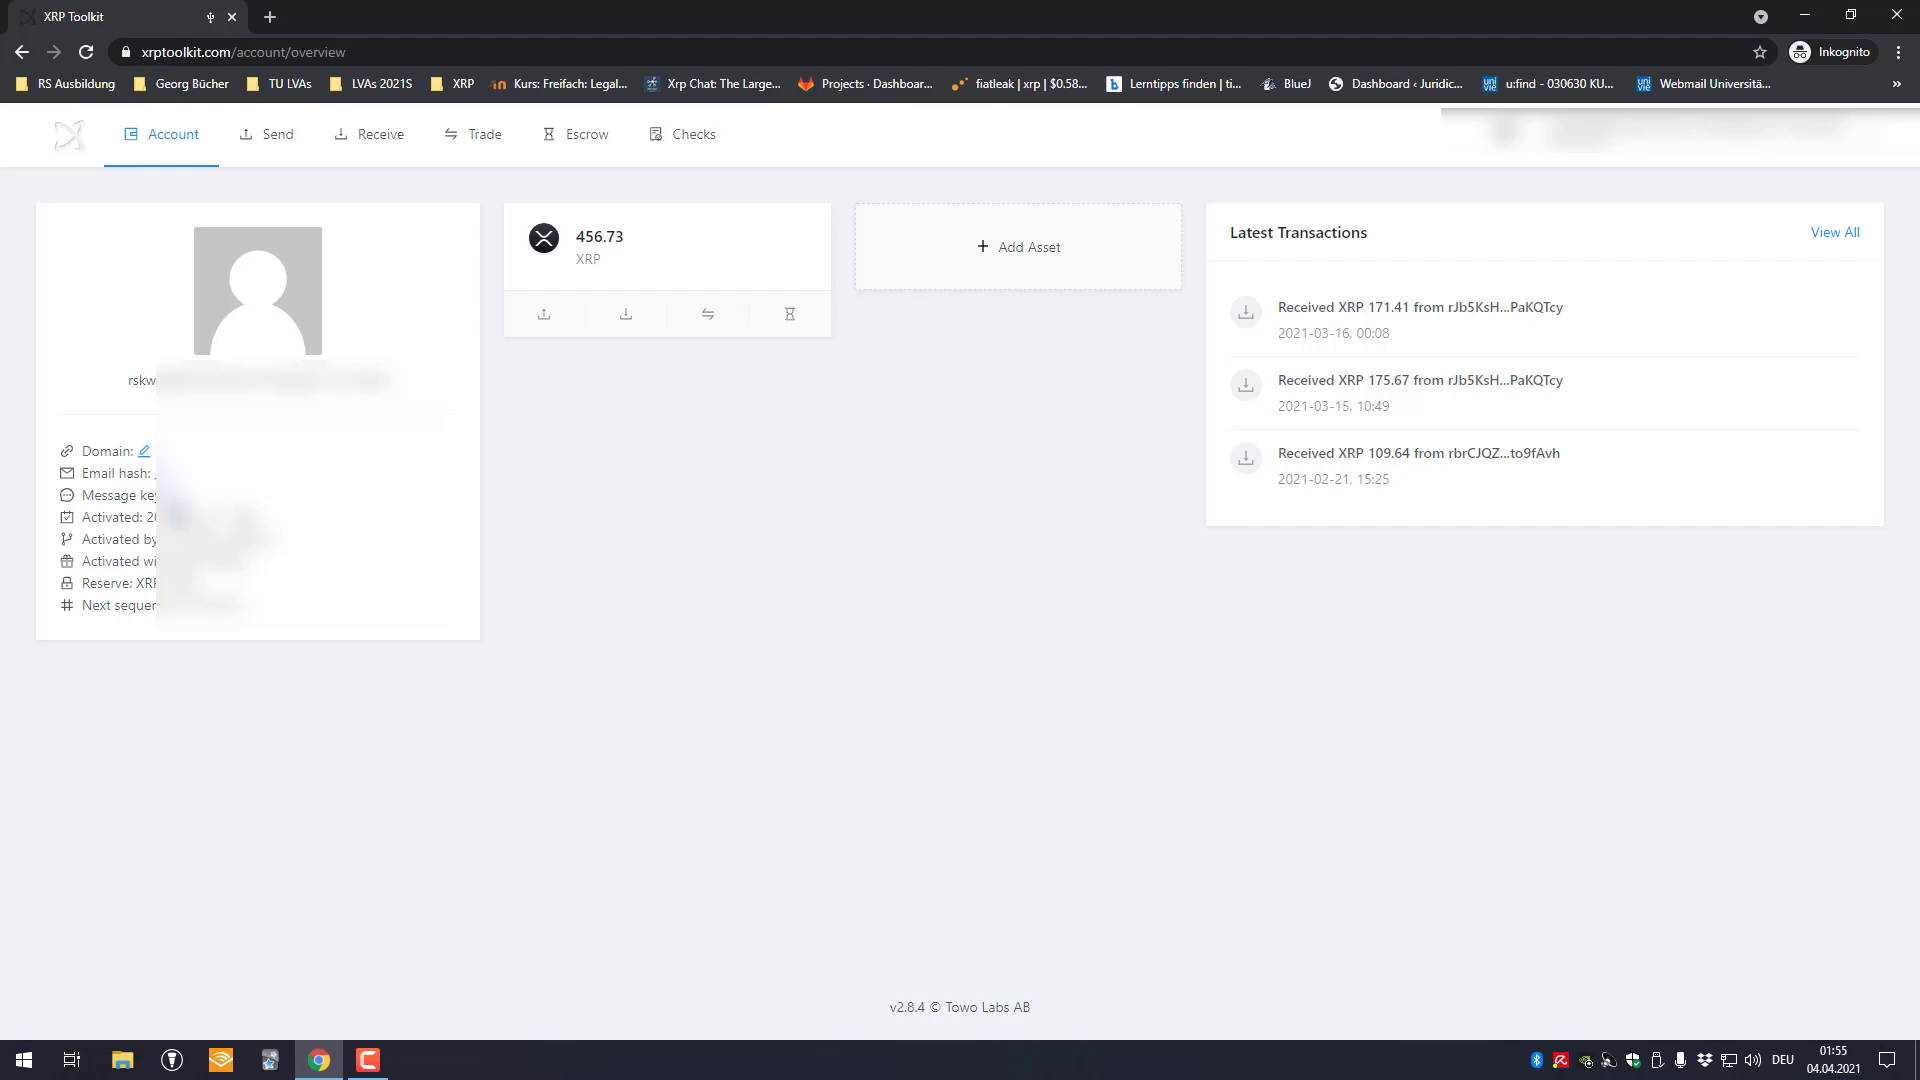
mouse_move(133, 503)
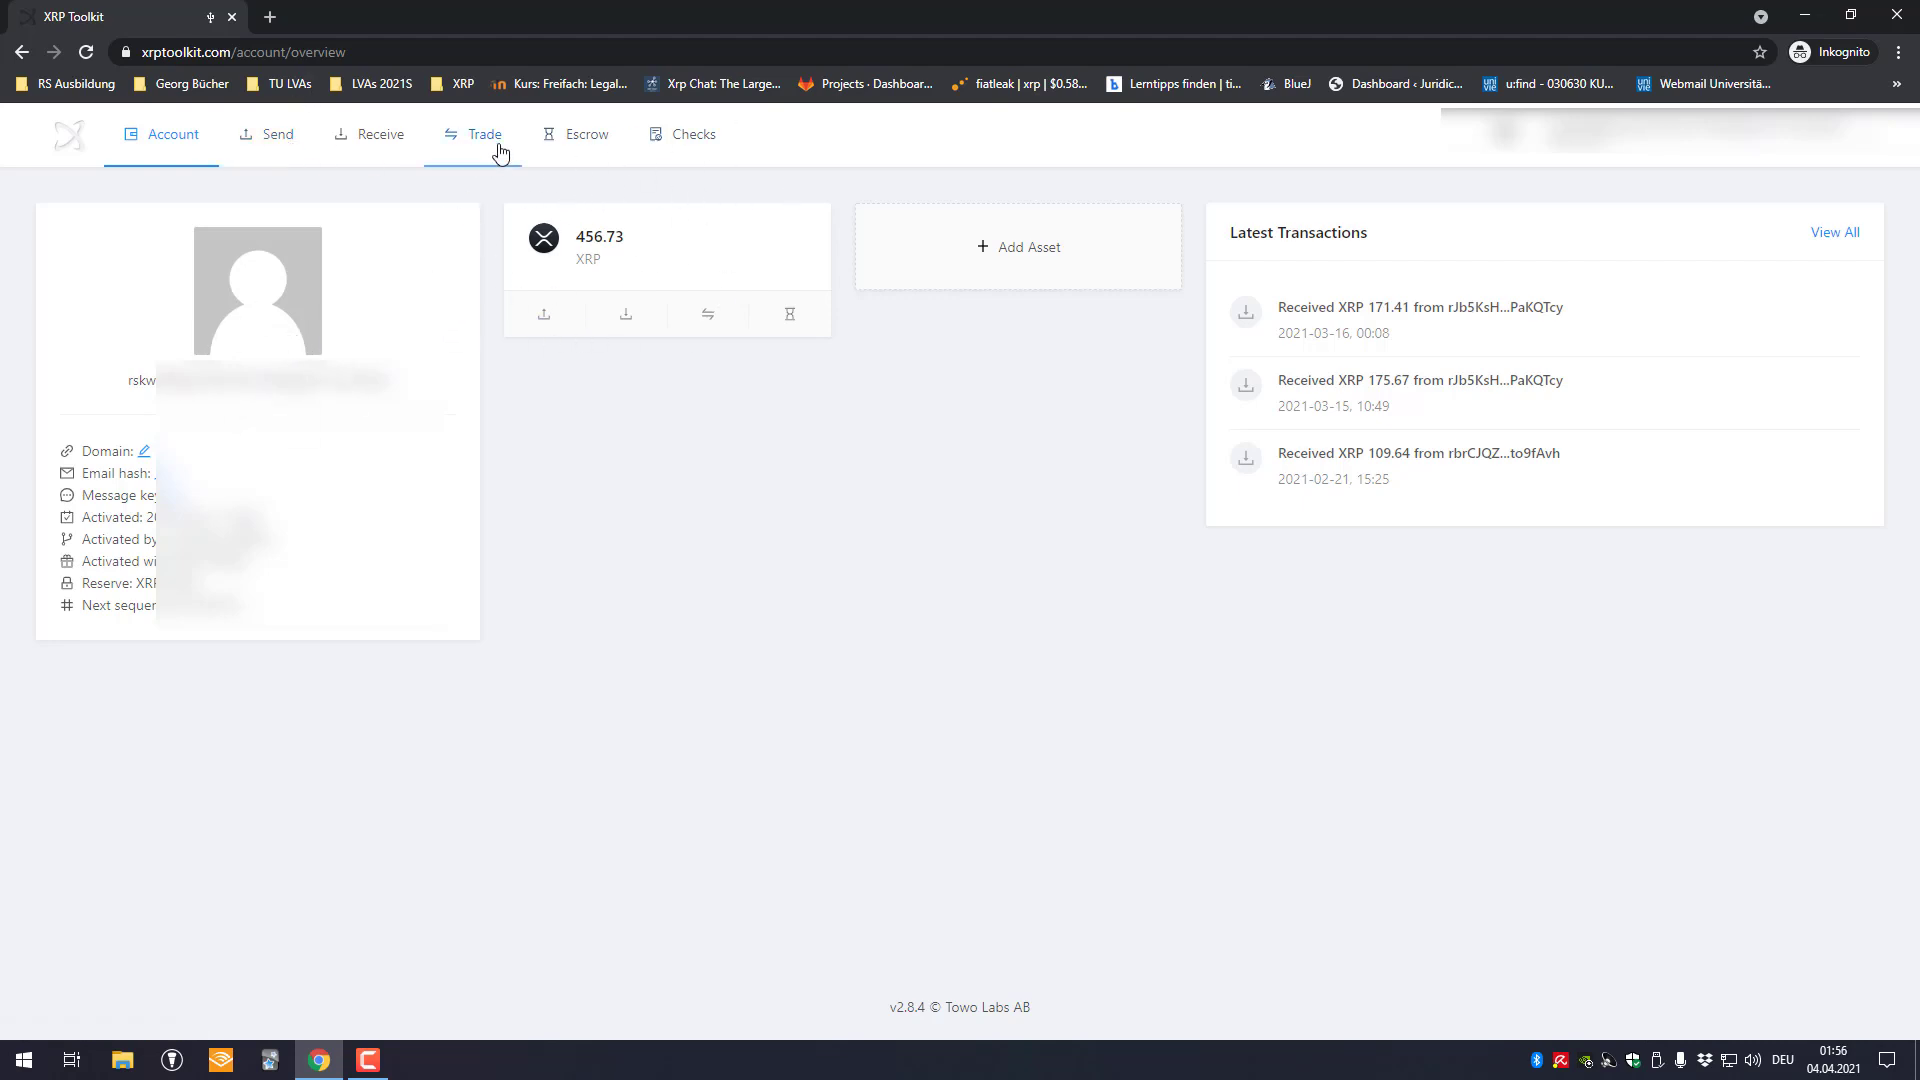
mouse_move(263, 160)
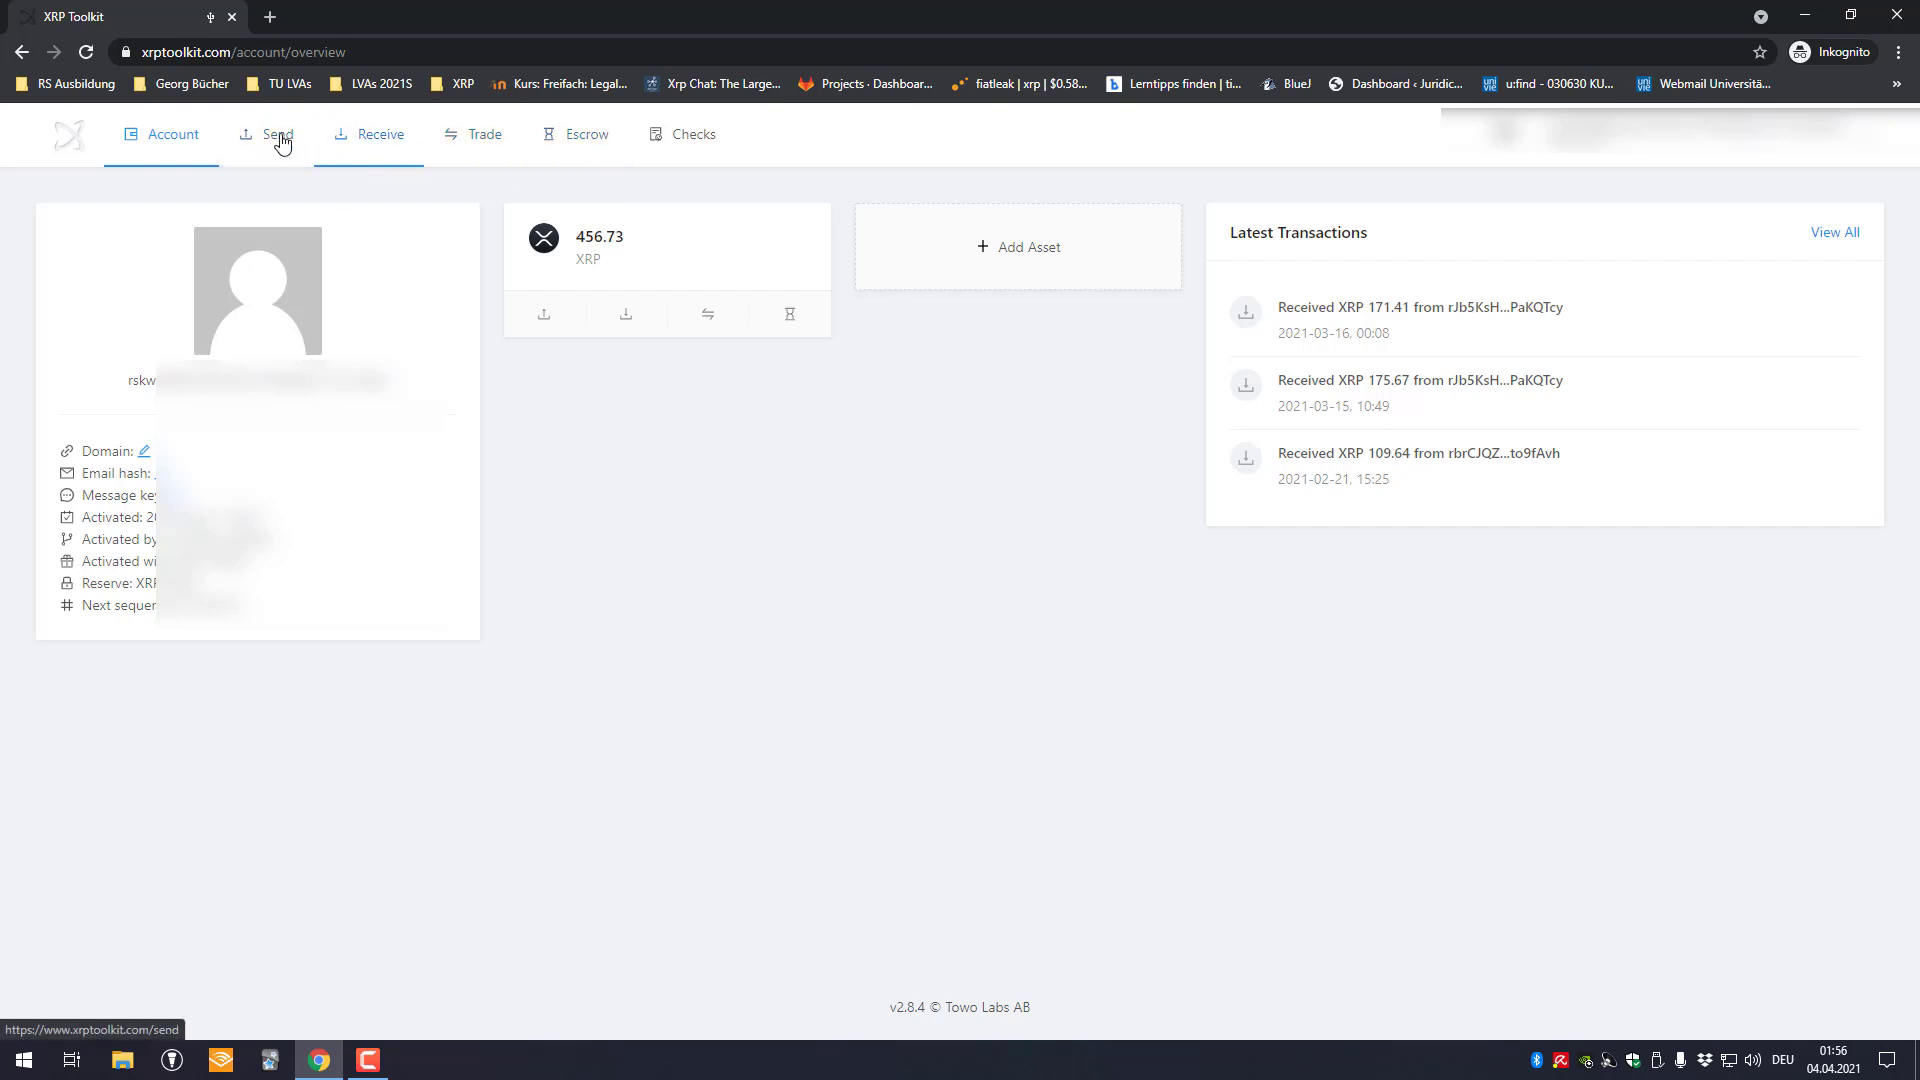
mouse_move(362, 165)
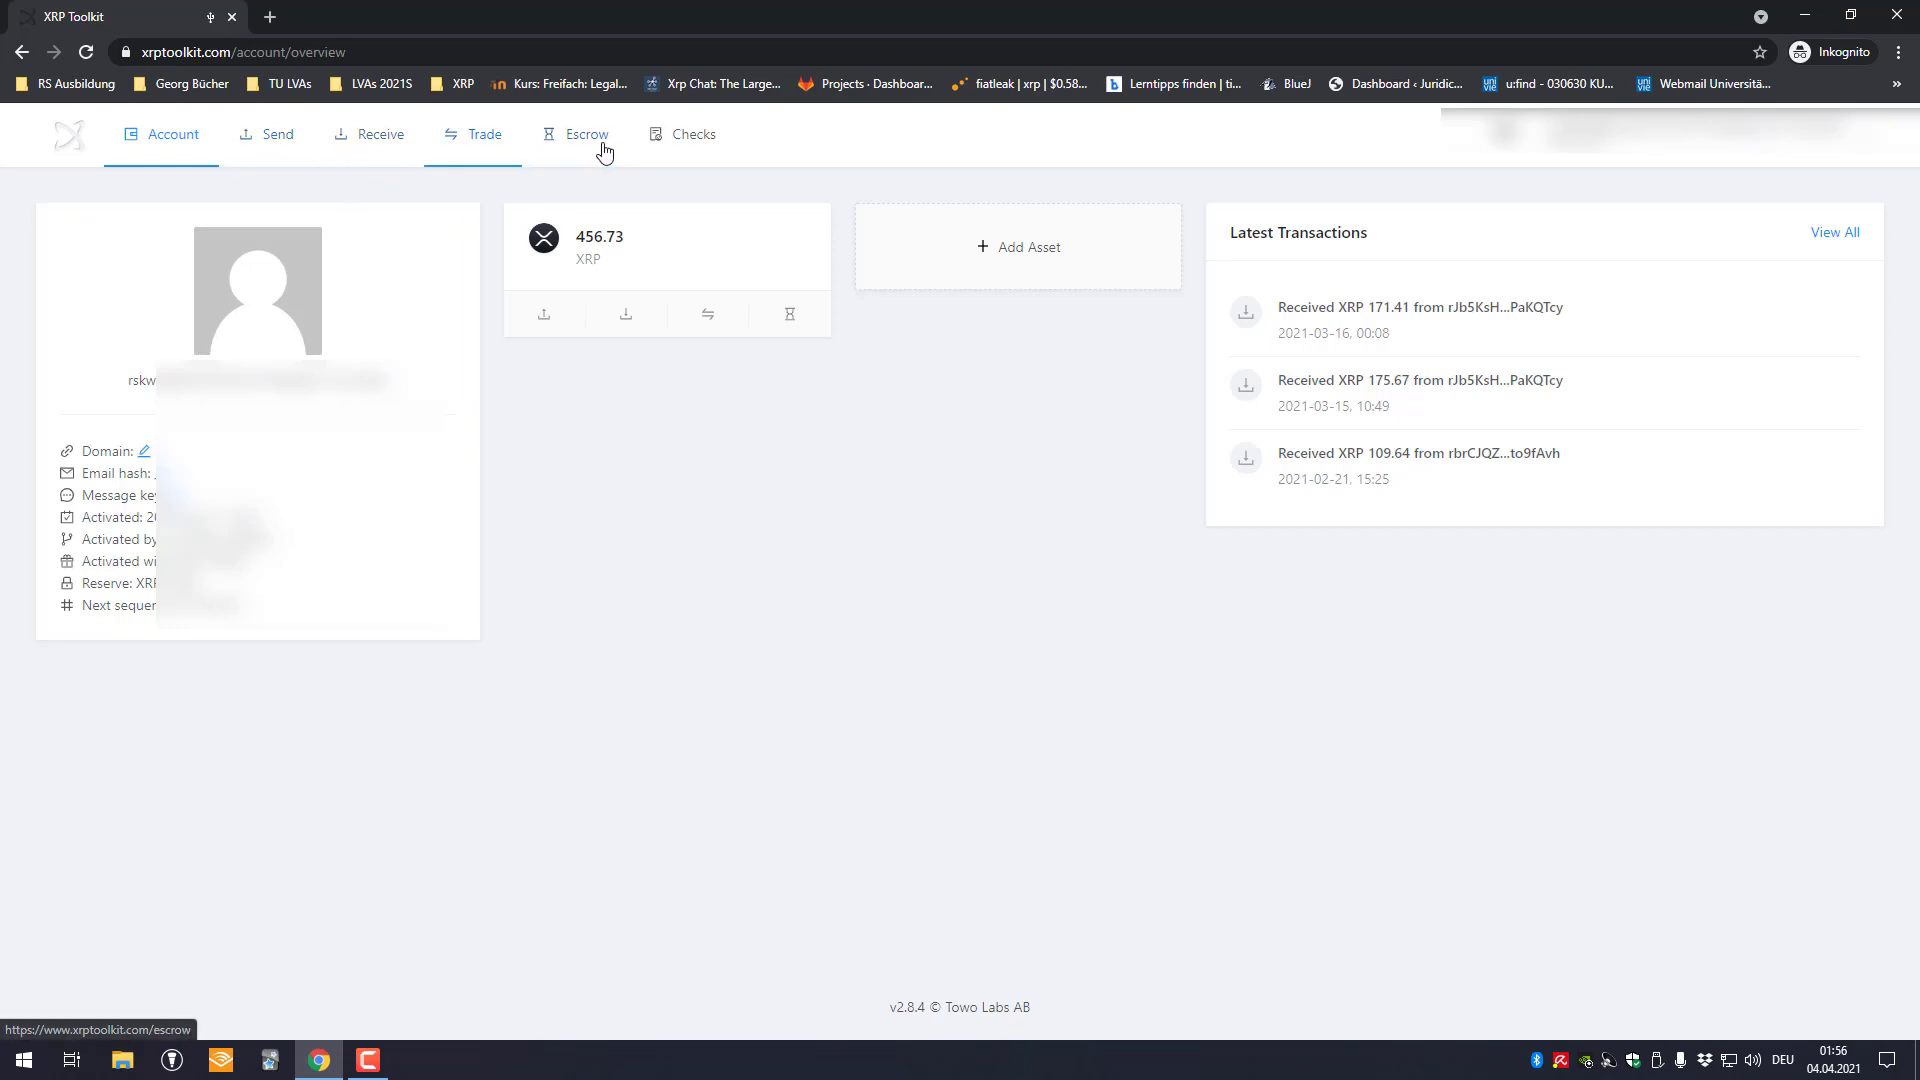
Go to the Escrow page, which lists no active escrows
click(586, 134)
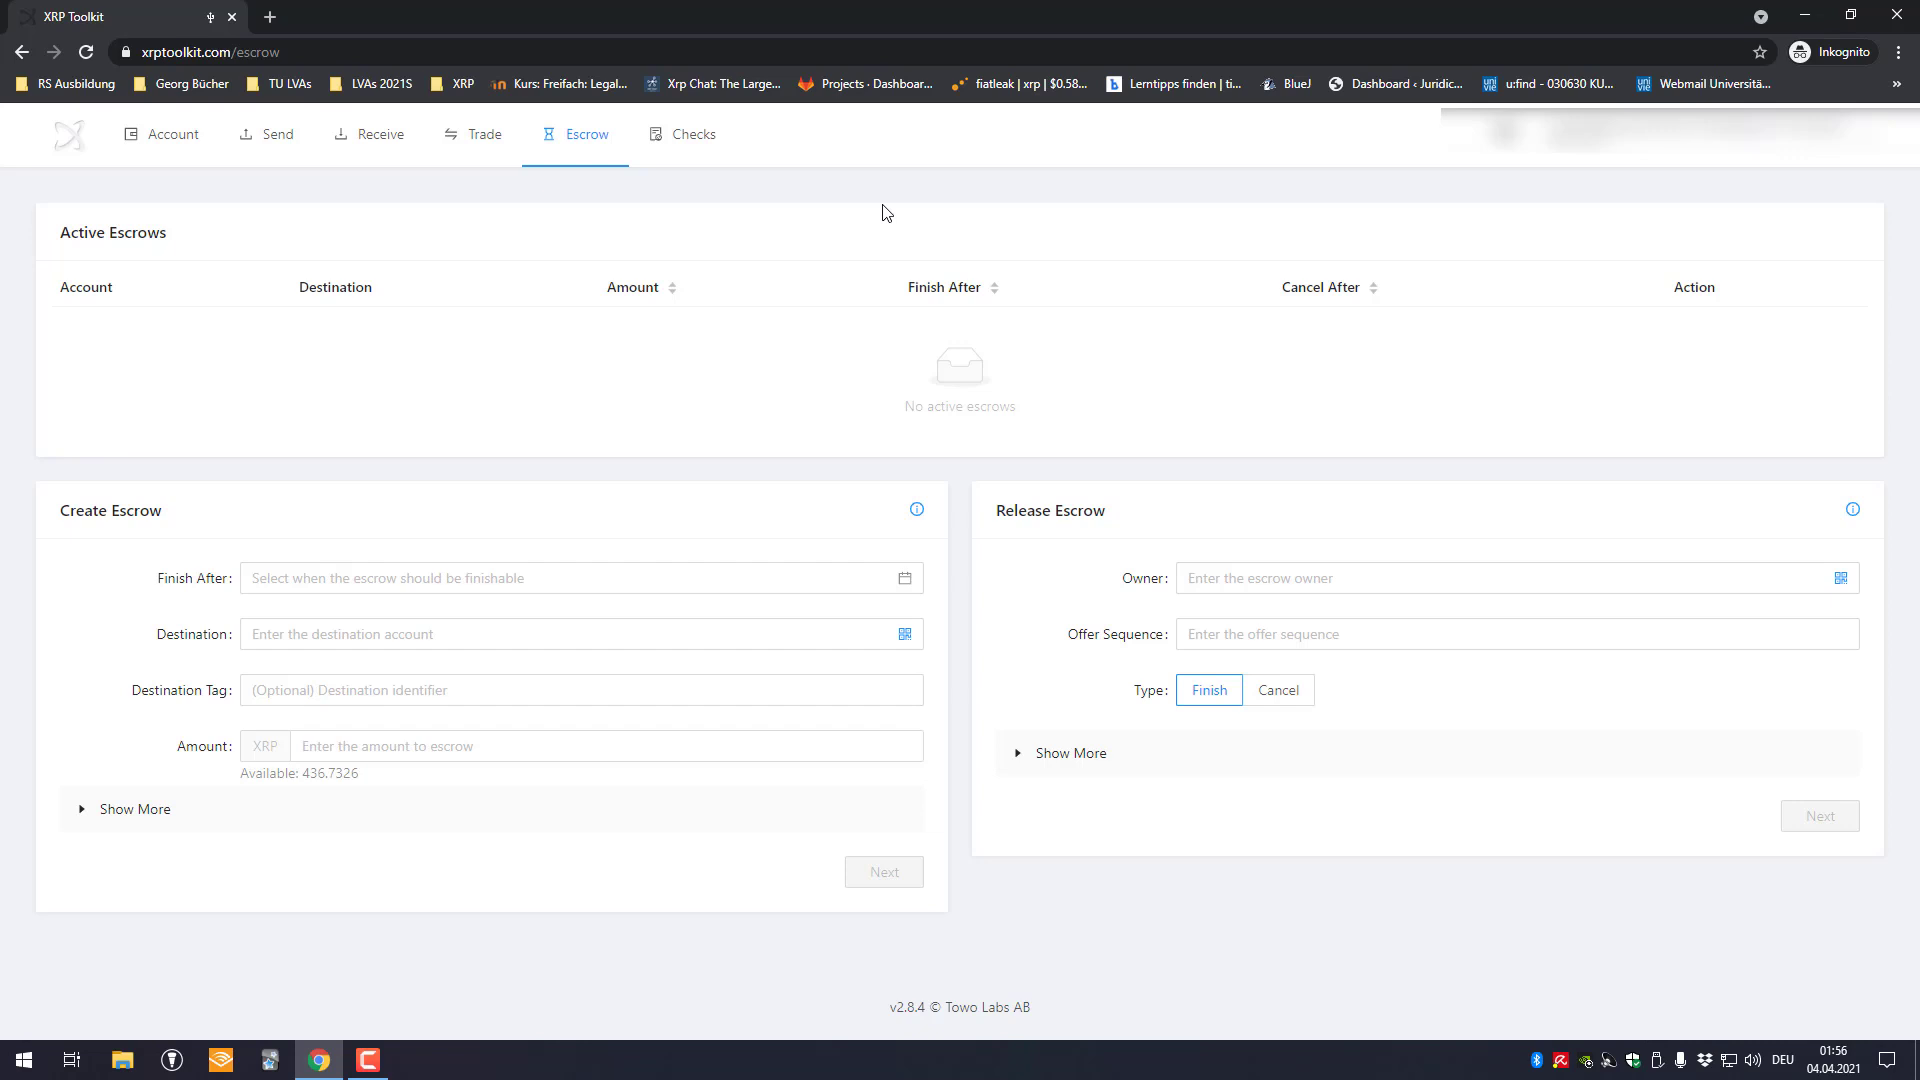
mouse_move(475, 234)
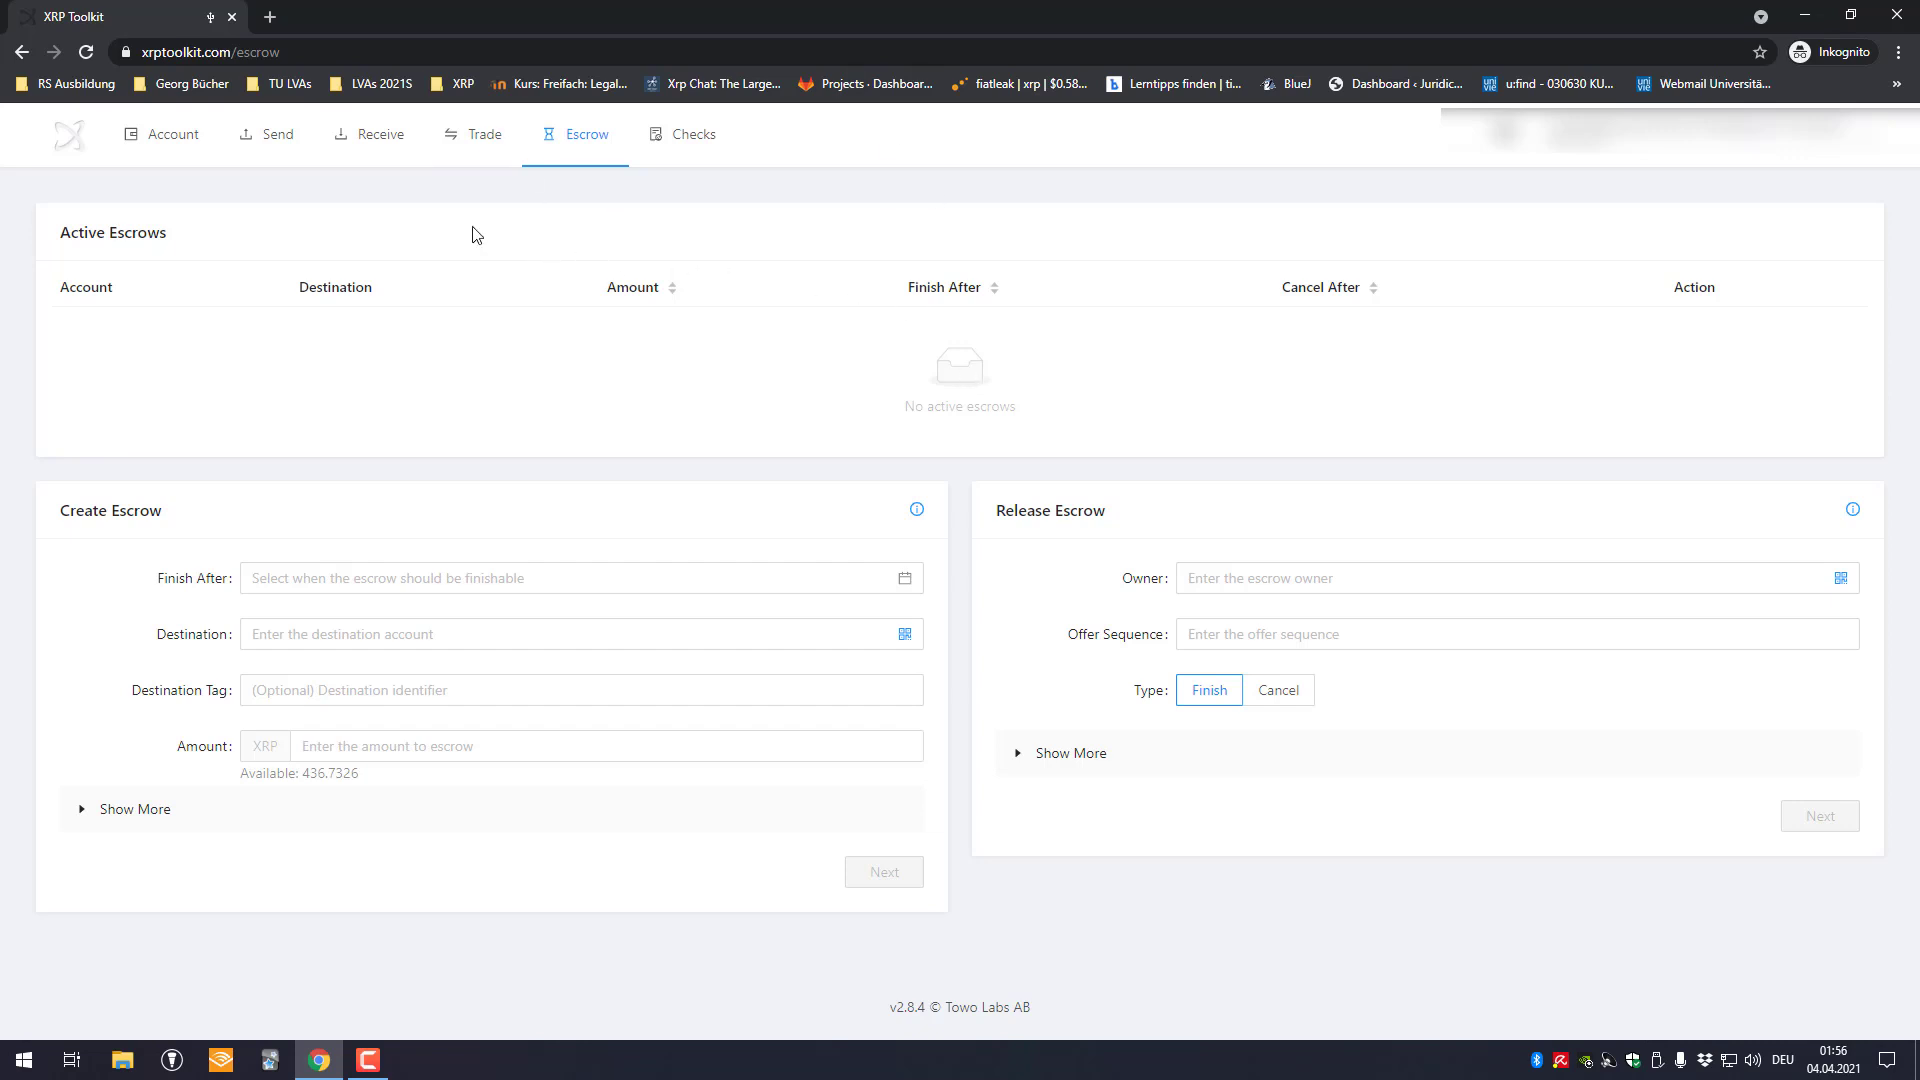
mouse_move(342, 558)
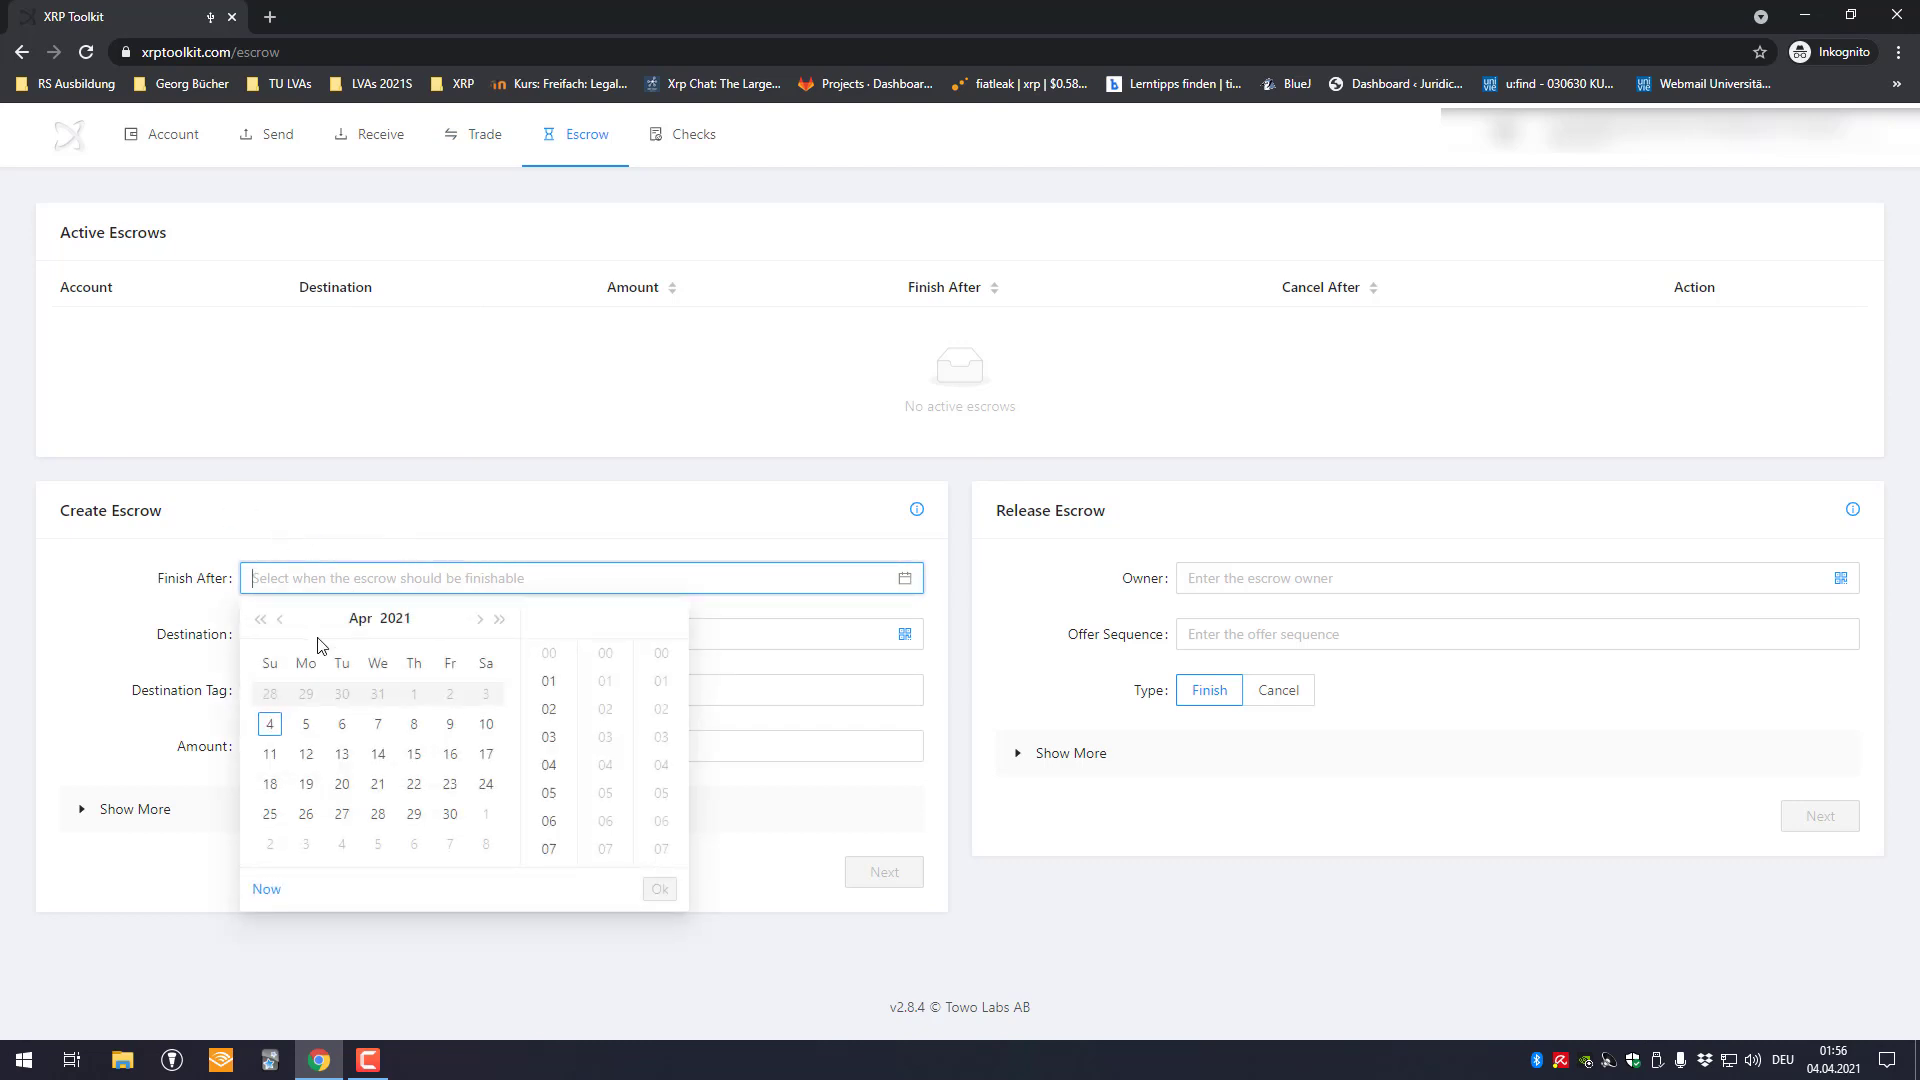
mouse_move(270, 728)
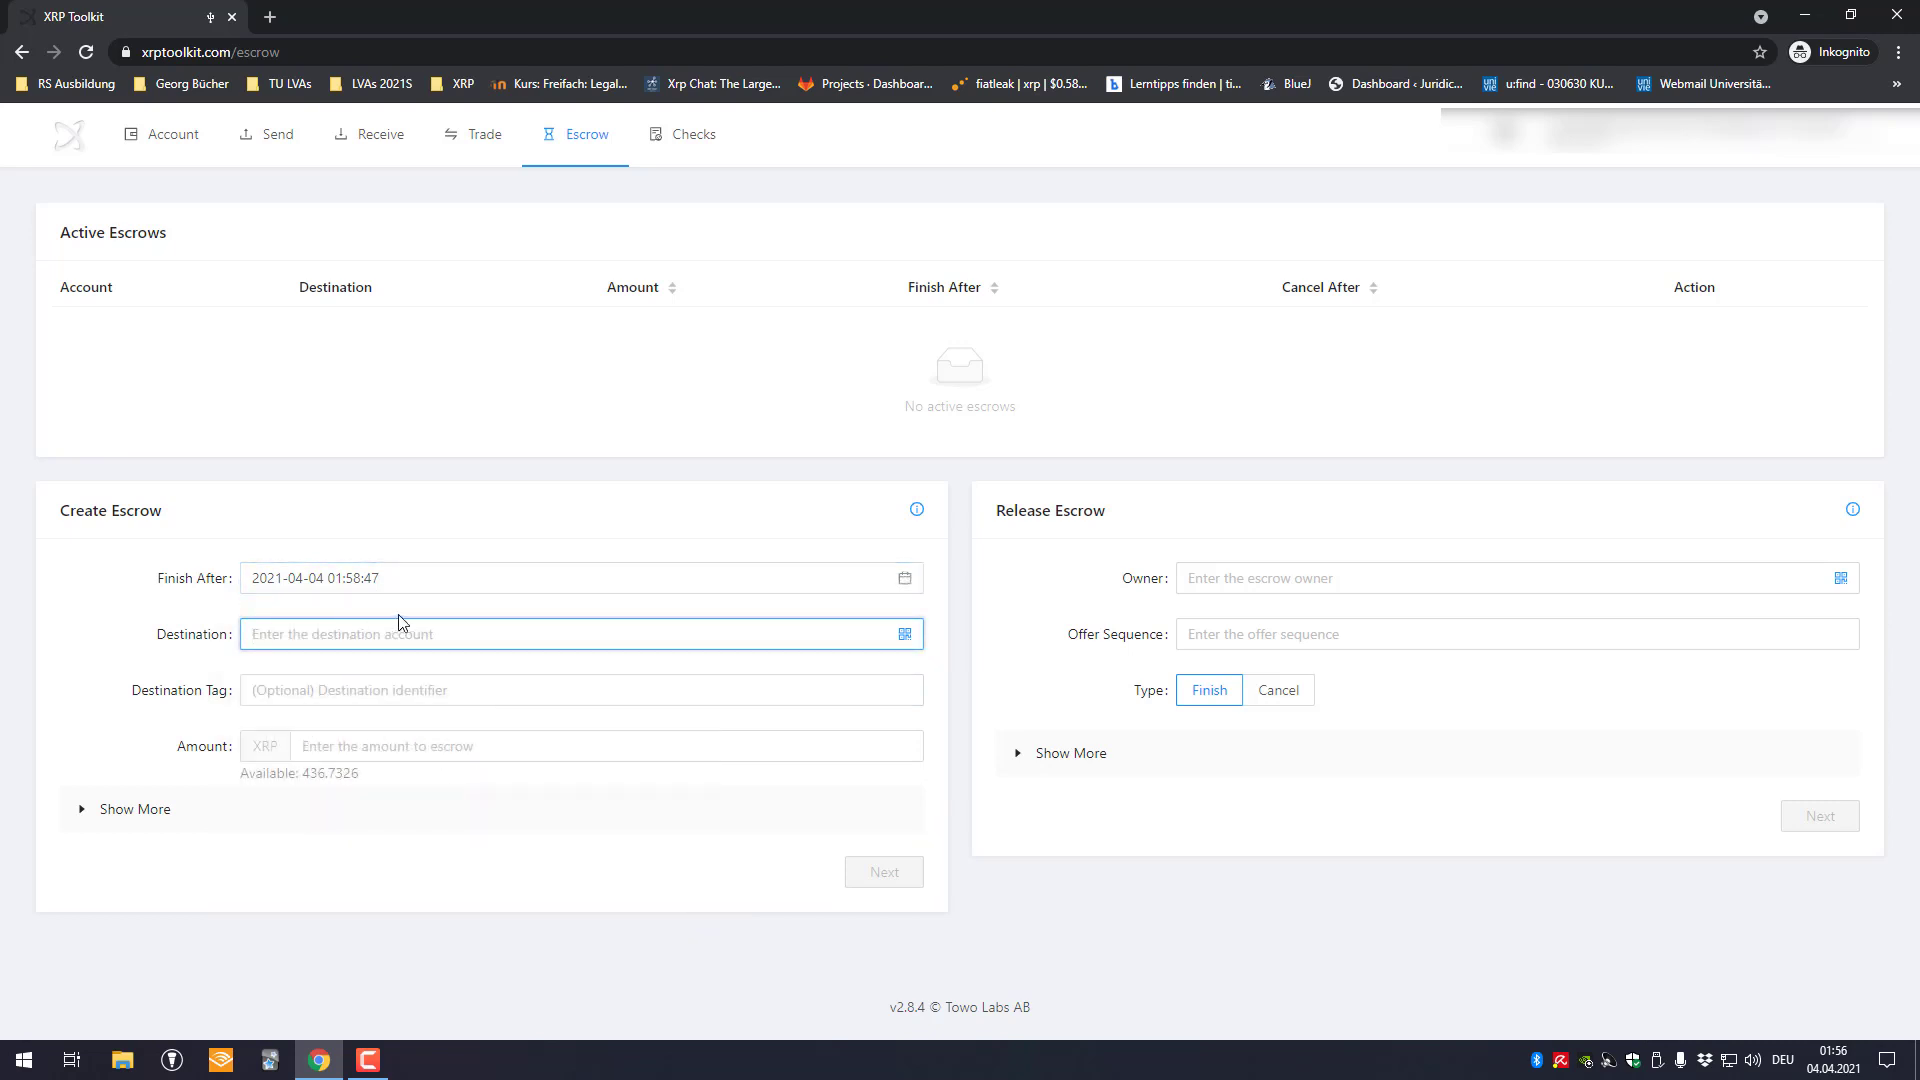
click(1652, 135)
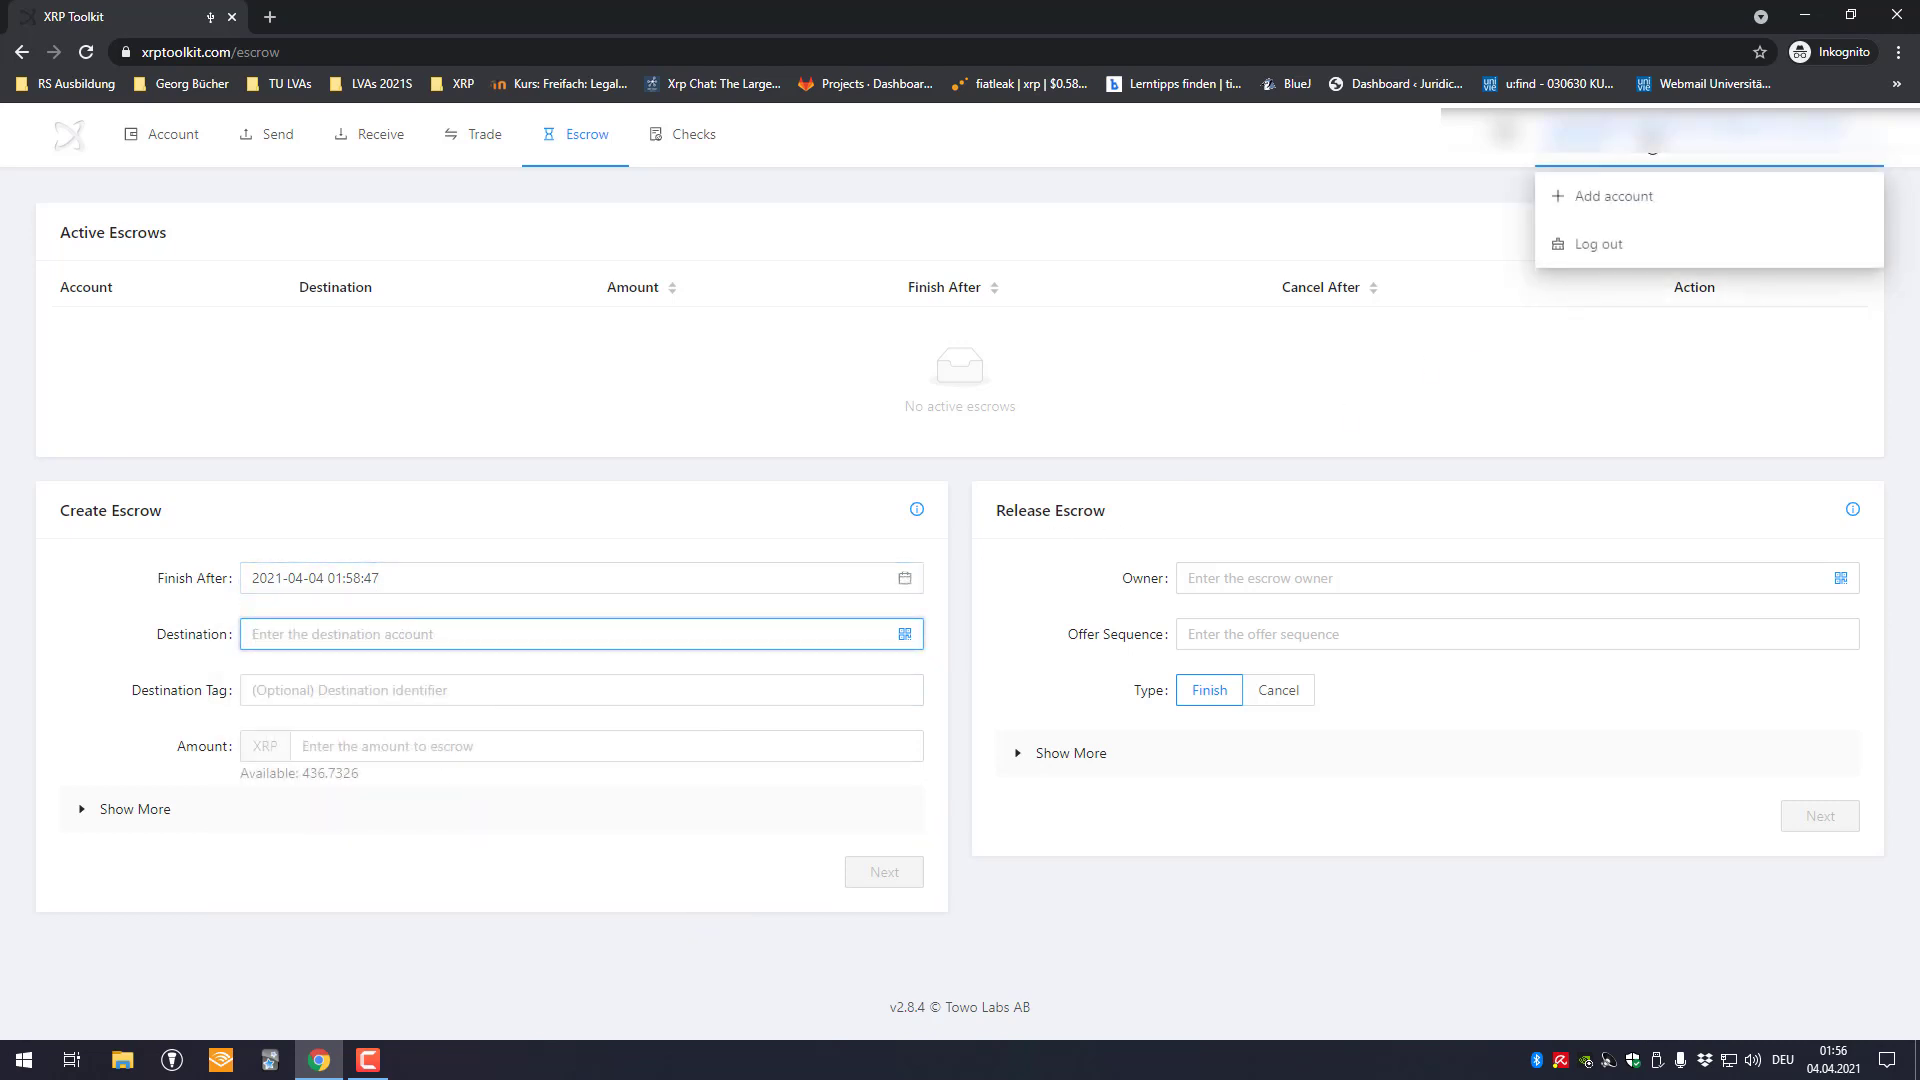
click(171, 134)
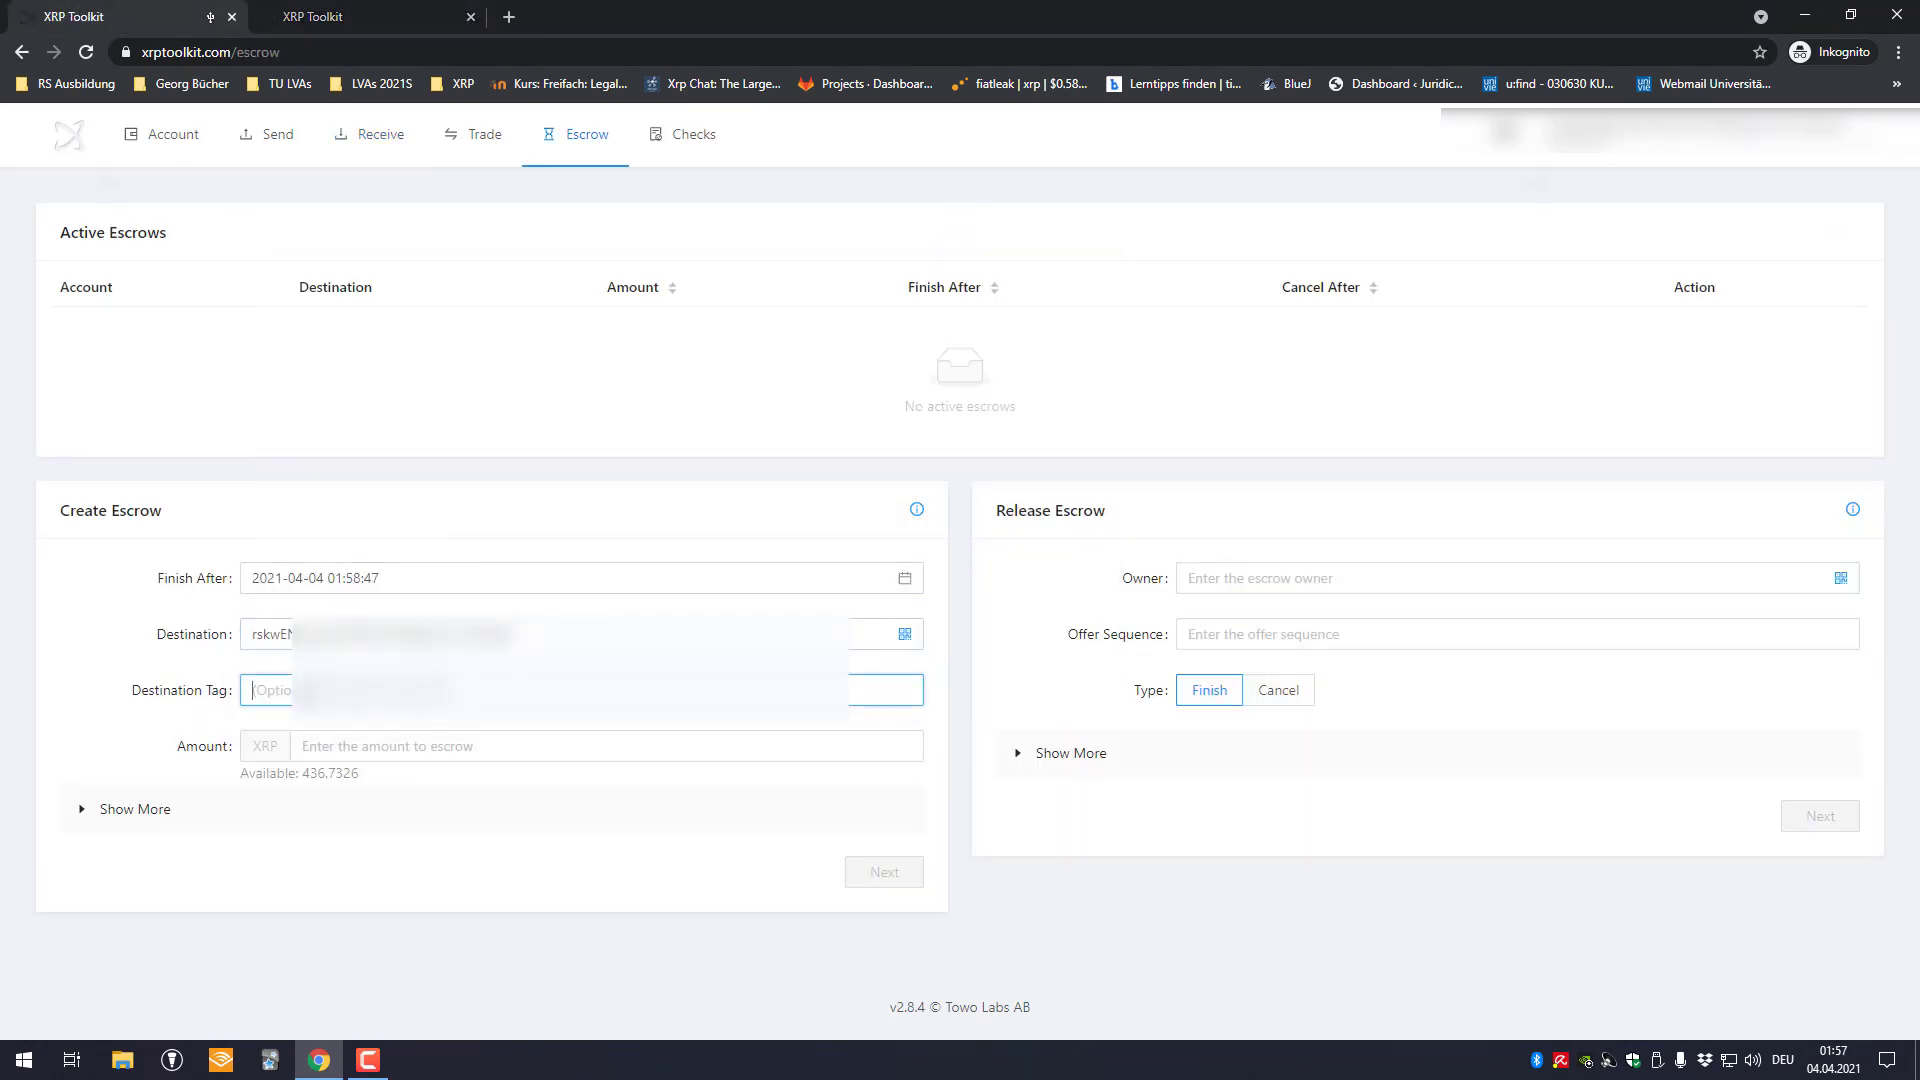
click(606, 746)
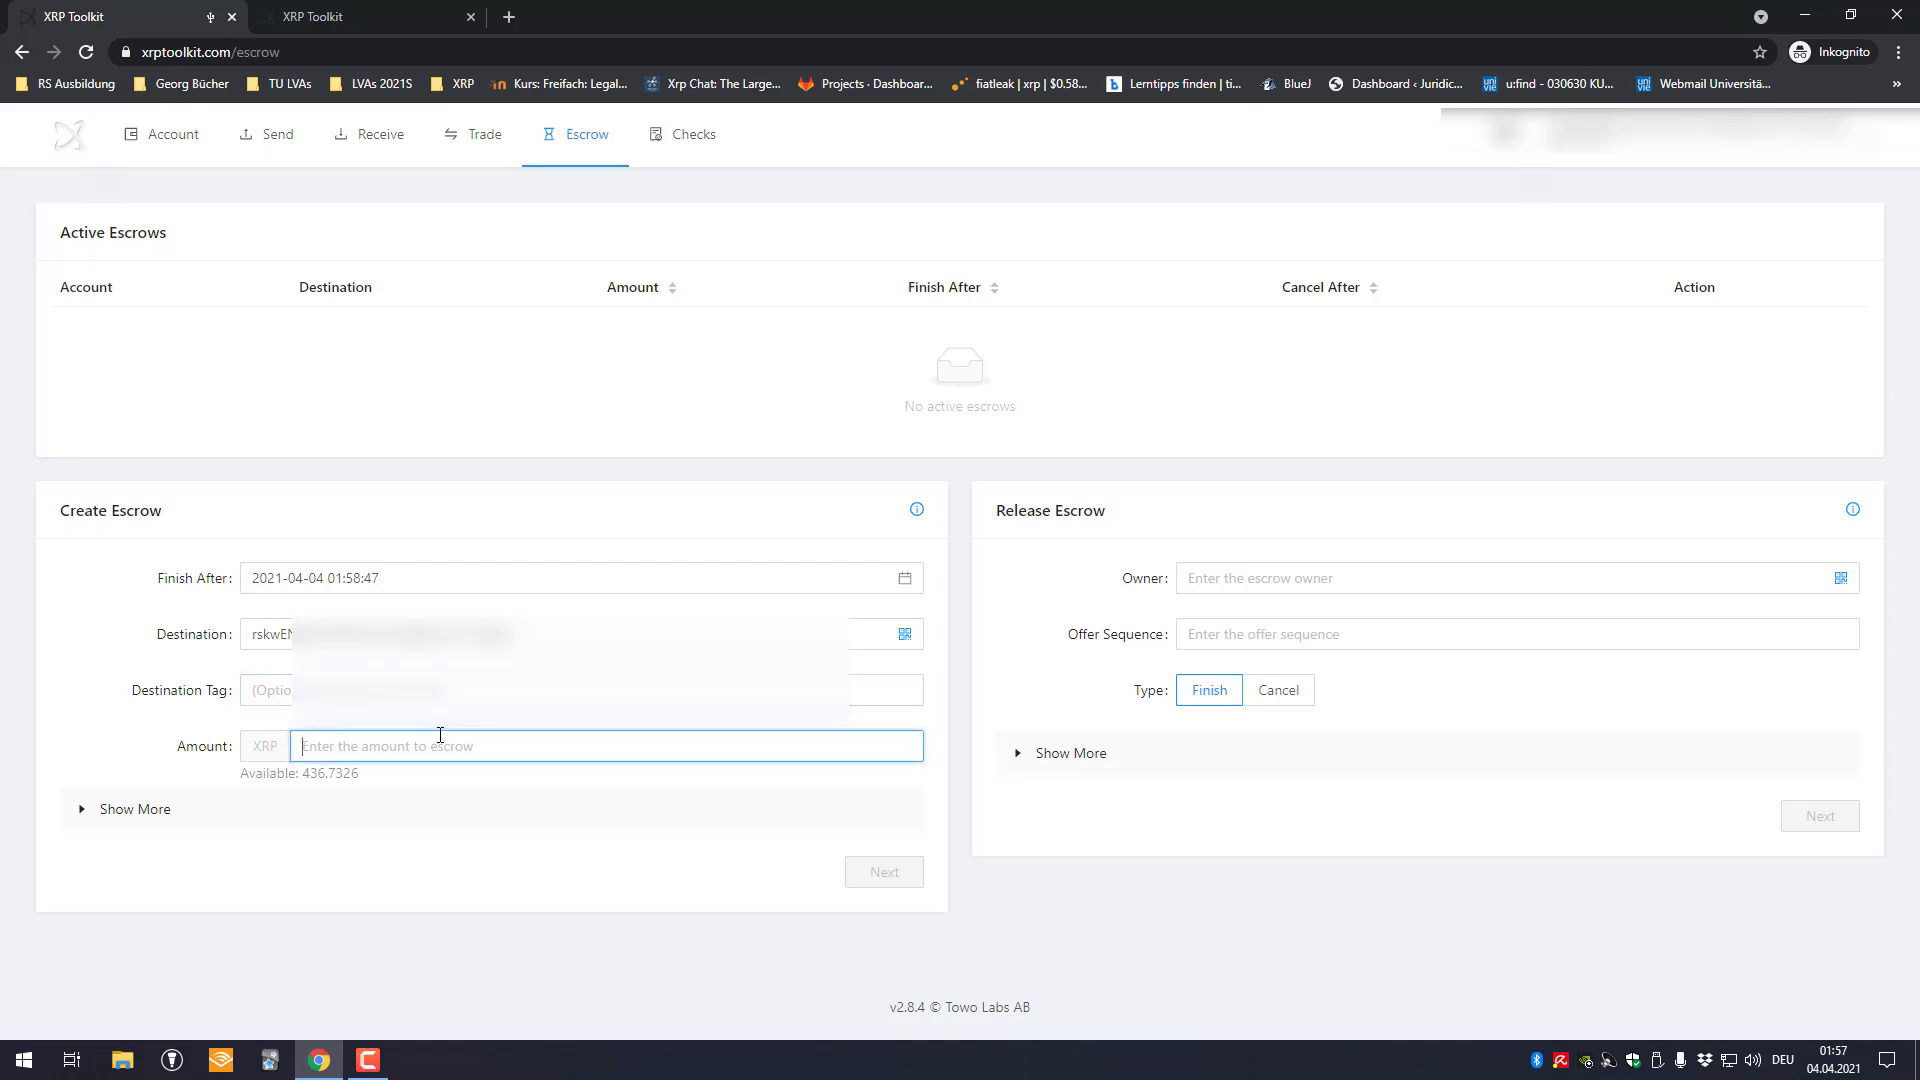
text(2)
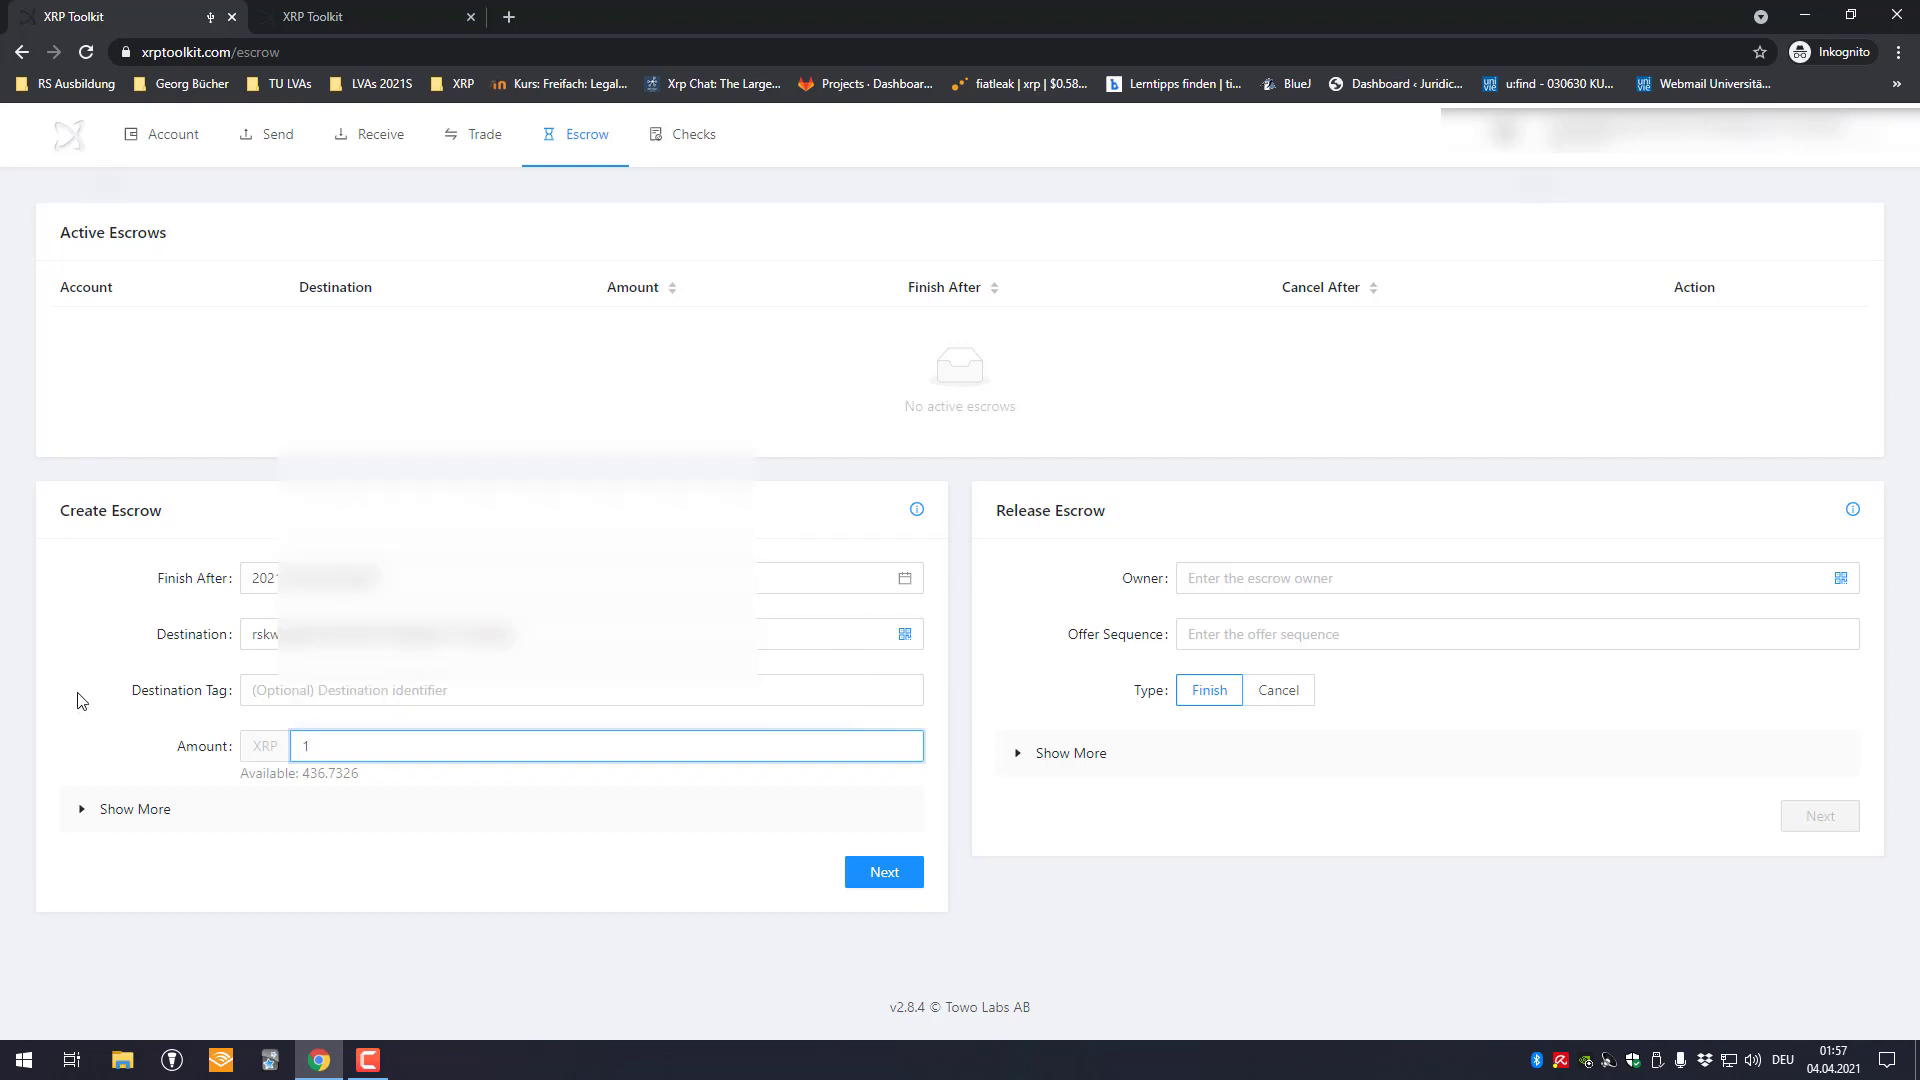
Expand the extra escrow options and add a memo starting with 'This'
click(133, 809)
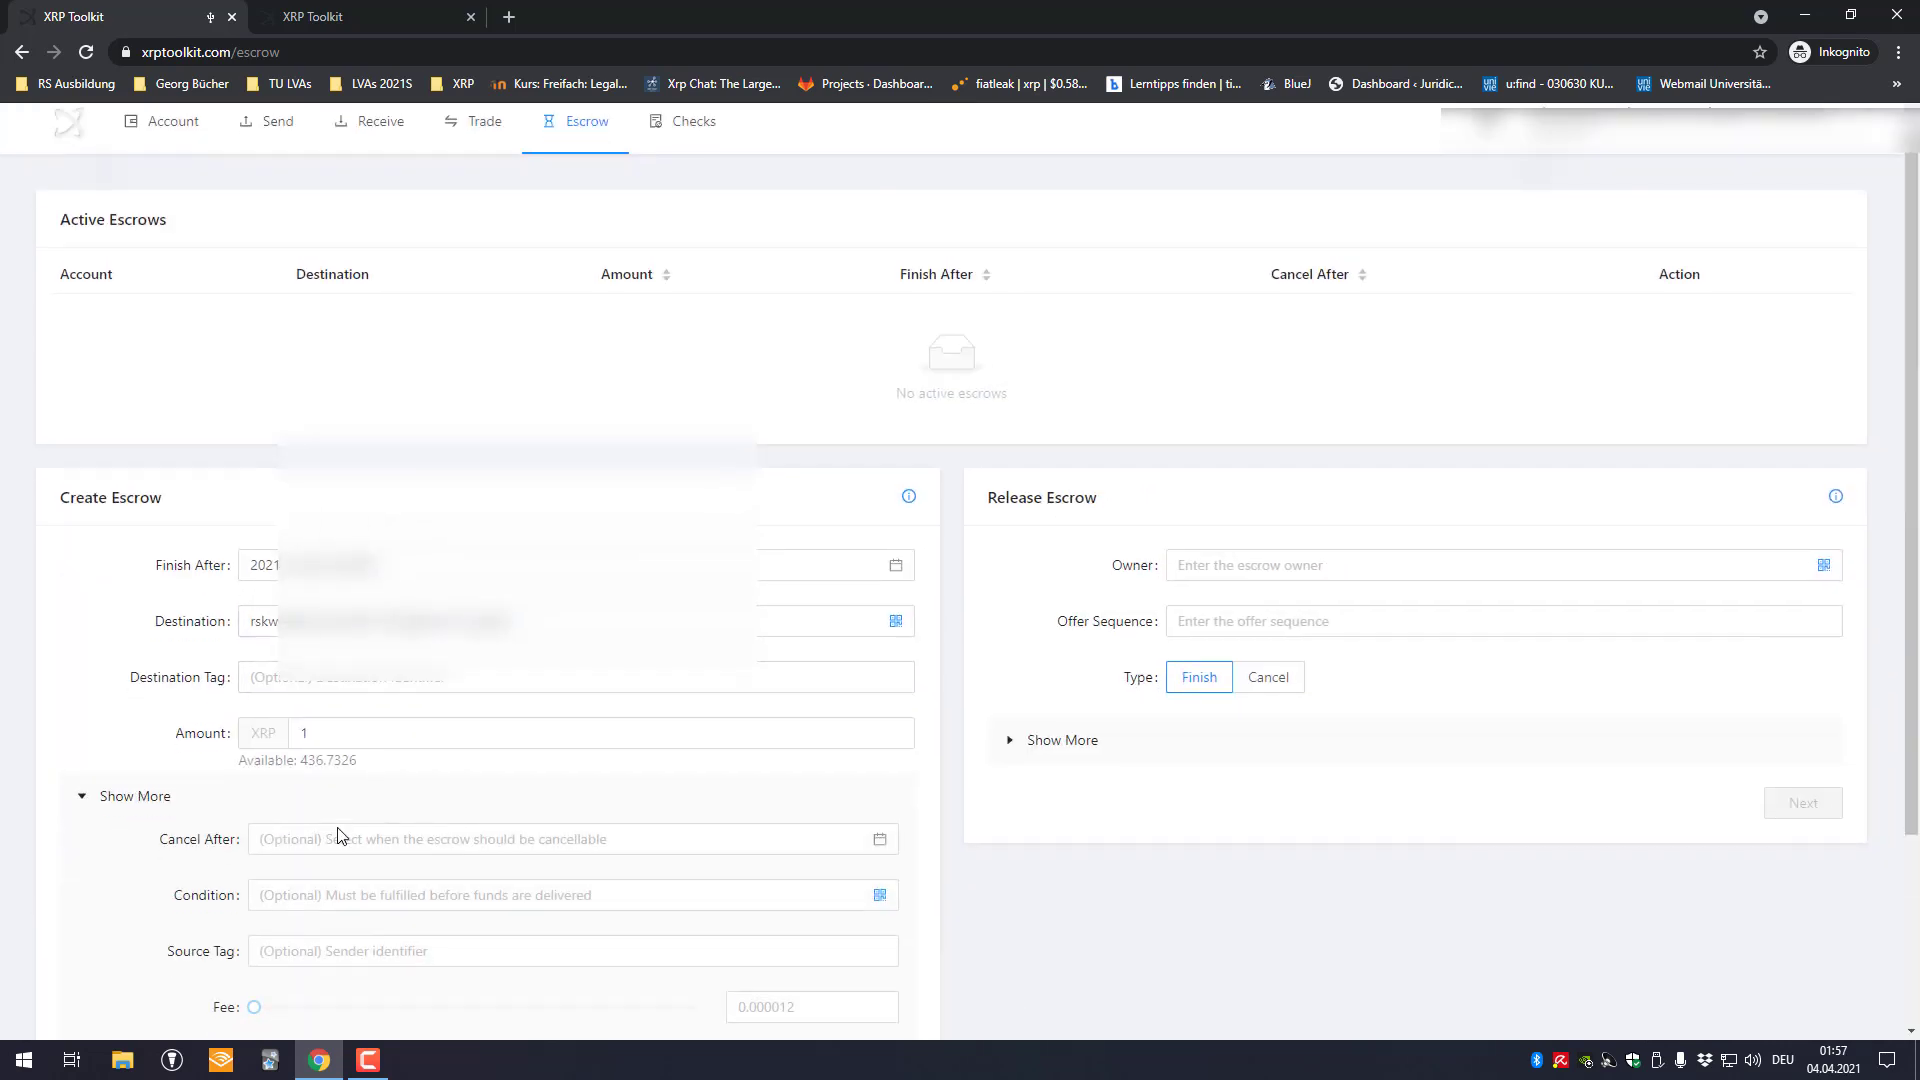
scroll(down, 3)
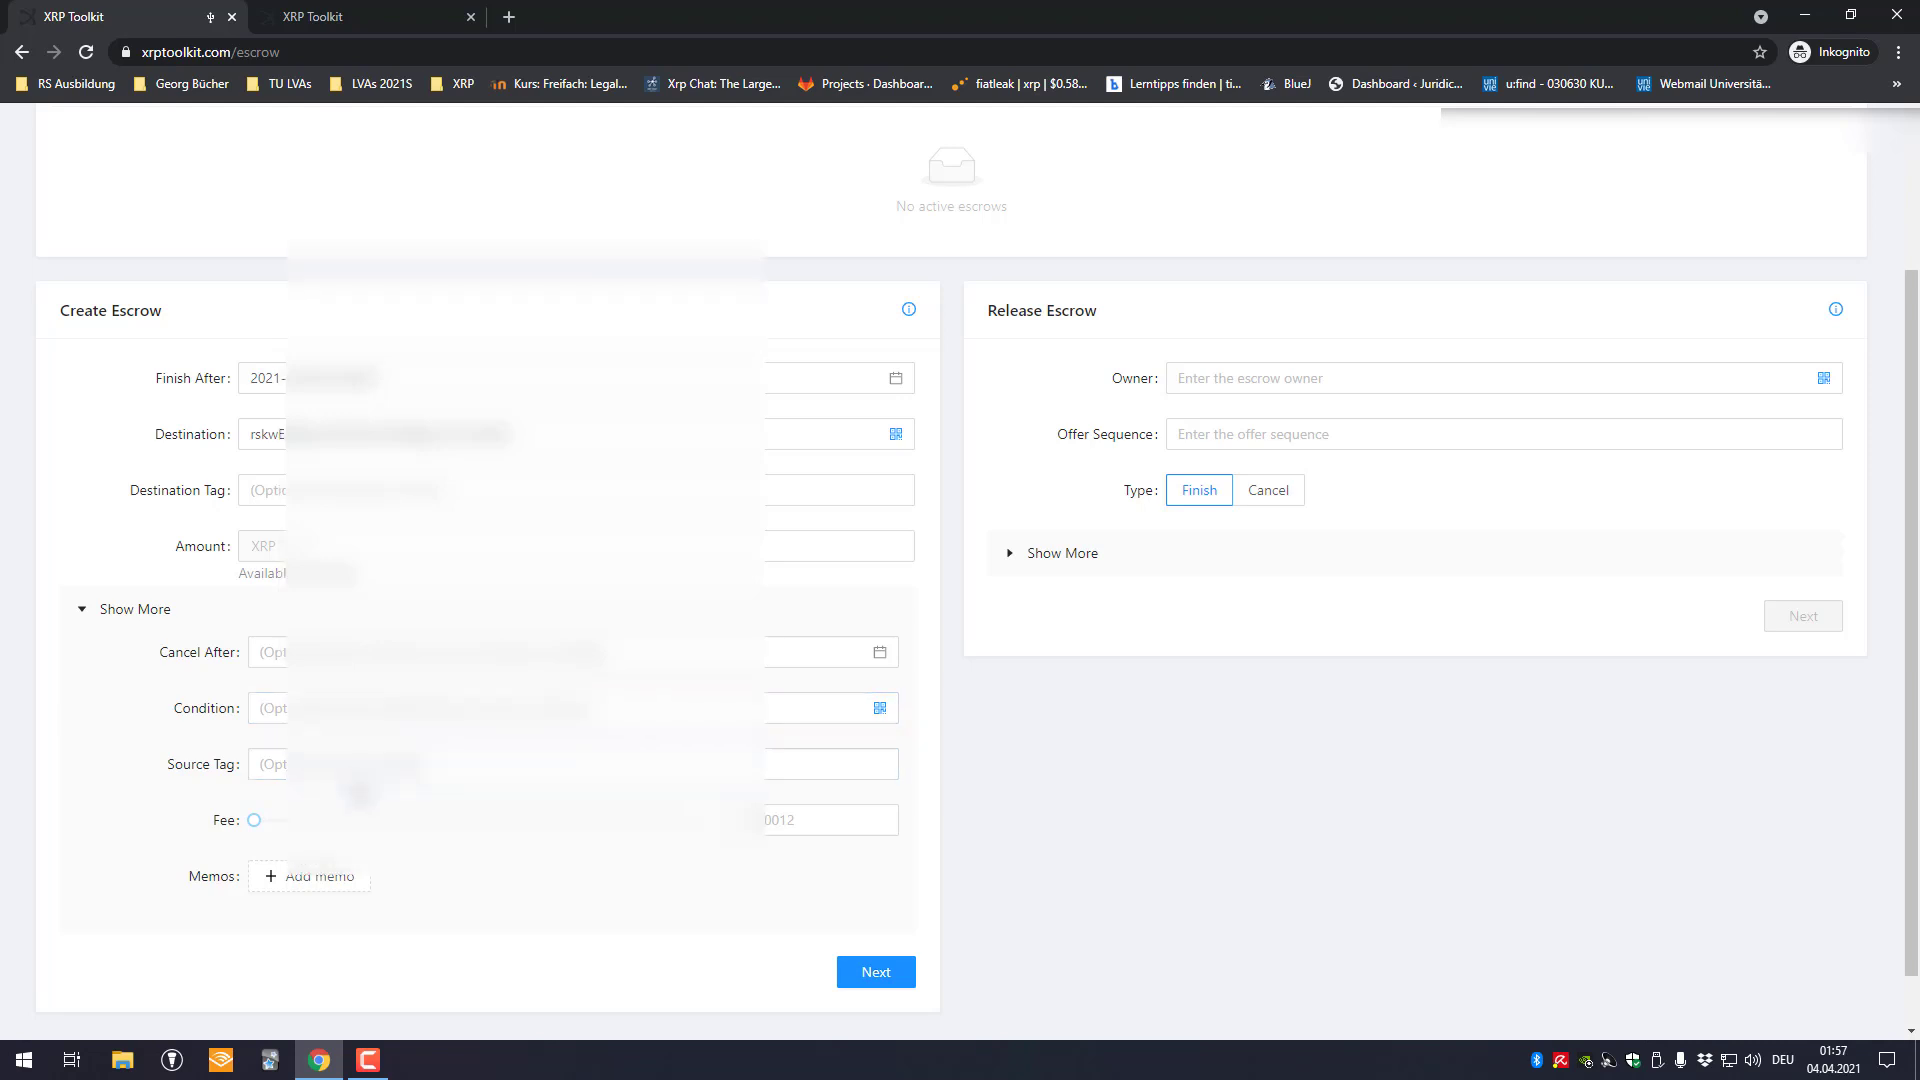
click(308, 876)
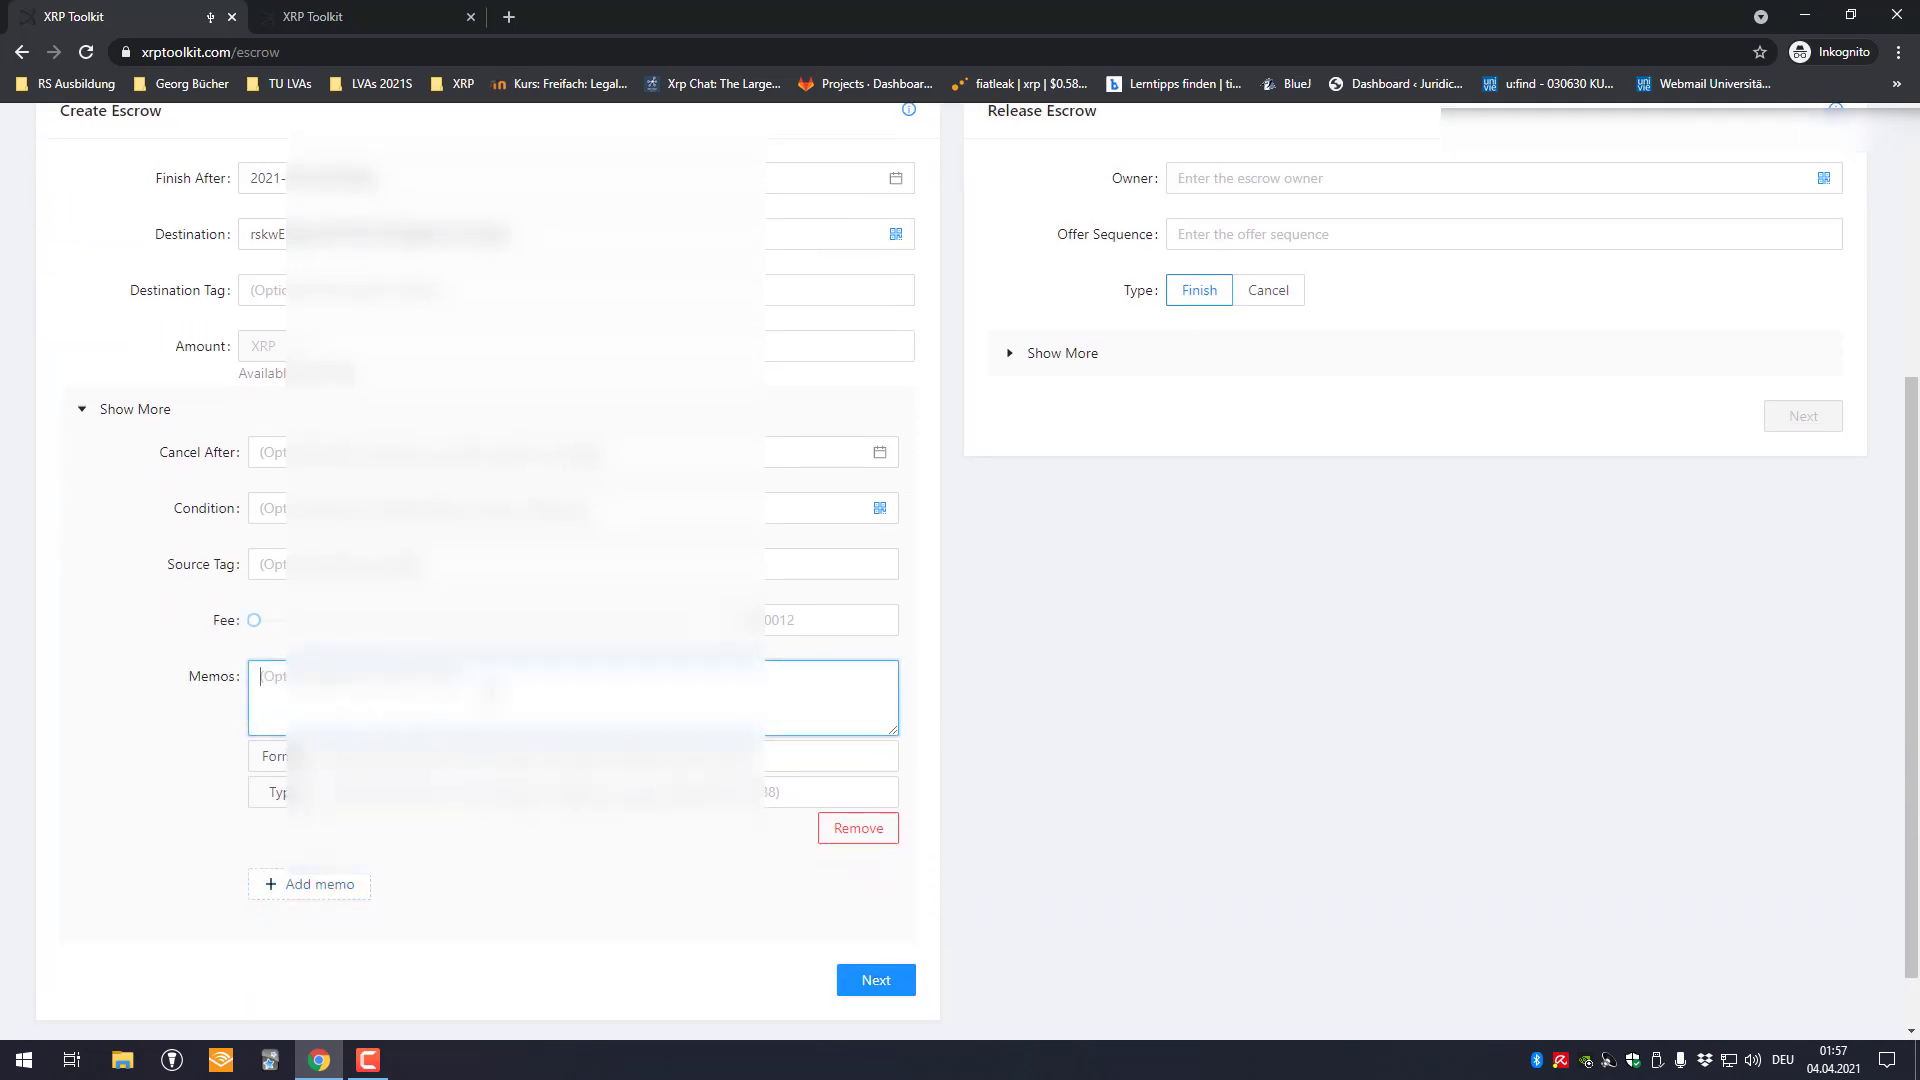
text(This)
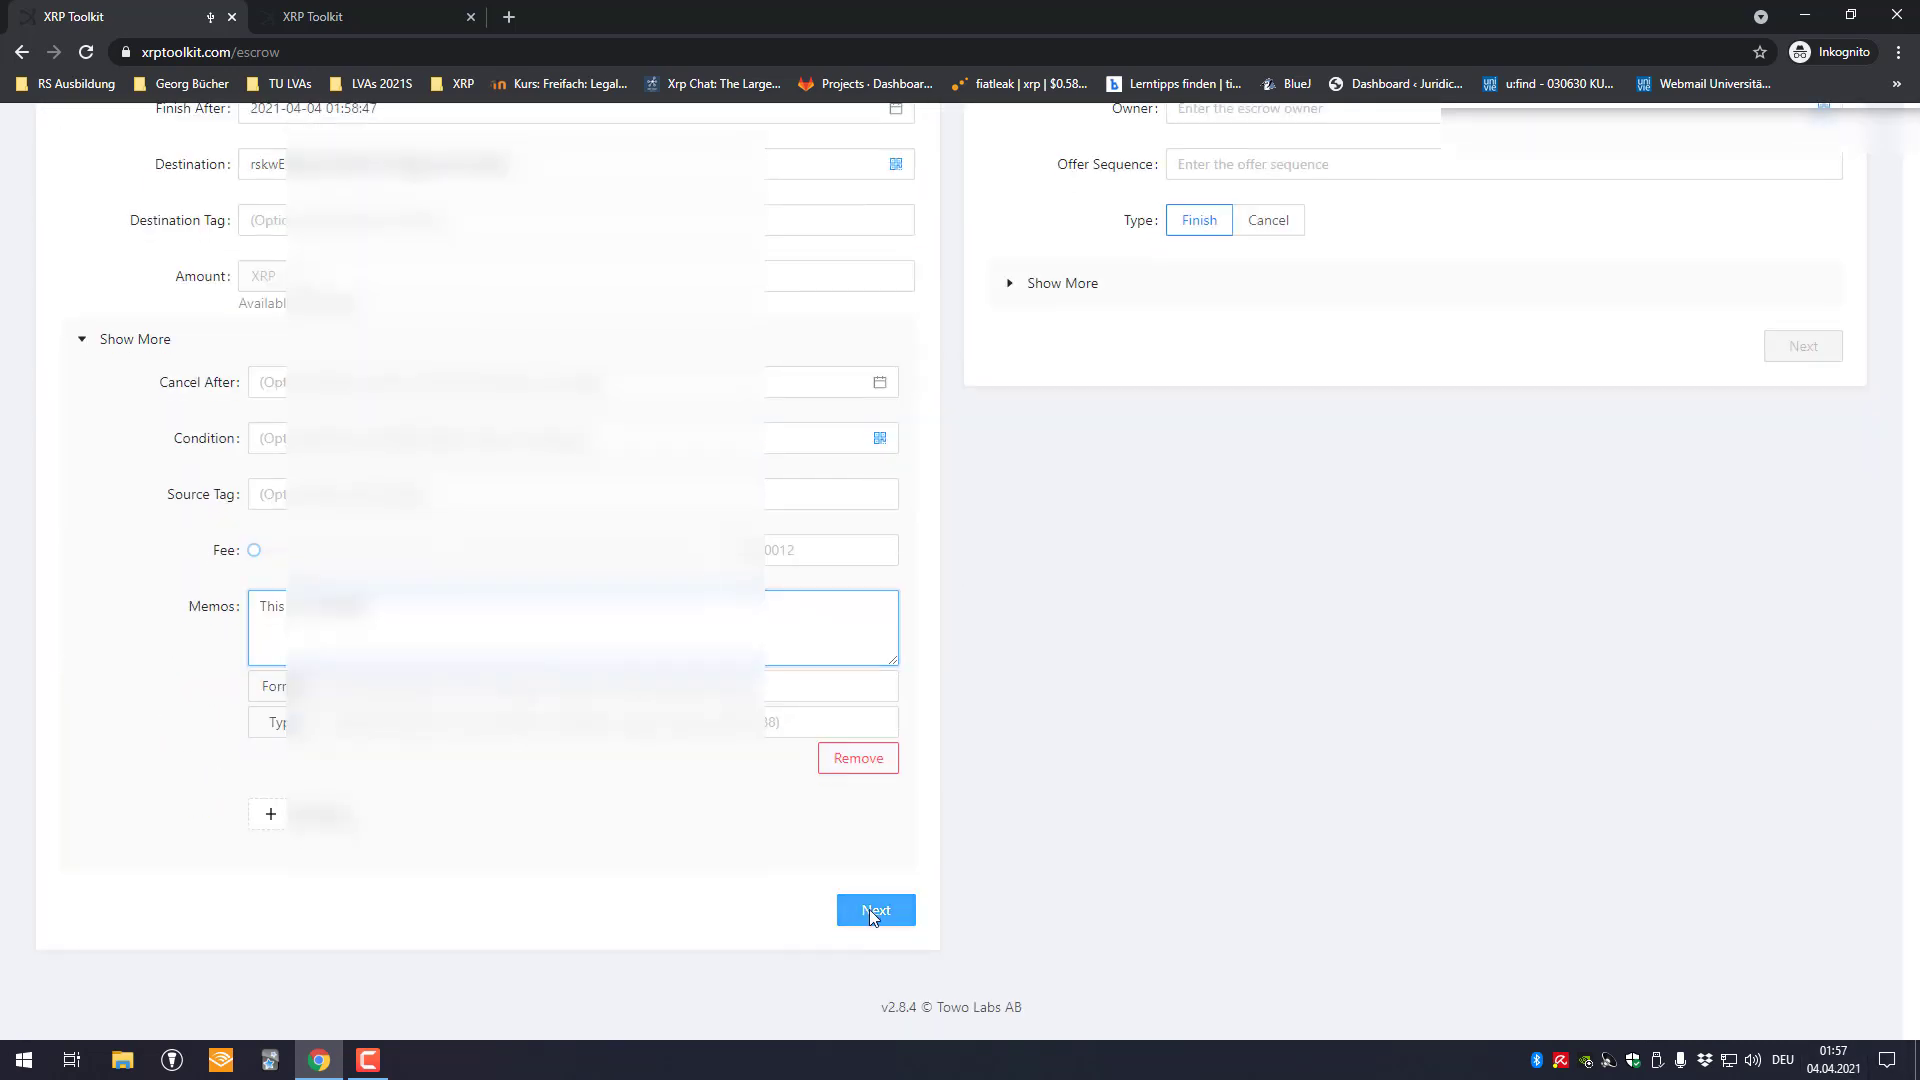
Submit the 1 XRP escrow for Ledger signing so it appears pending under Active Escrows
click(876, 910)
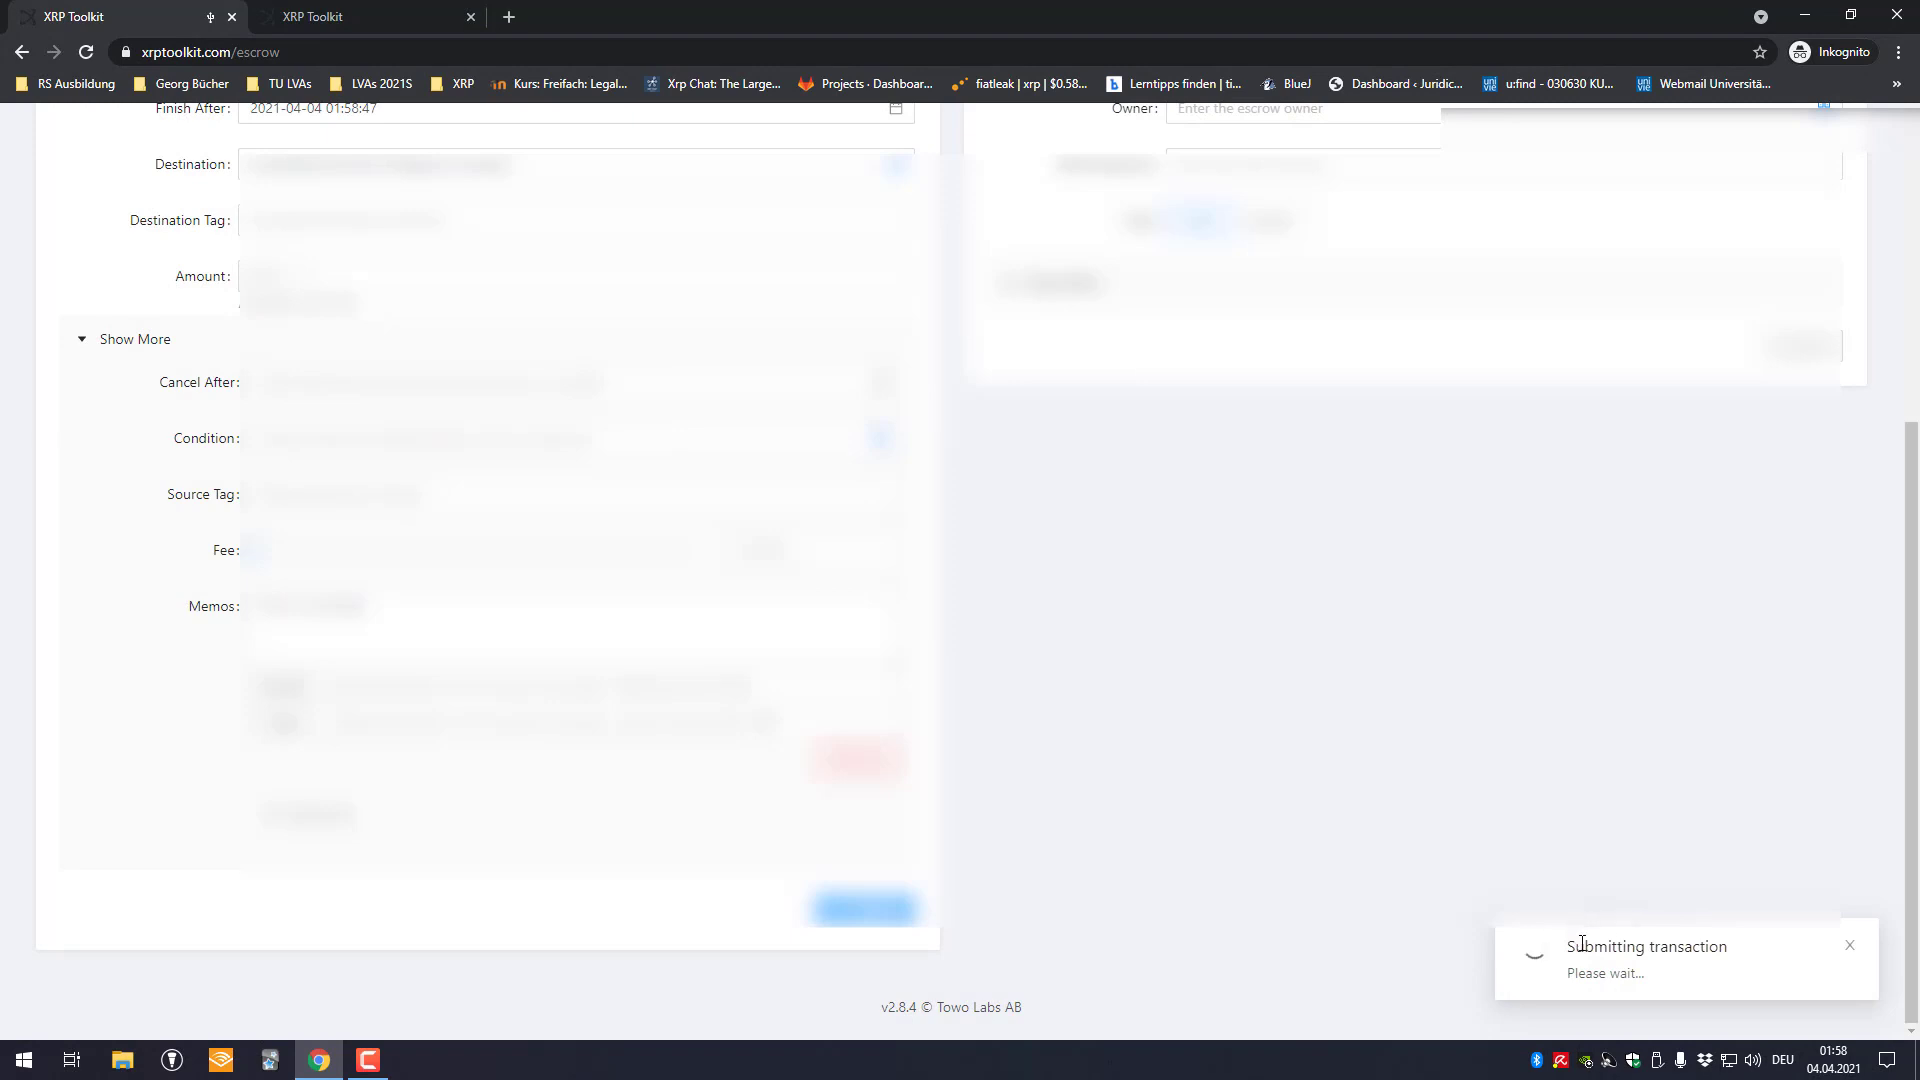
scroll(up, 3)
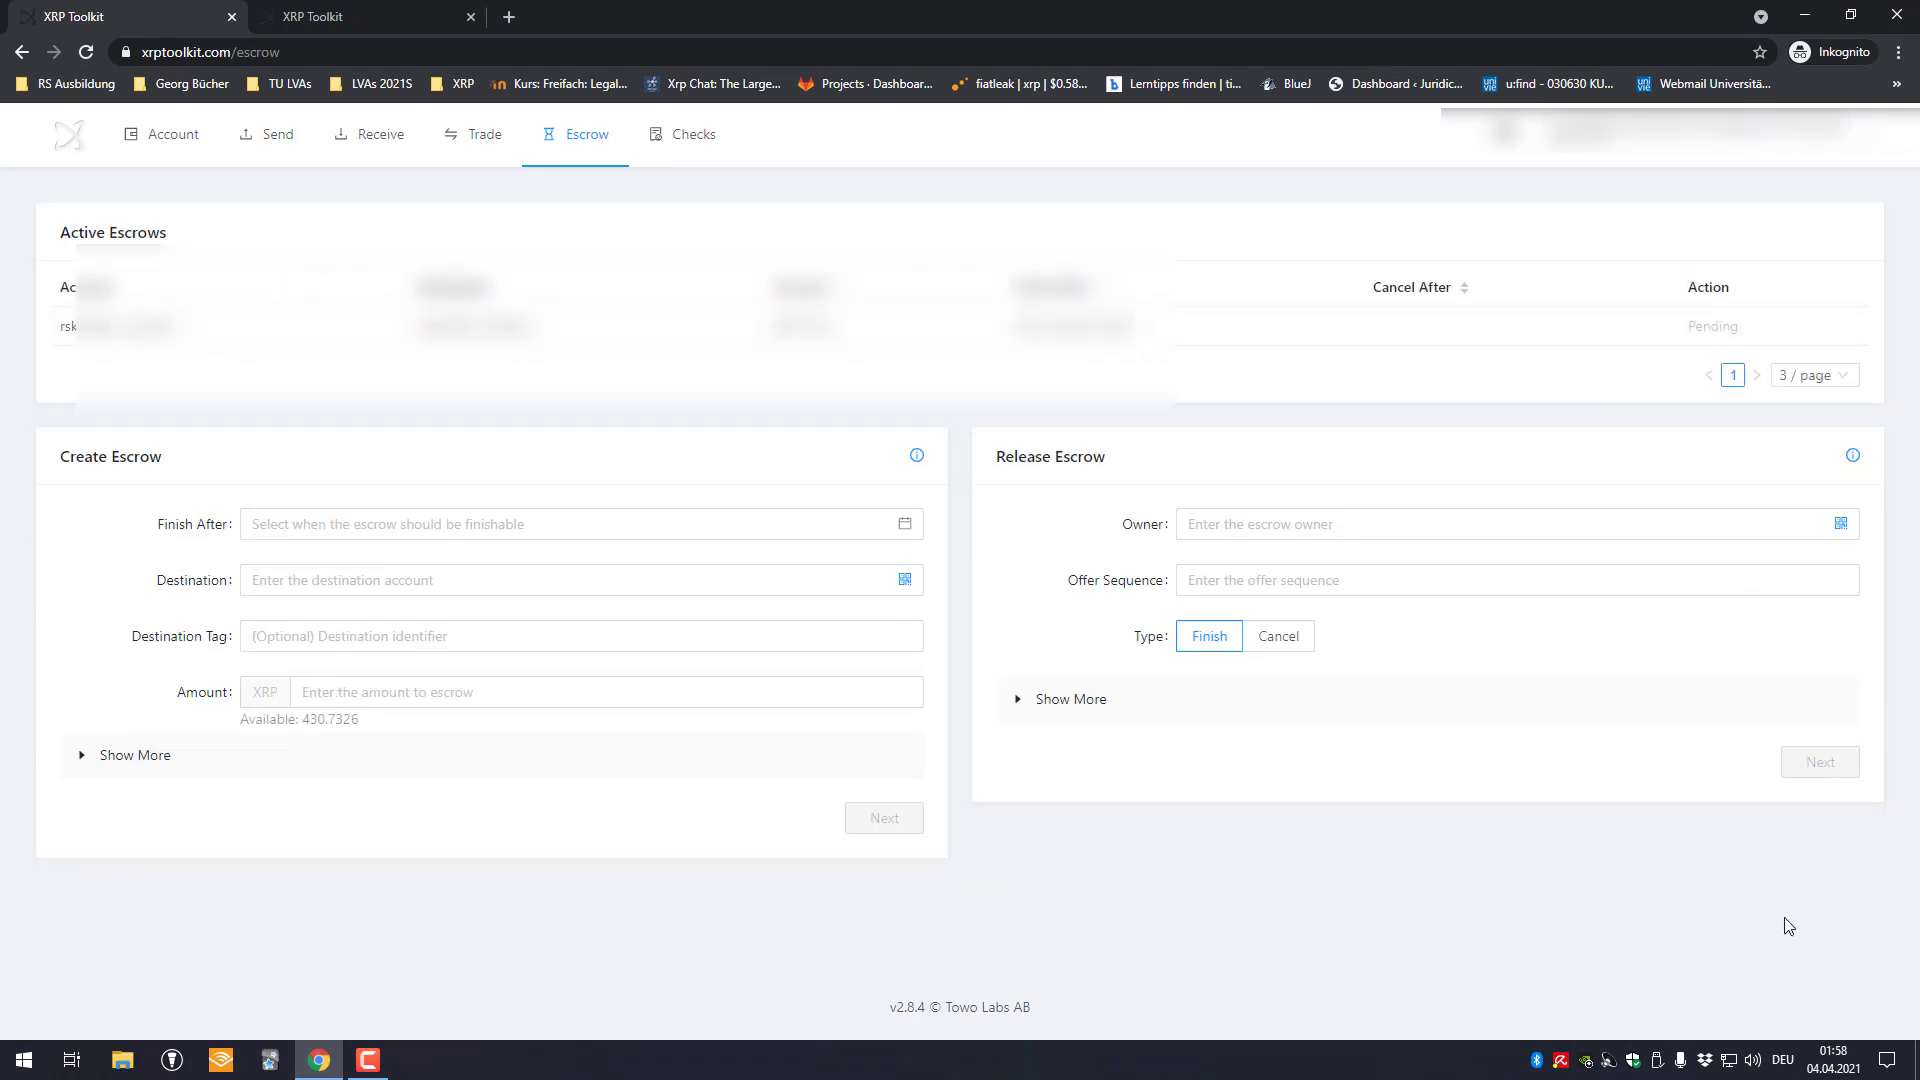
click(1827, 1060)
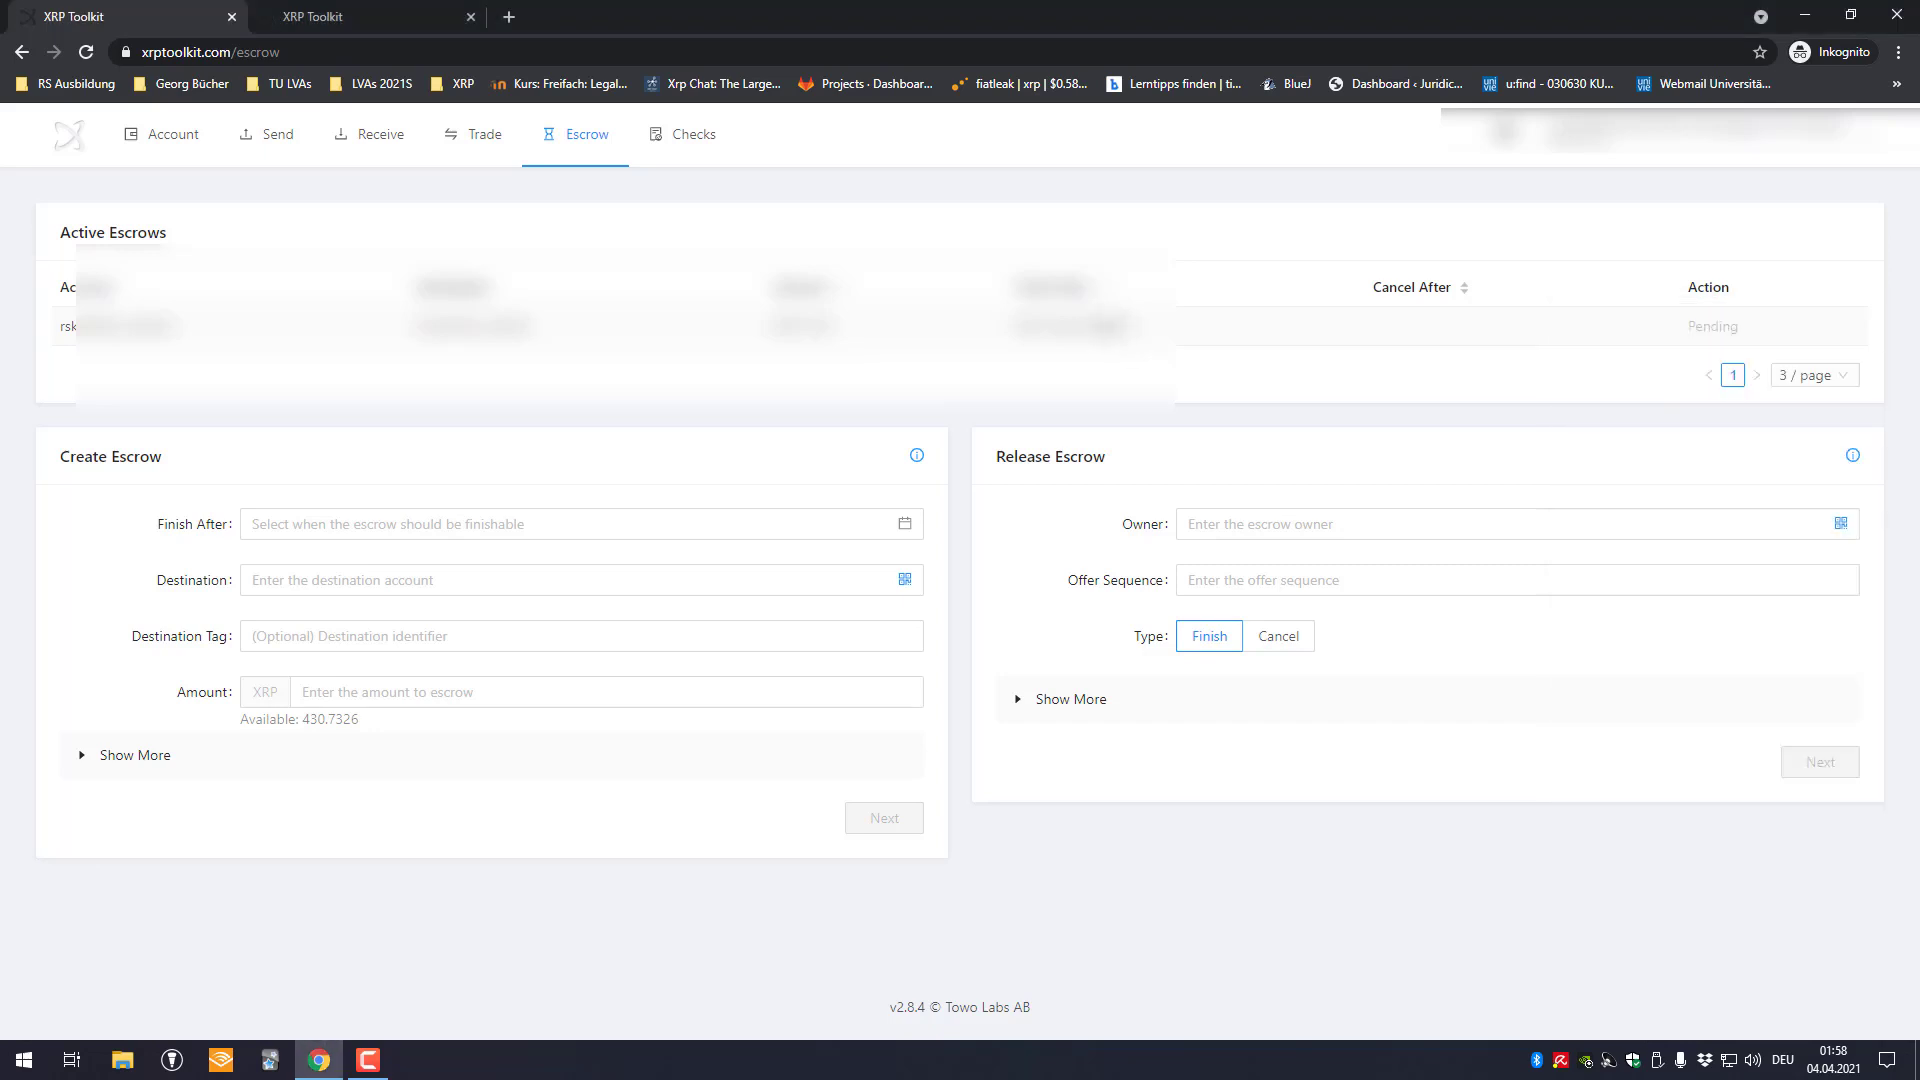
click(89, 54)
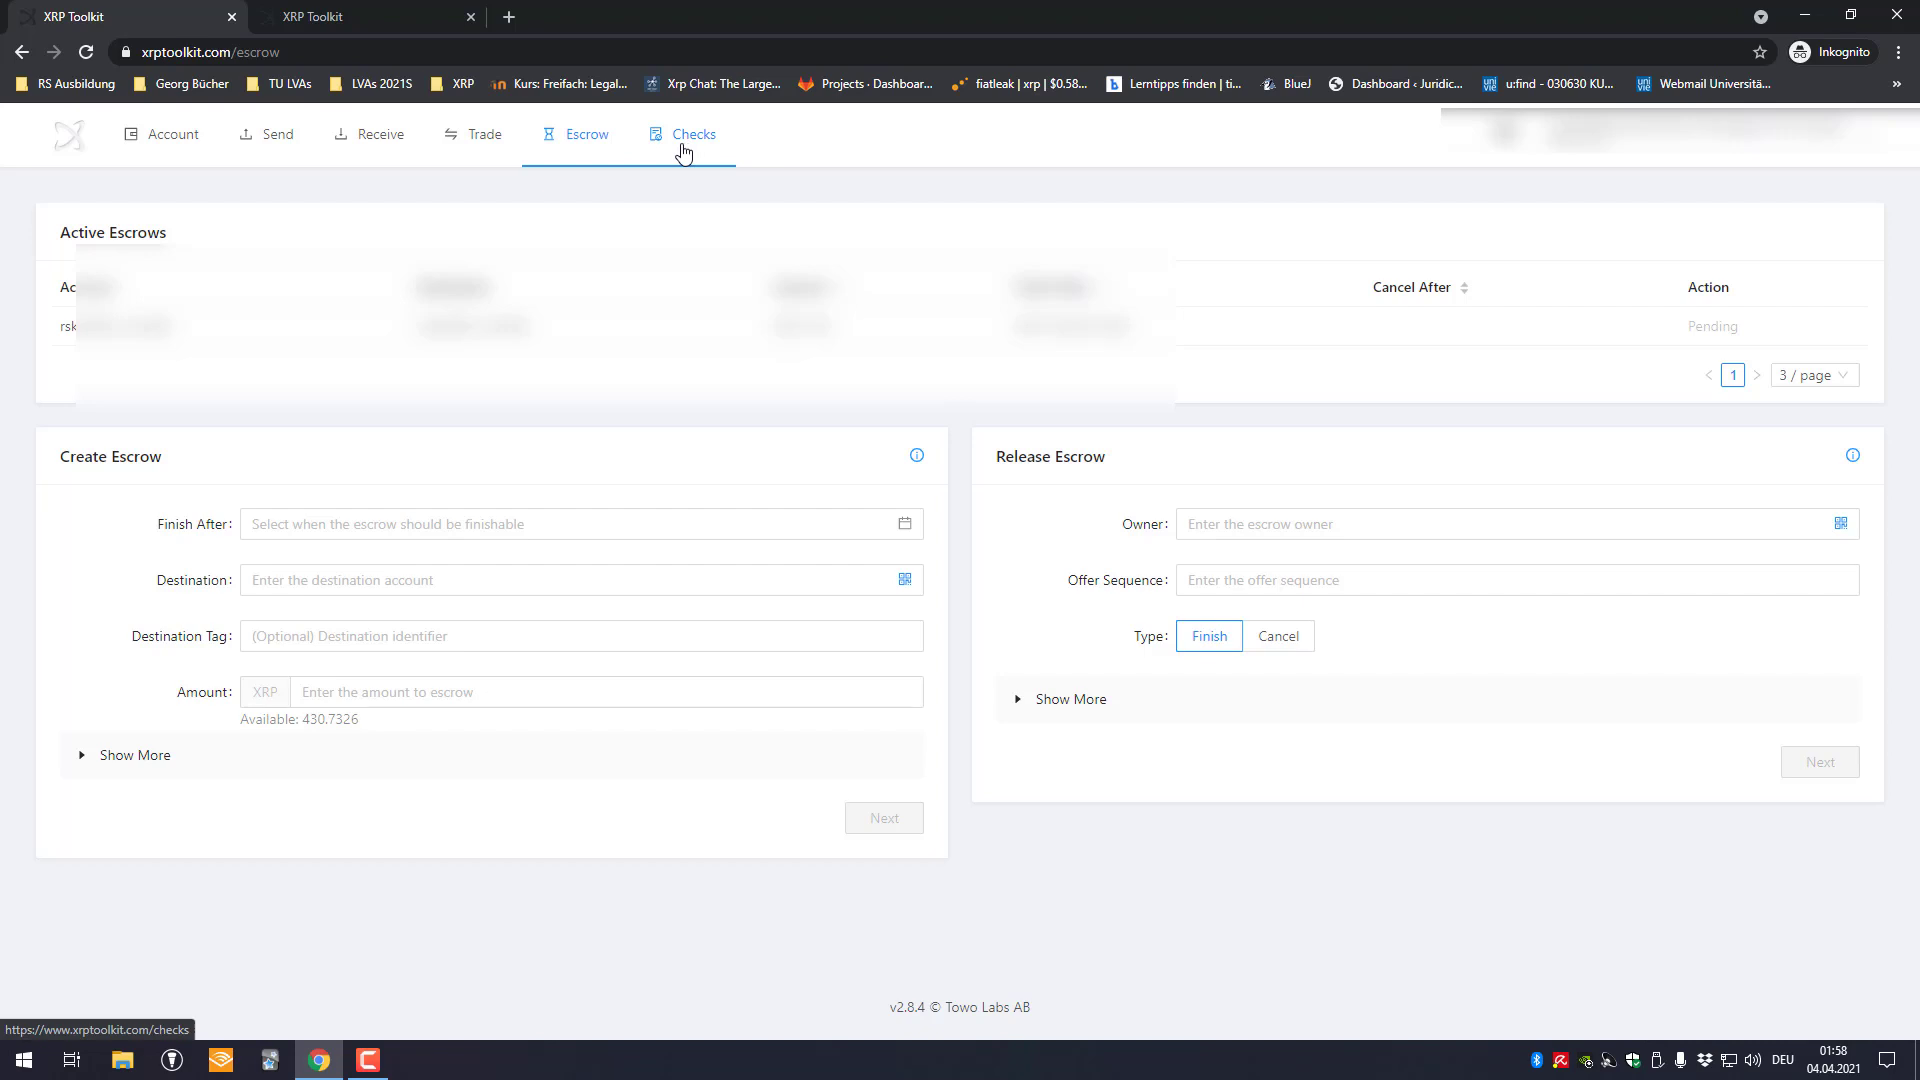
Browse the Checks page, expand the Create form's extra options and switch to the Cash form
click(693, 134)
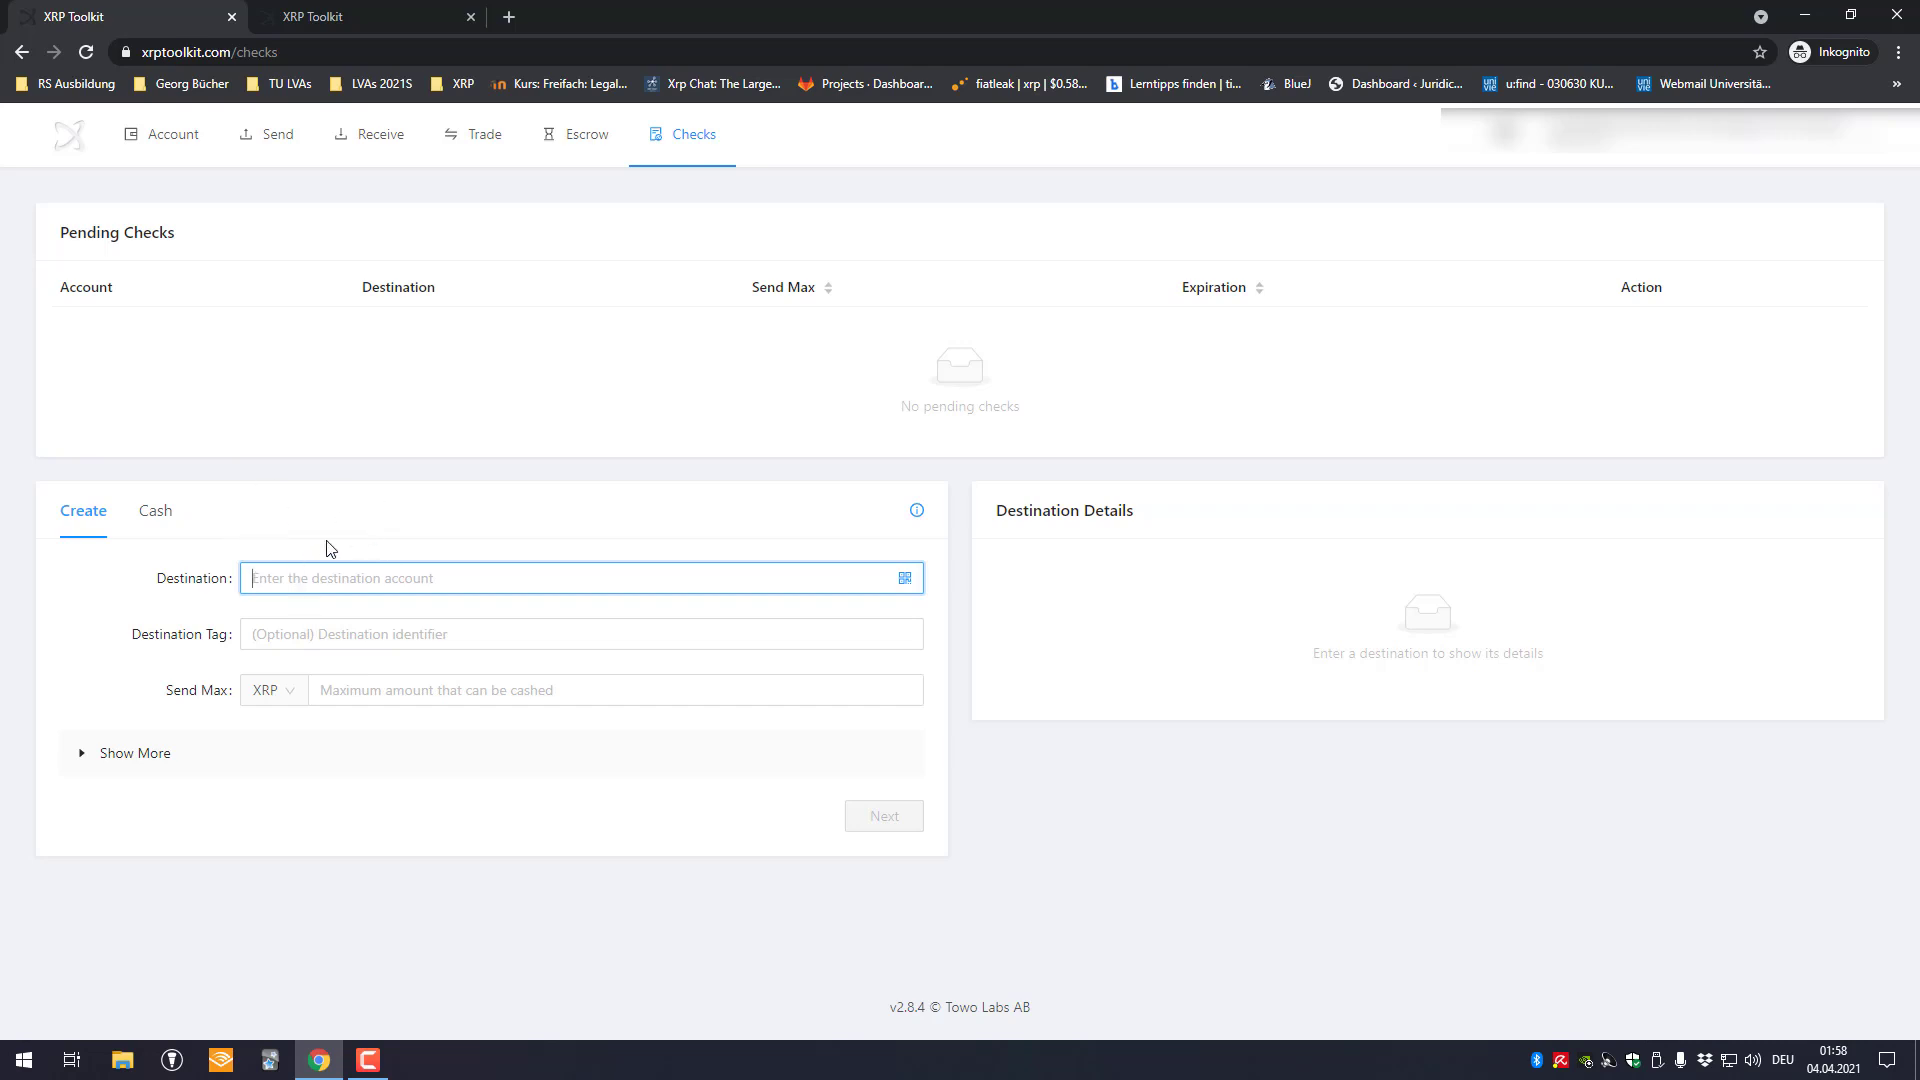
mouse_move(381, 543)
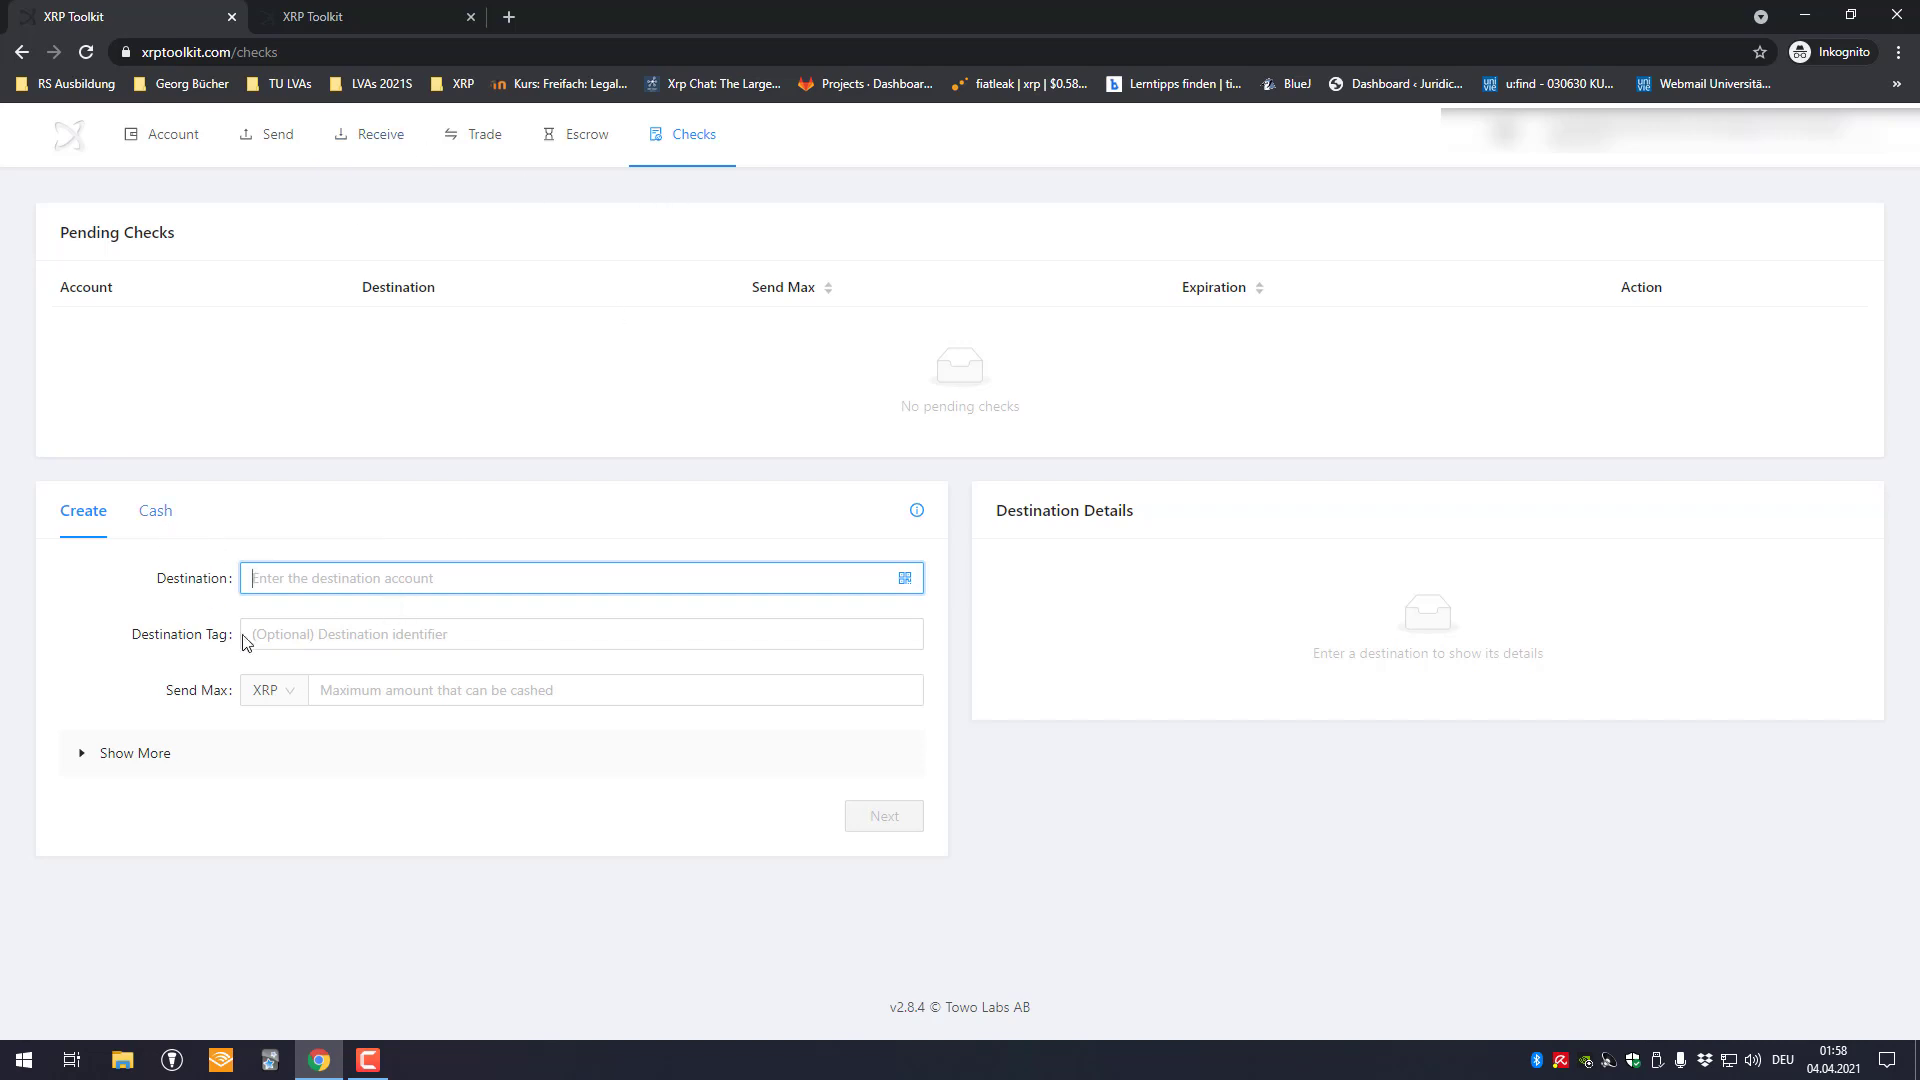
click(134, 753)
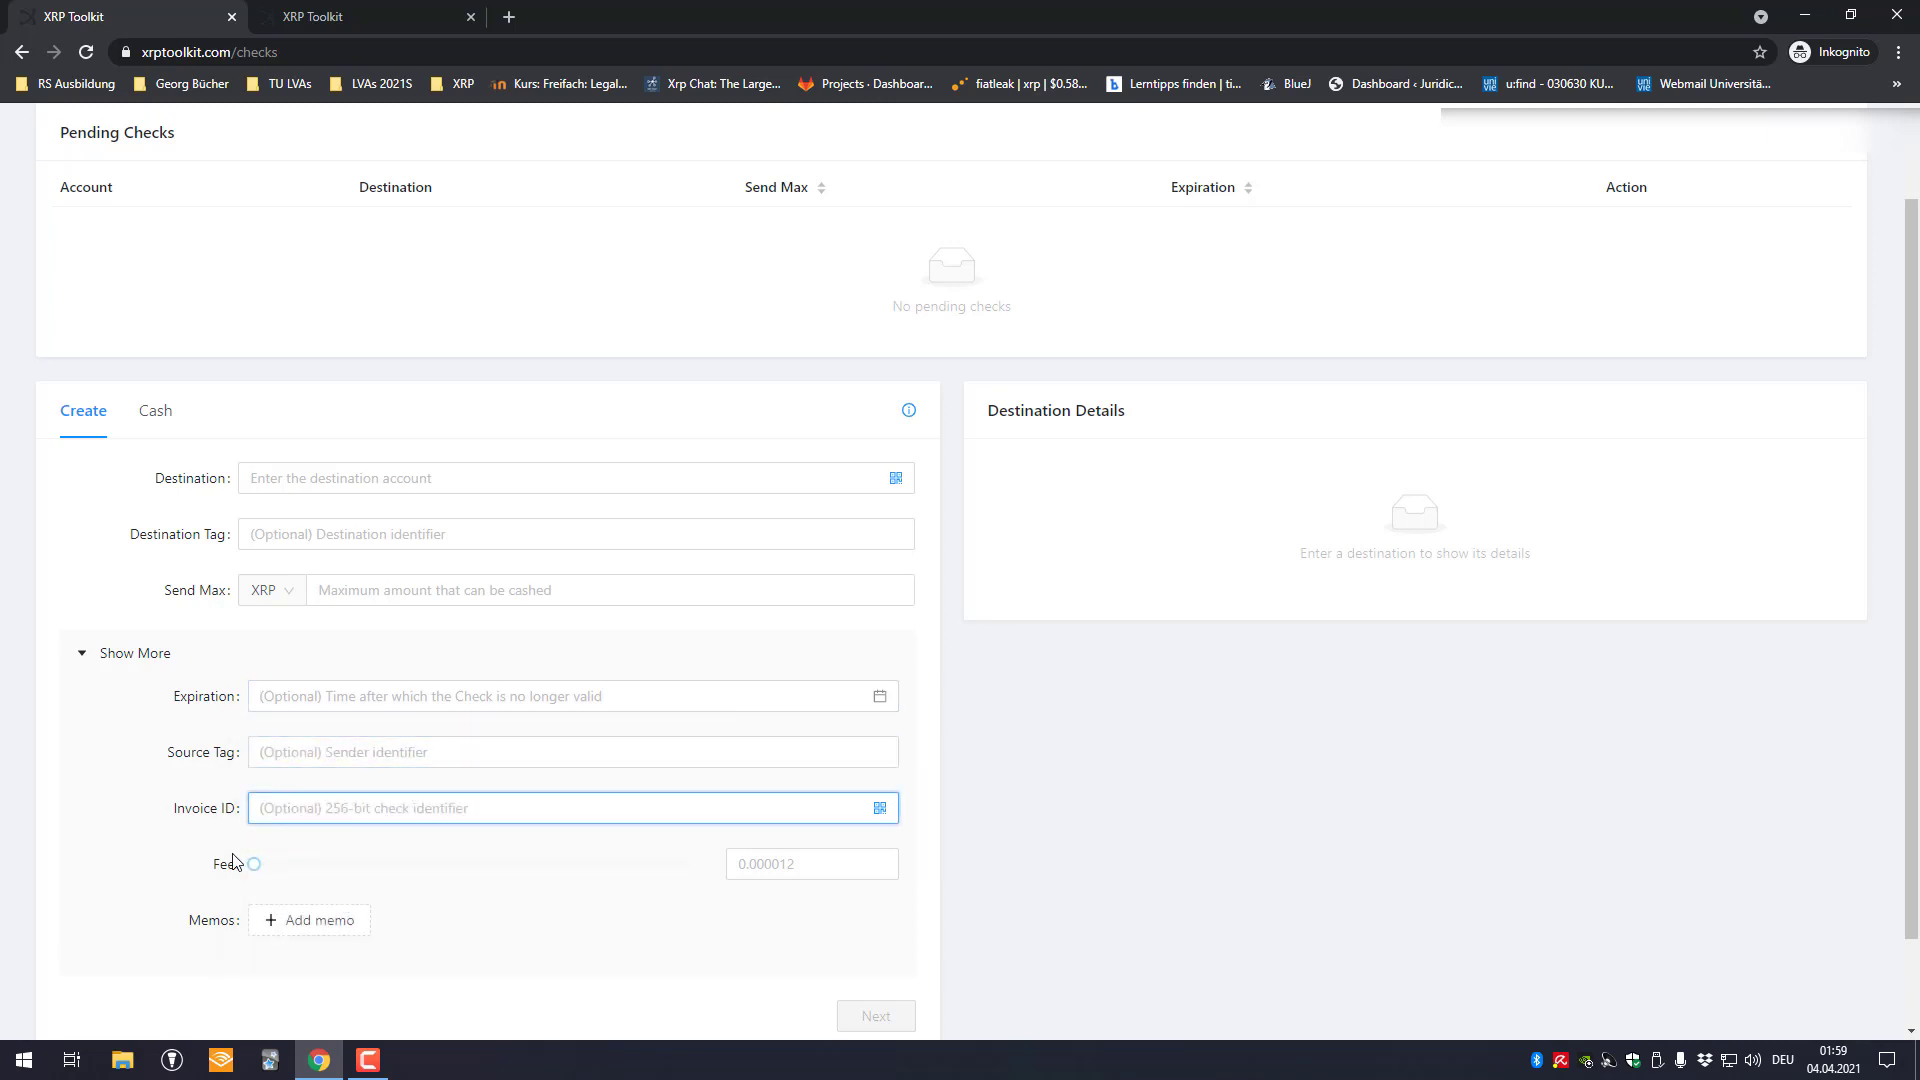
click(155, 410)
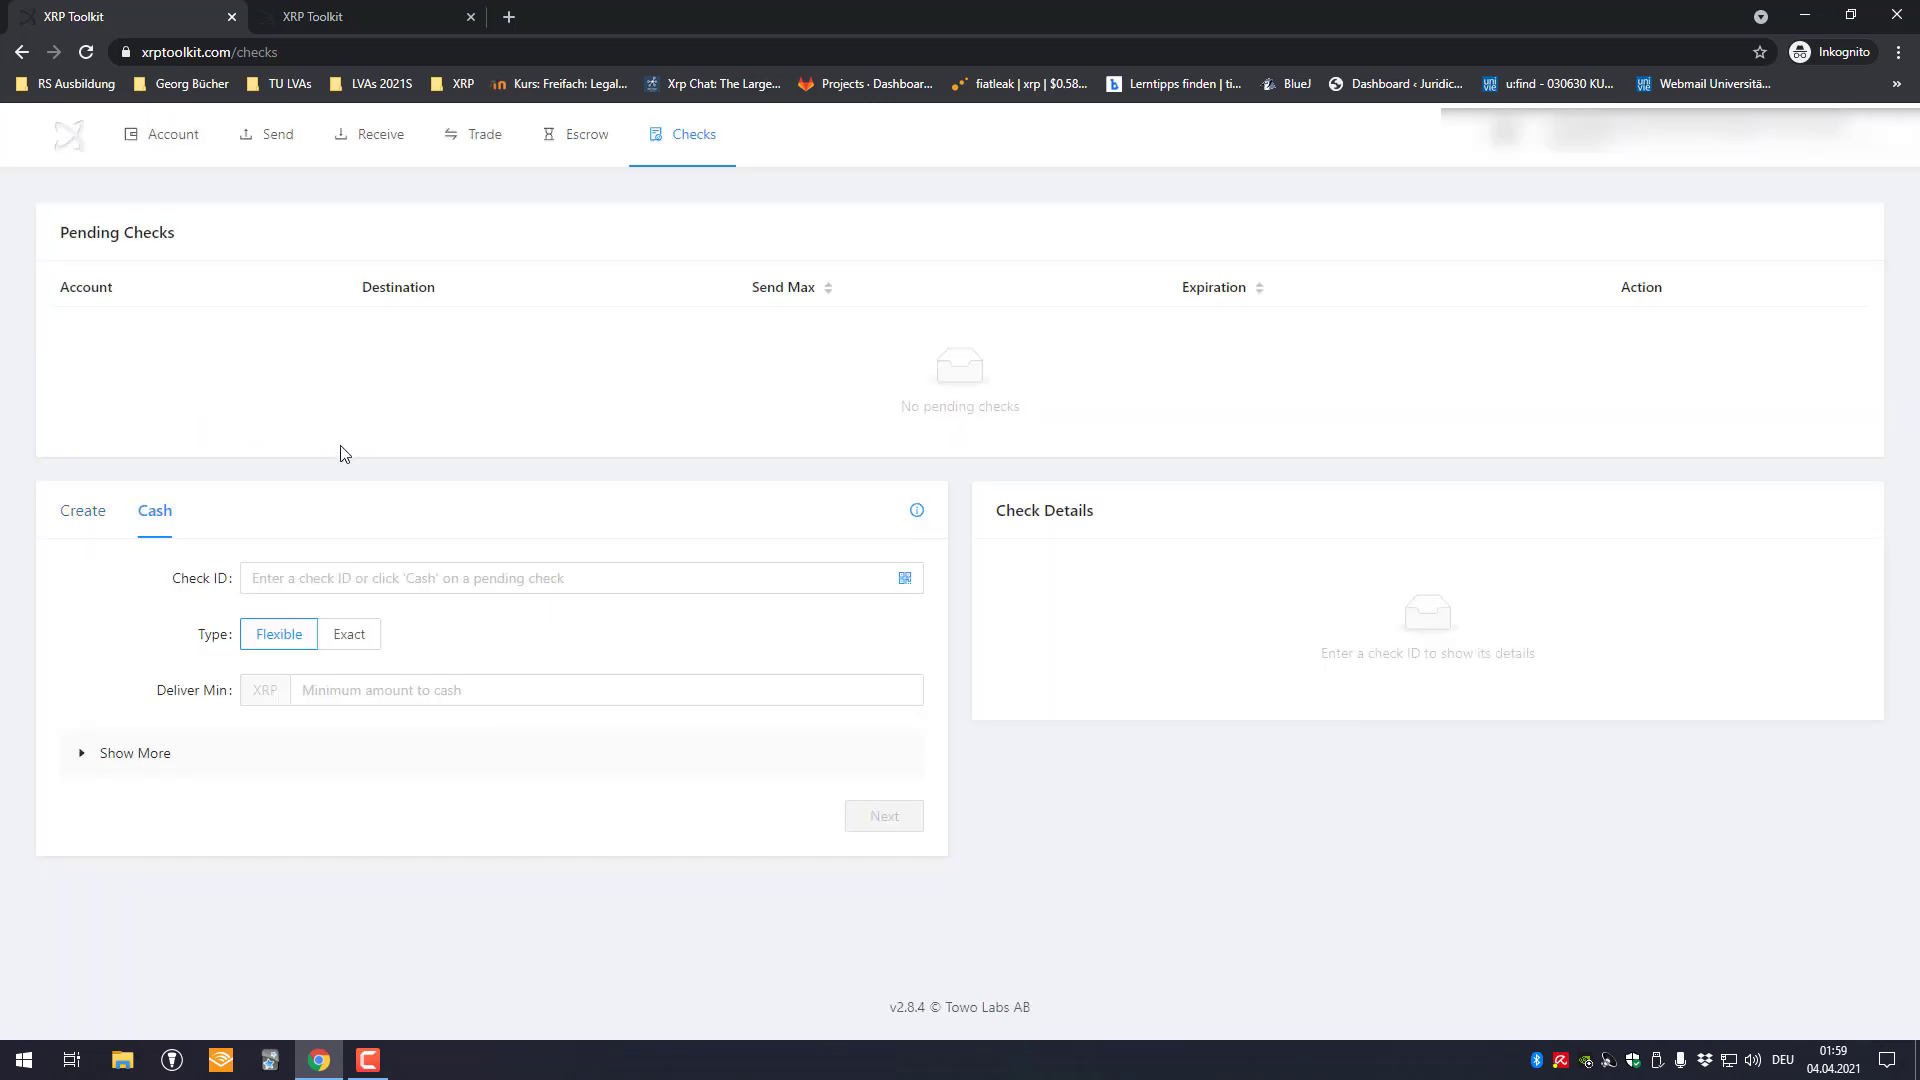
Return to the Escrow page and finish the pending escrow to release its funds
click(586, 134)
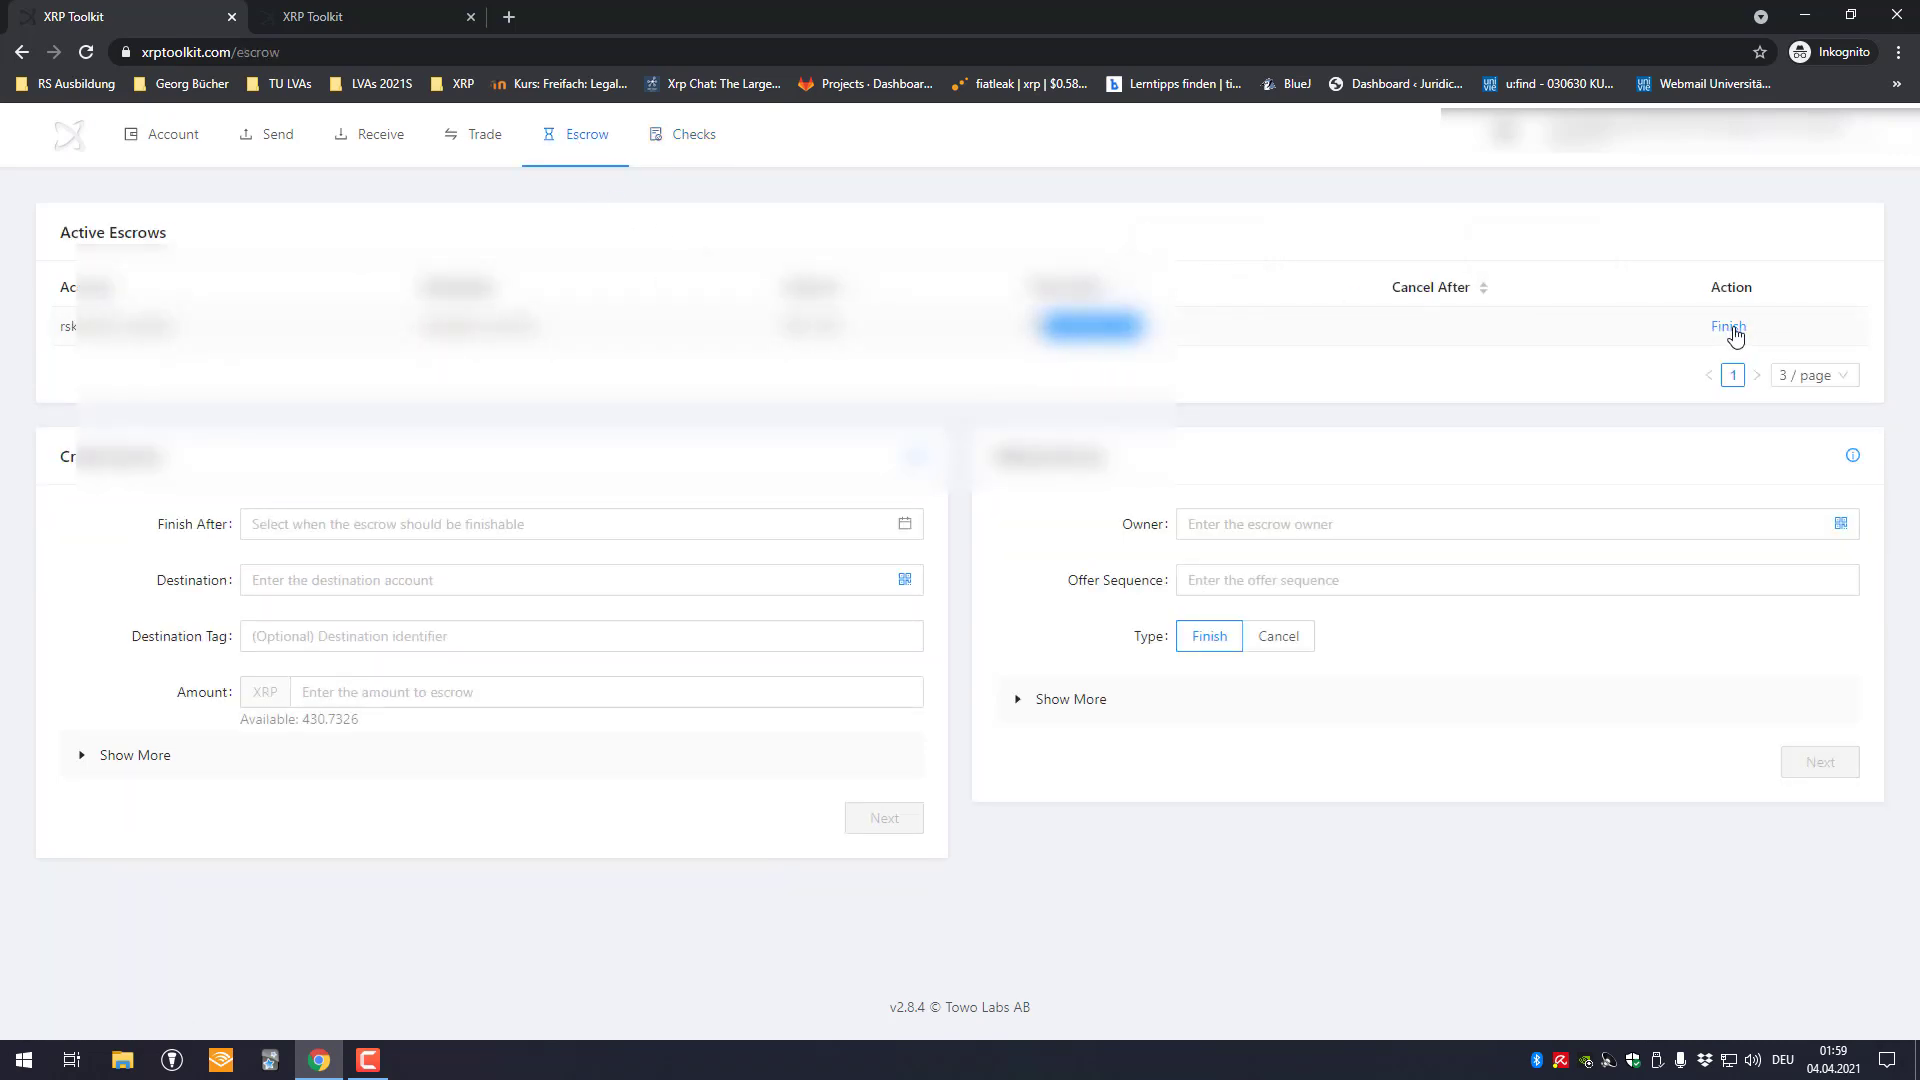
click(1728, 326)
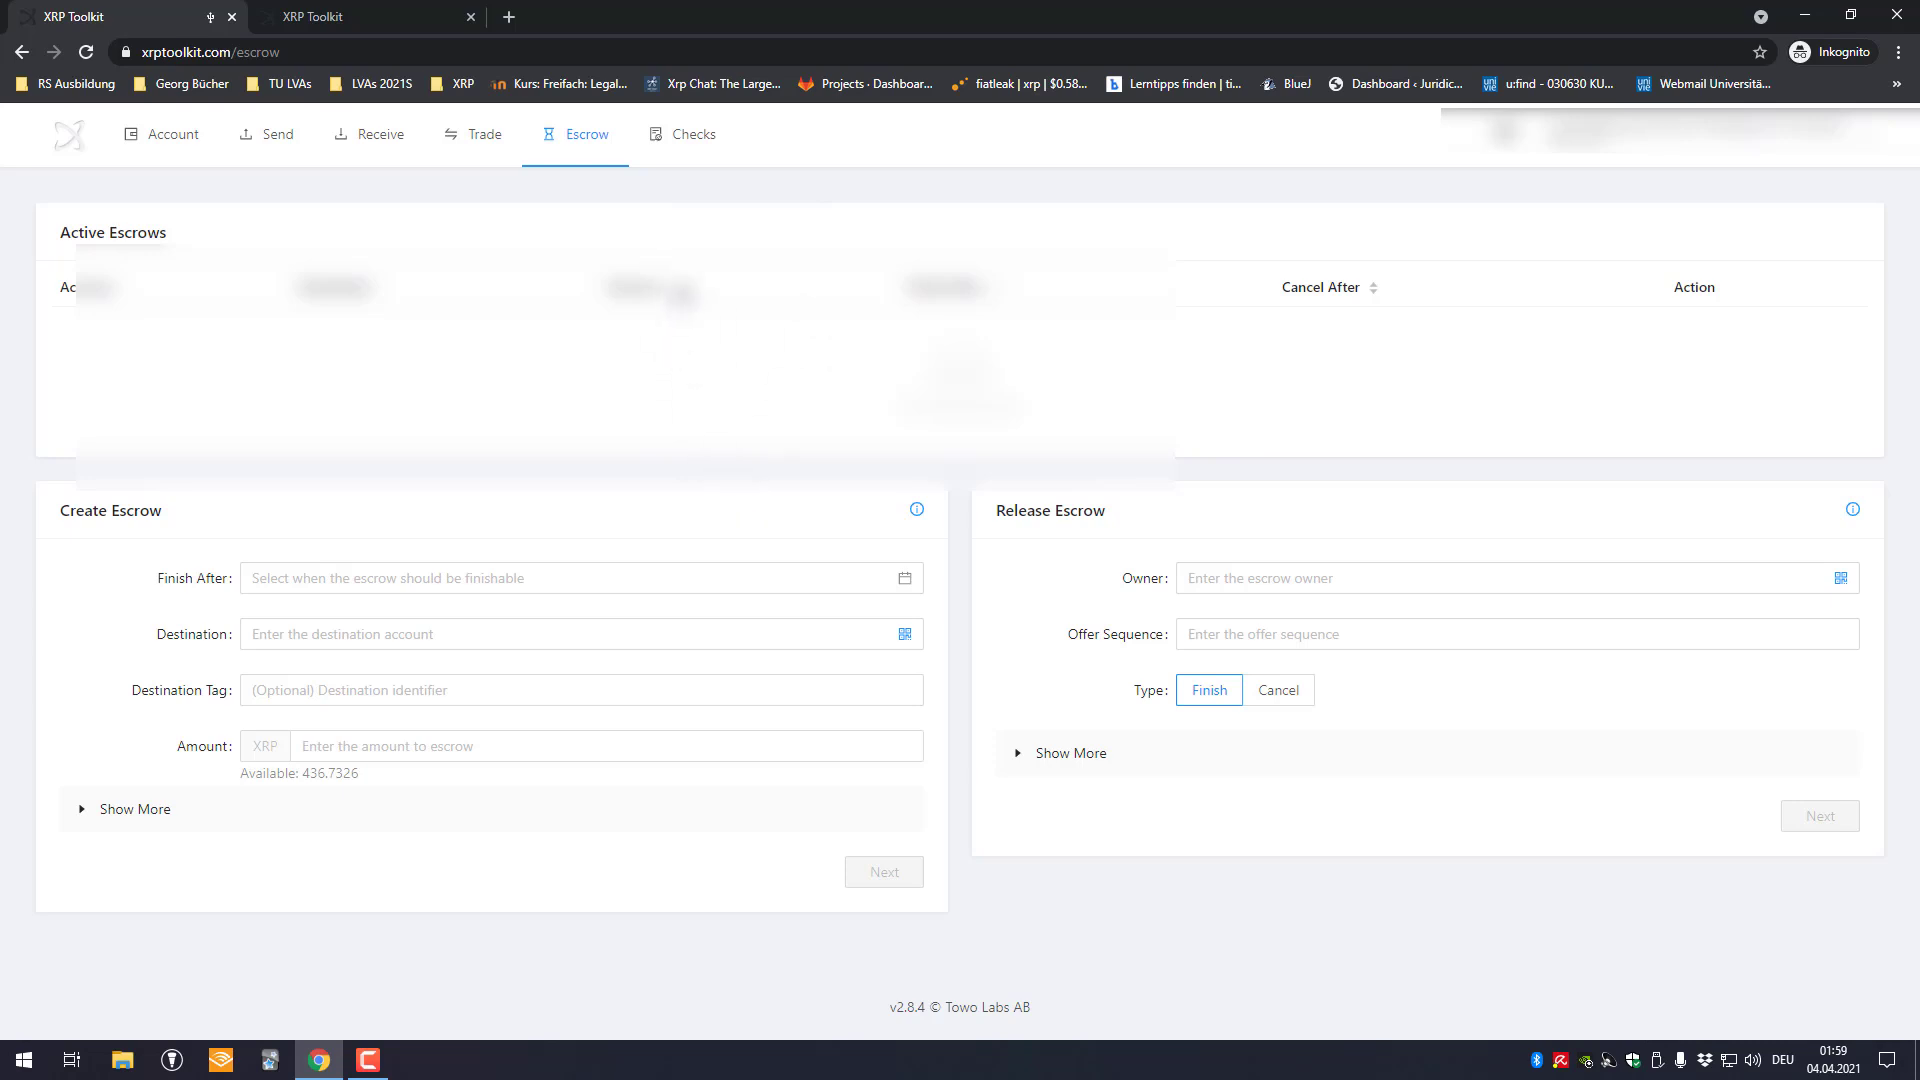
mouse_move(921, 221)
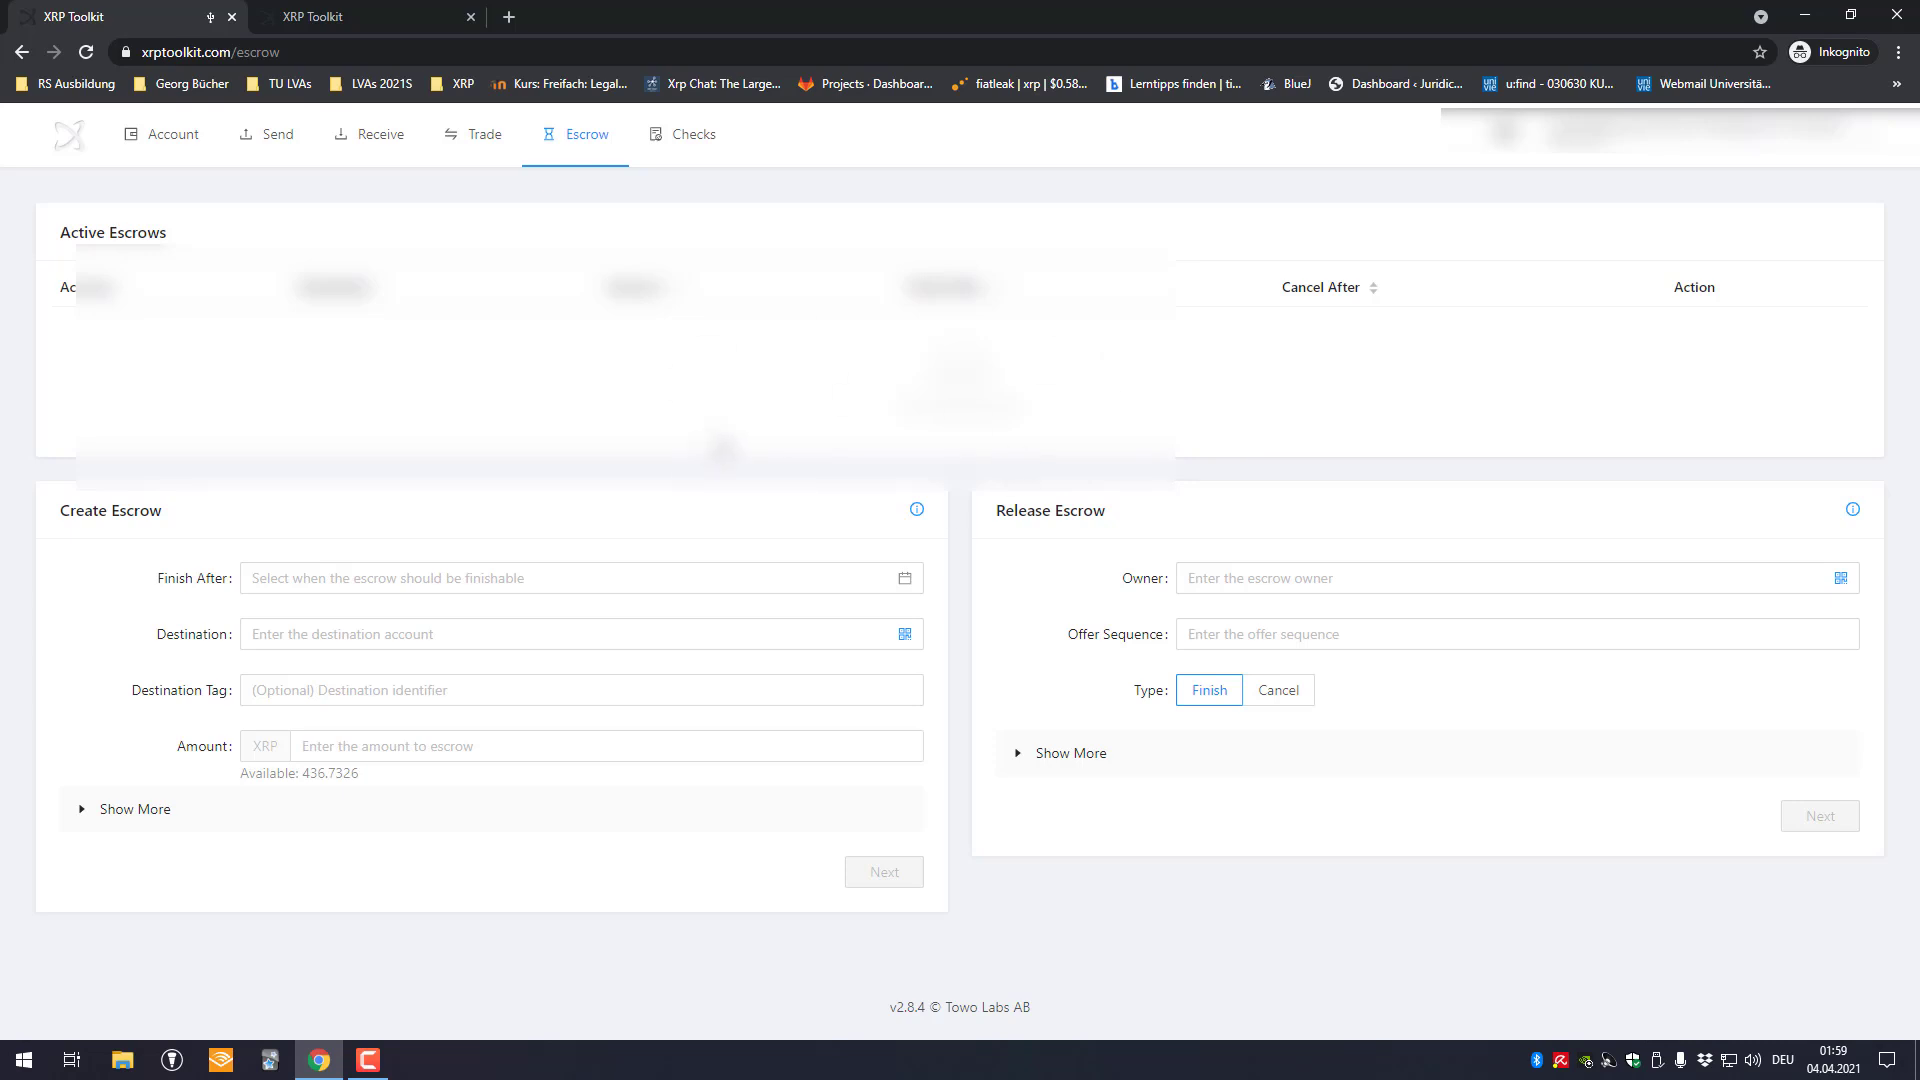
mouse_move(1132, 891)
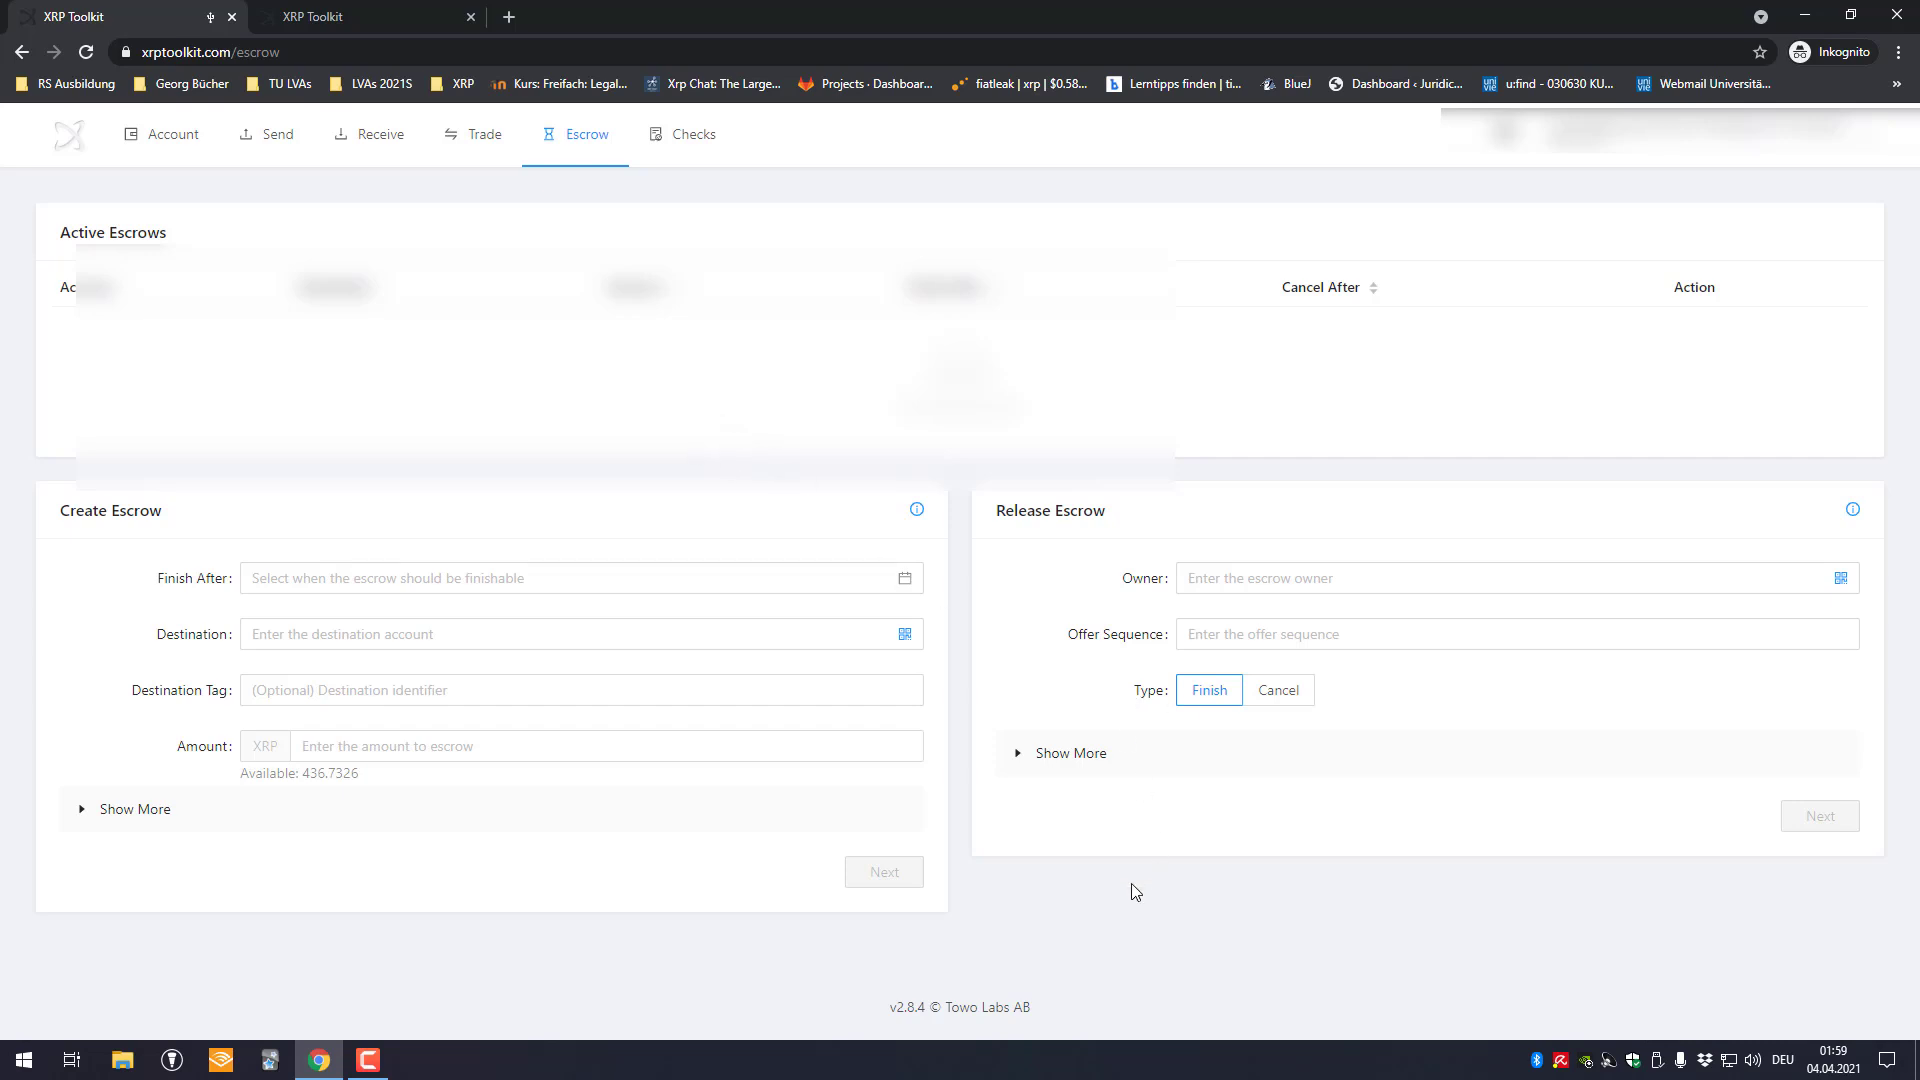
mouse_move(1163, 932)
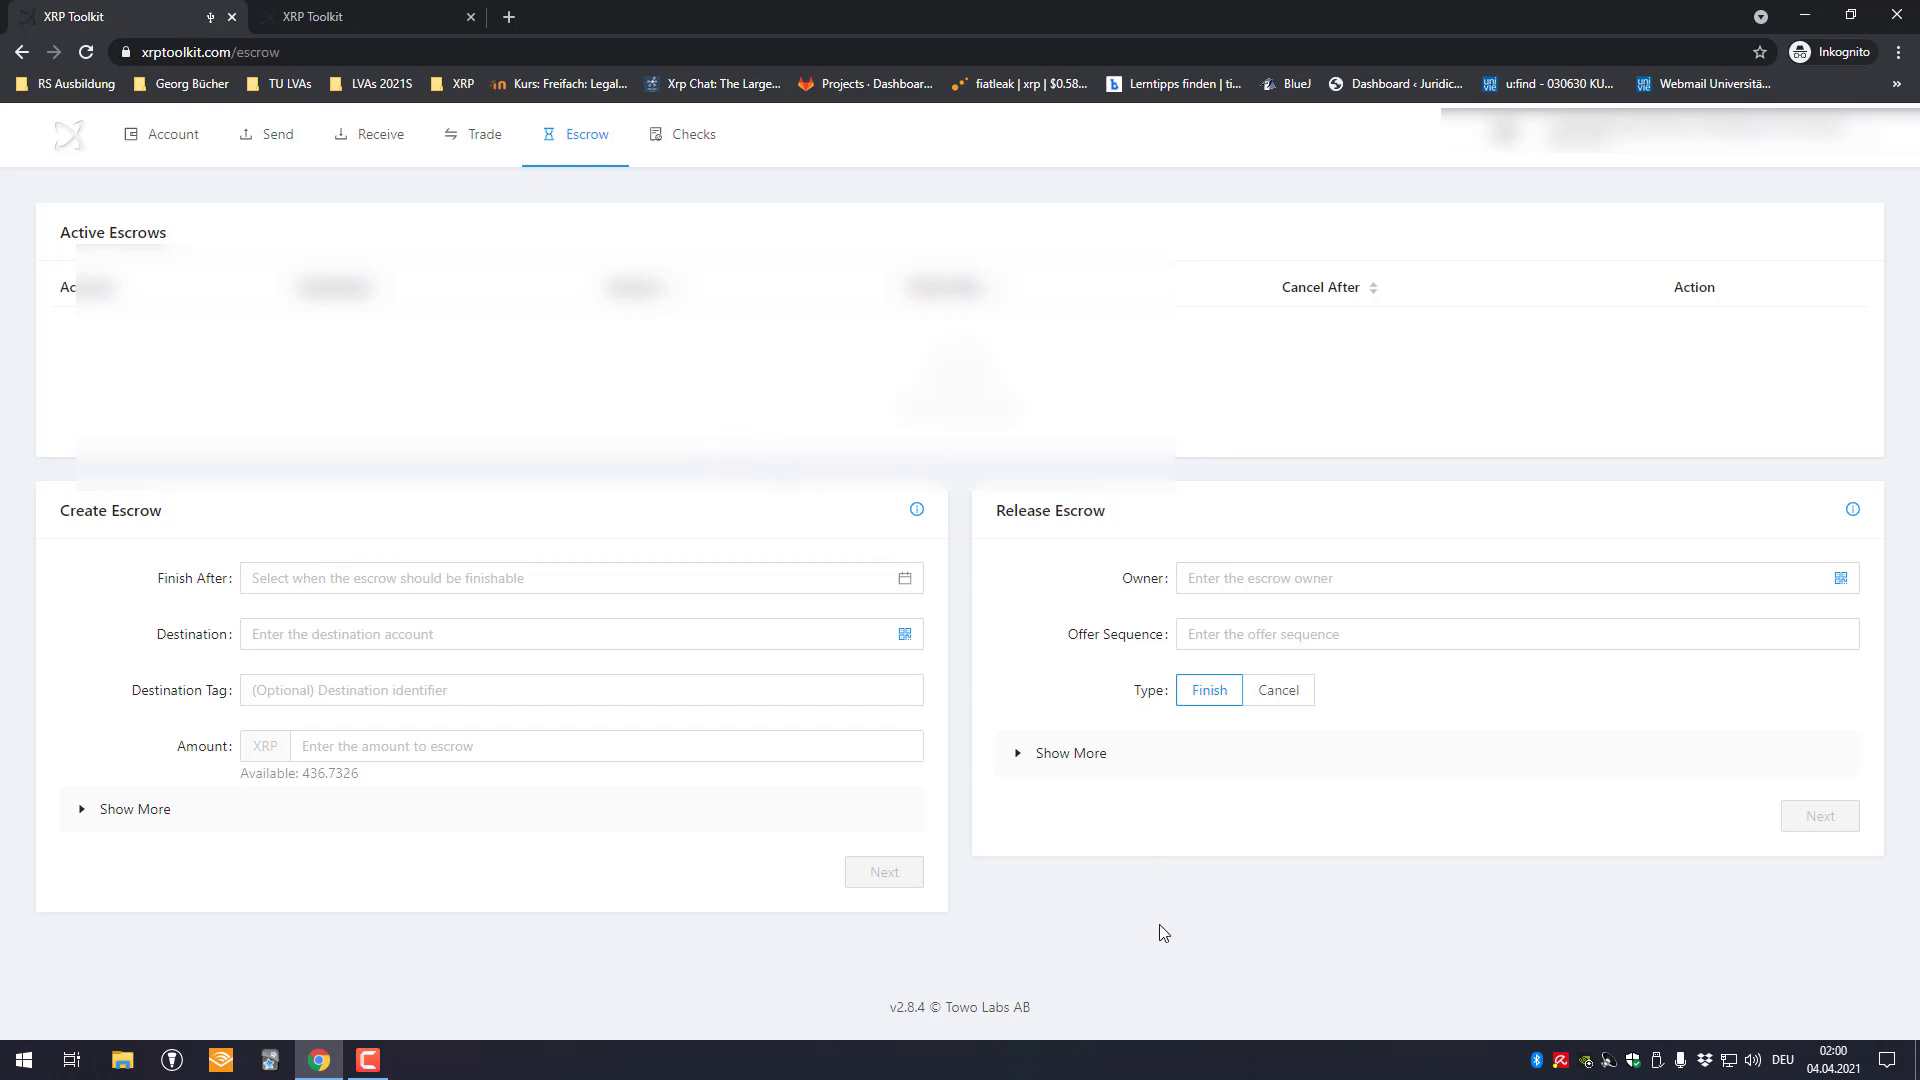
mouse_move(1111, 493)
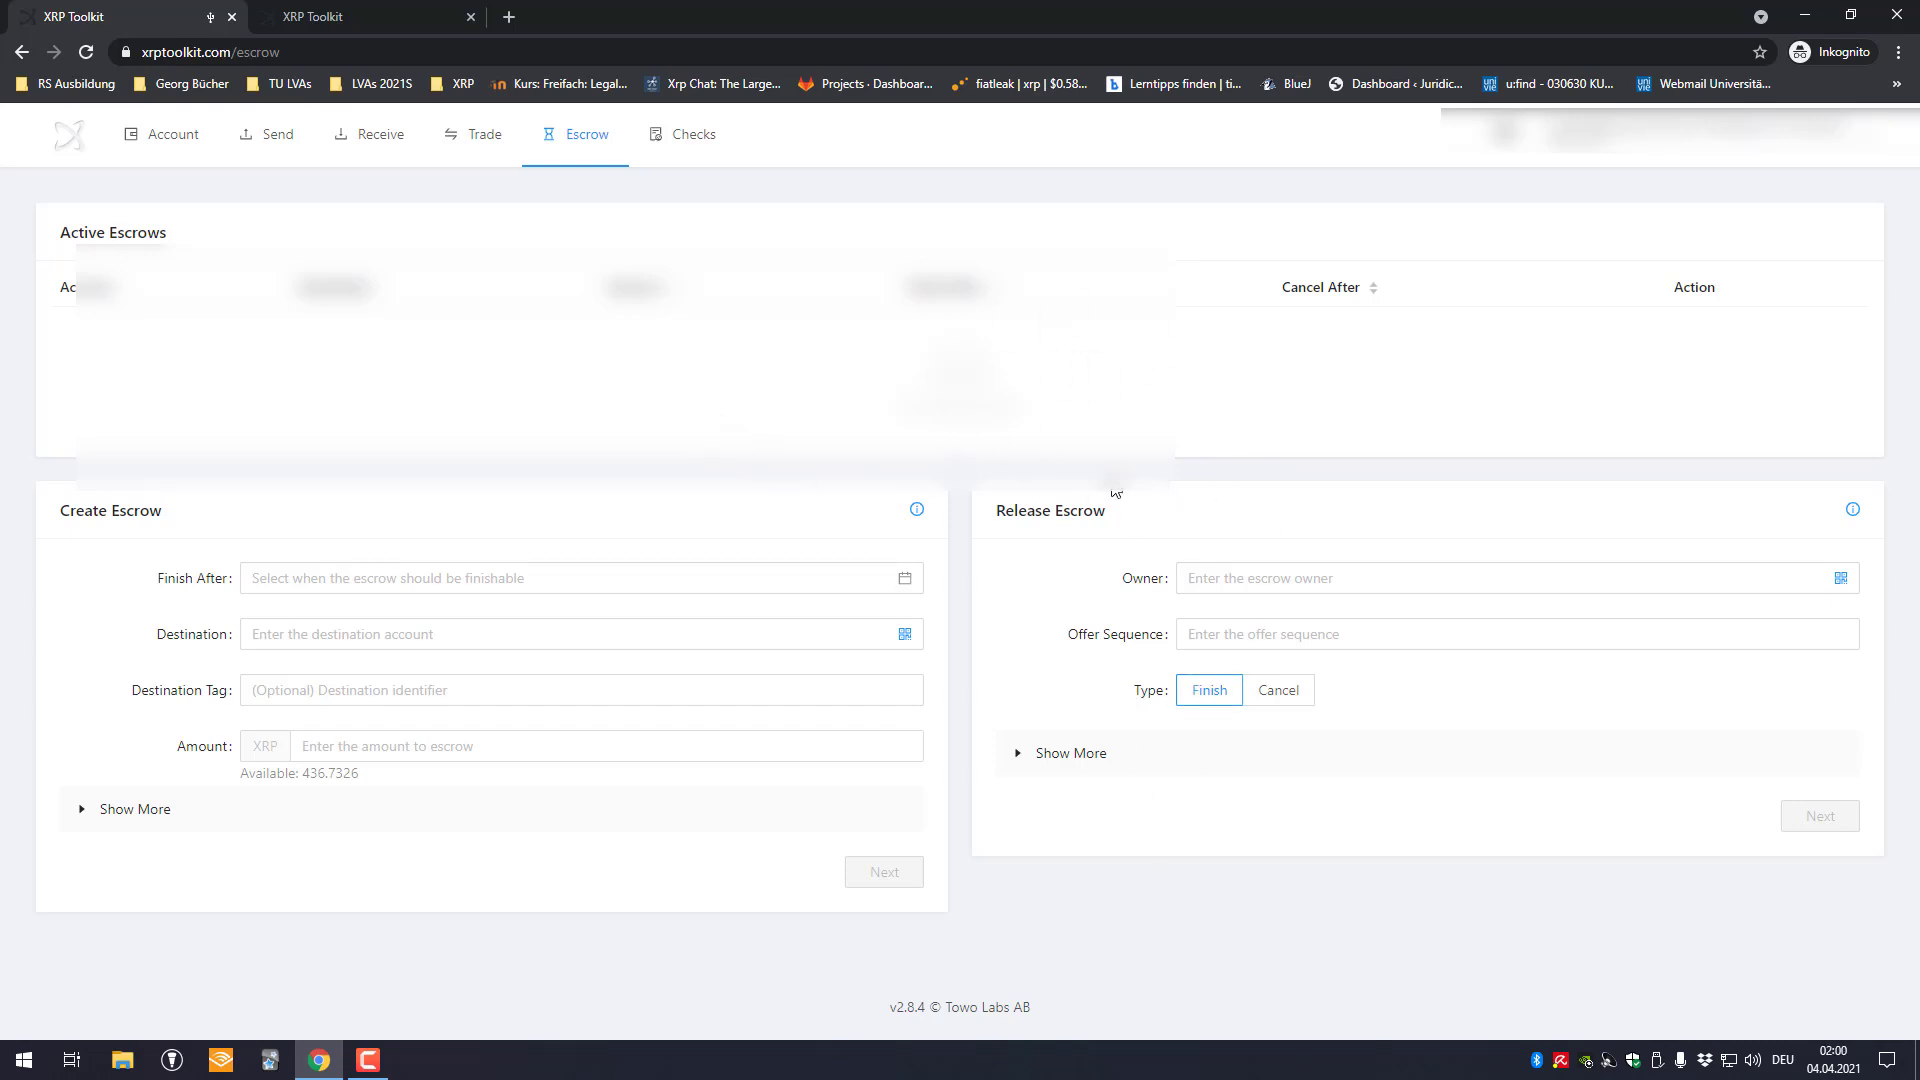